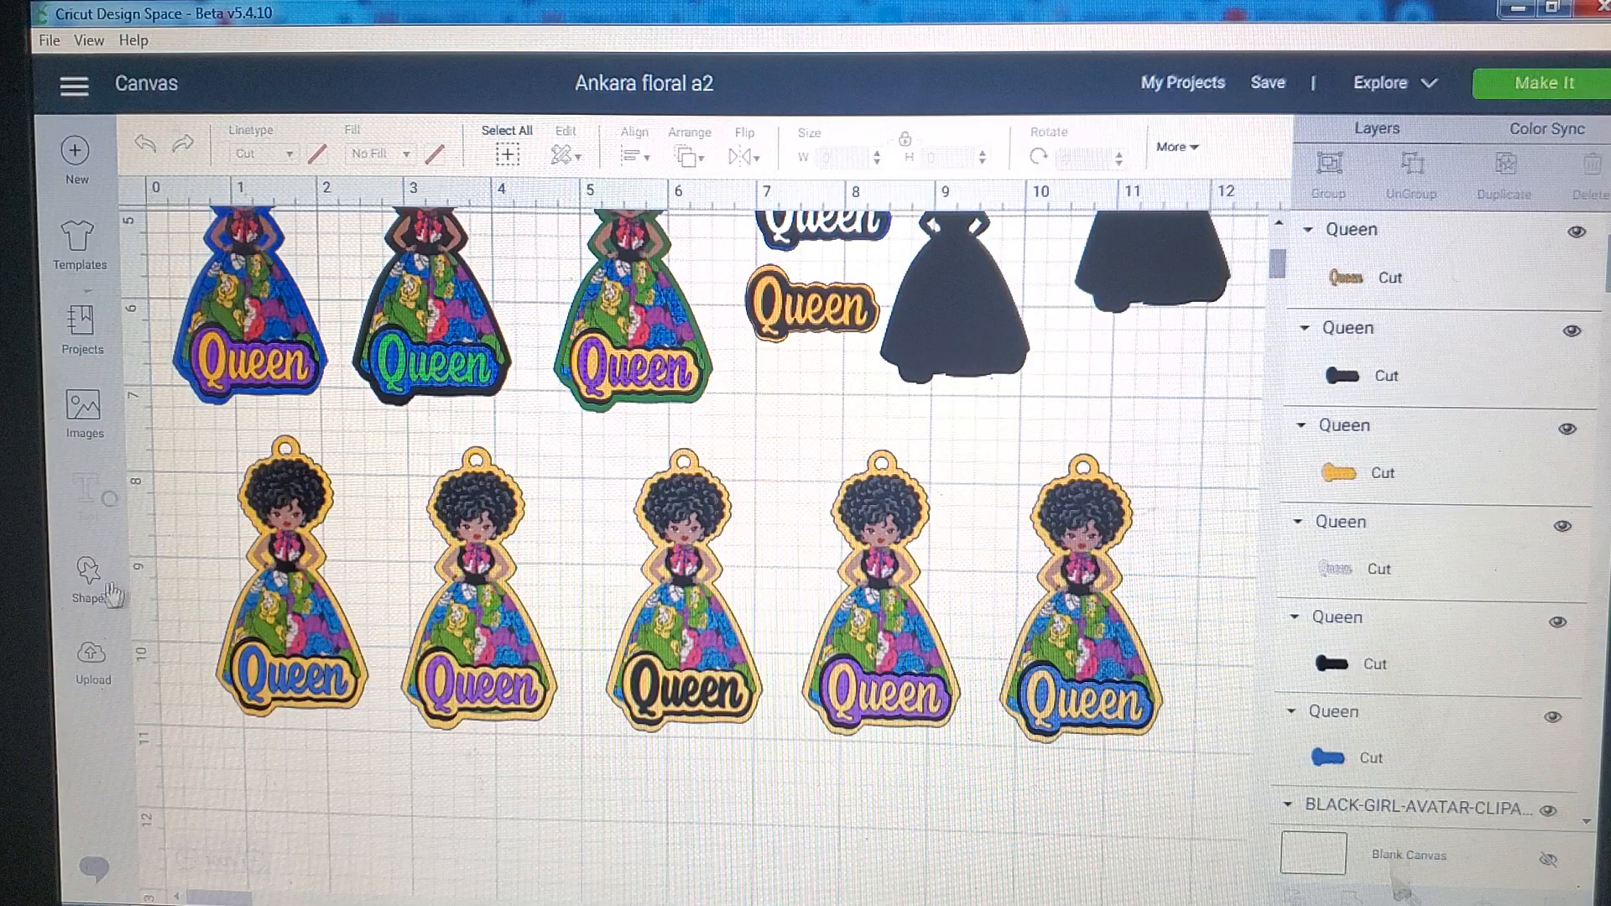
# Step: Scroll down to bring the black dress-girl silhouette onto an empty stretch of canvas
pyautogui.click(90, 575)
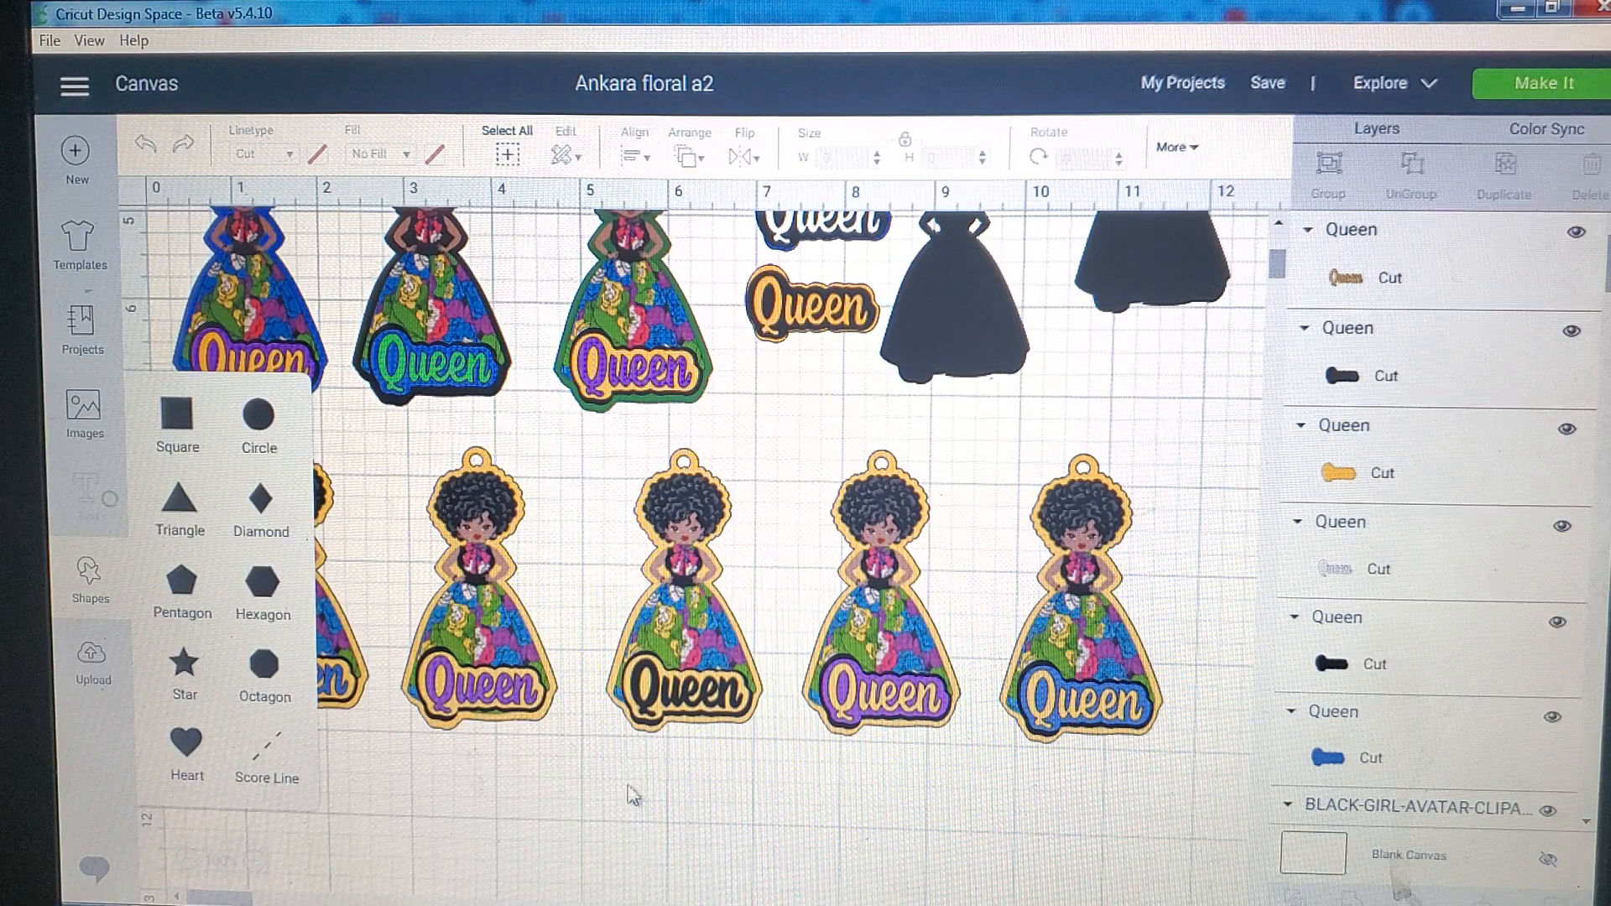
pyautogui.moveTo(1094, 416)
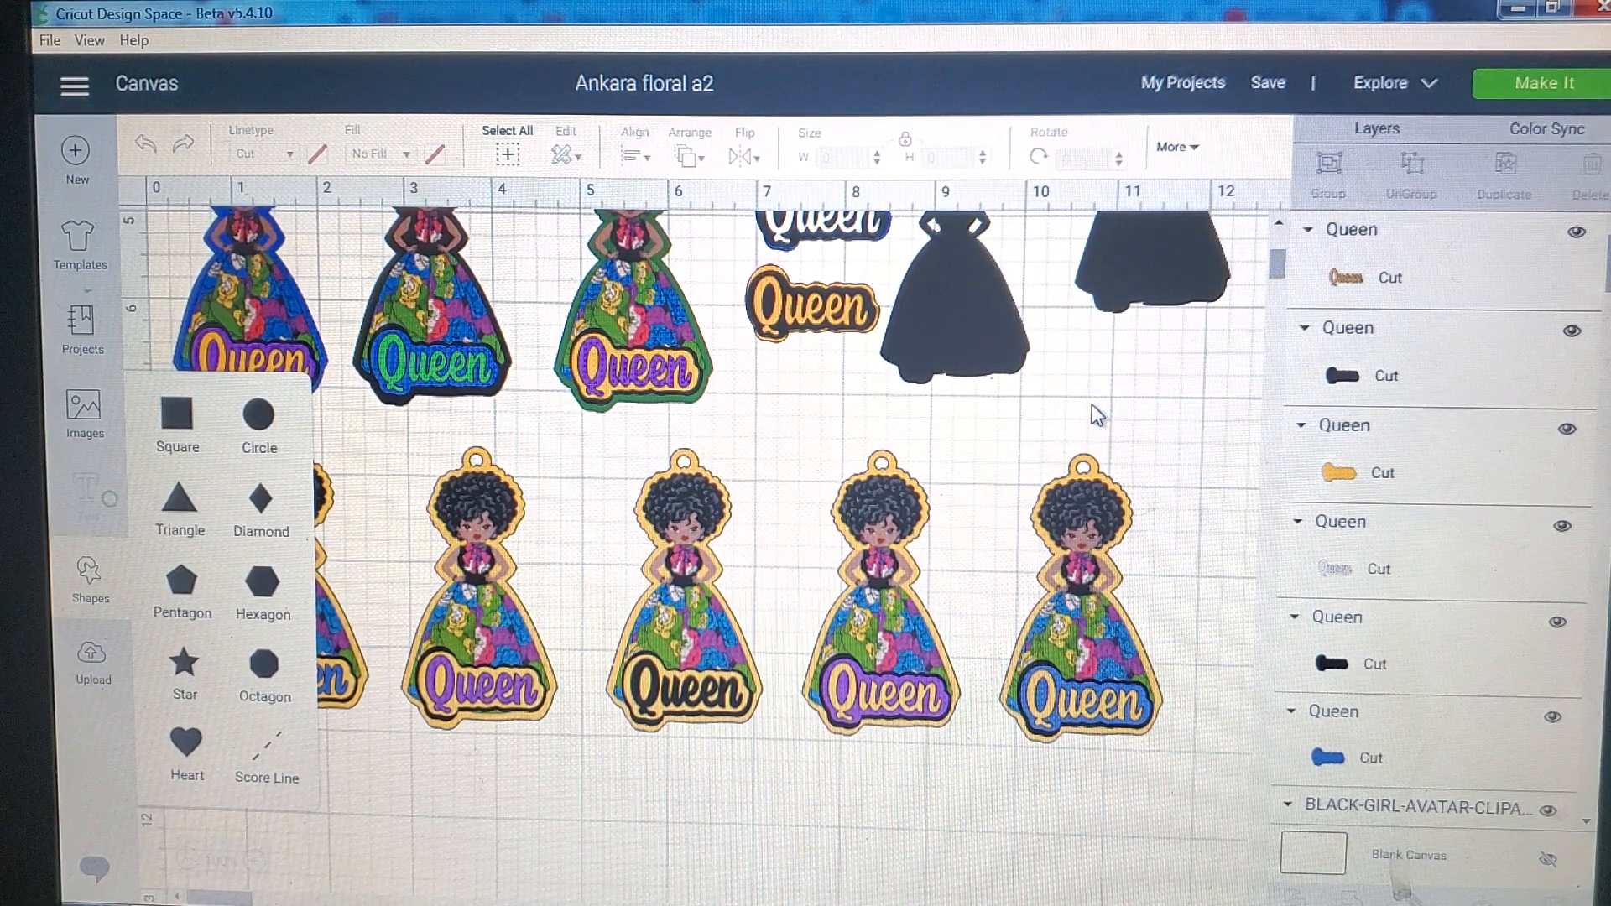
pyautogui.click(89, 580)
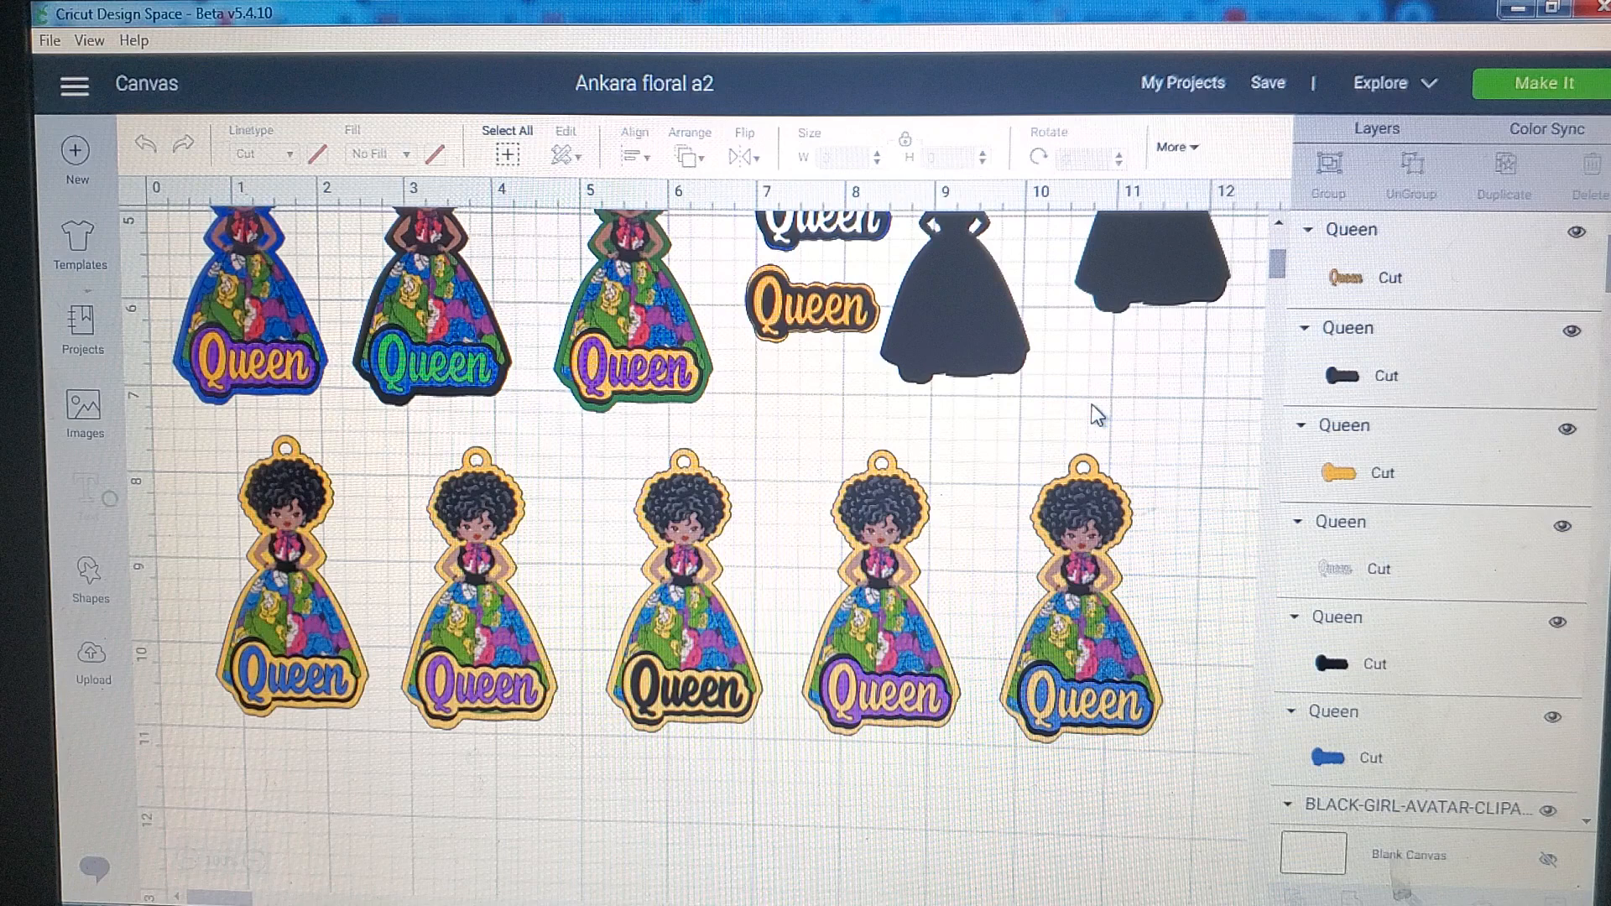
pyautogui.moveTo(1143, 426)
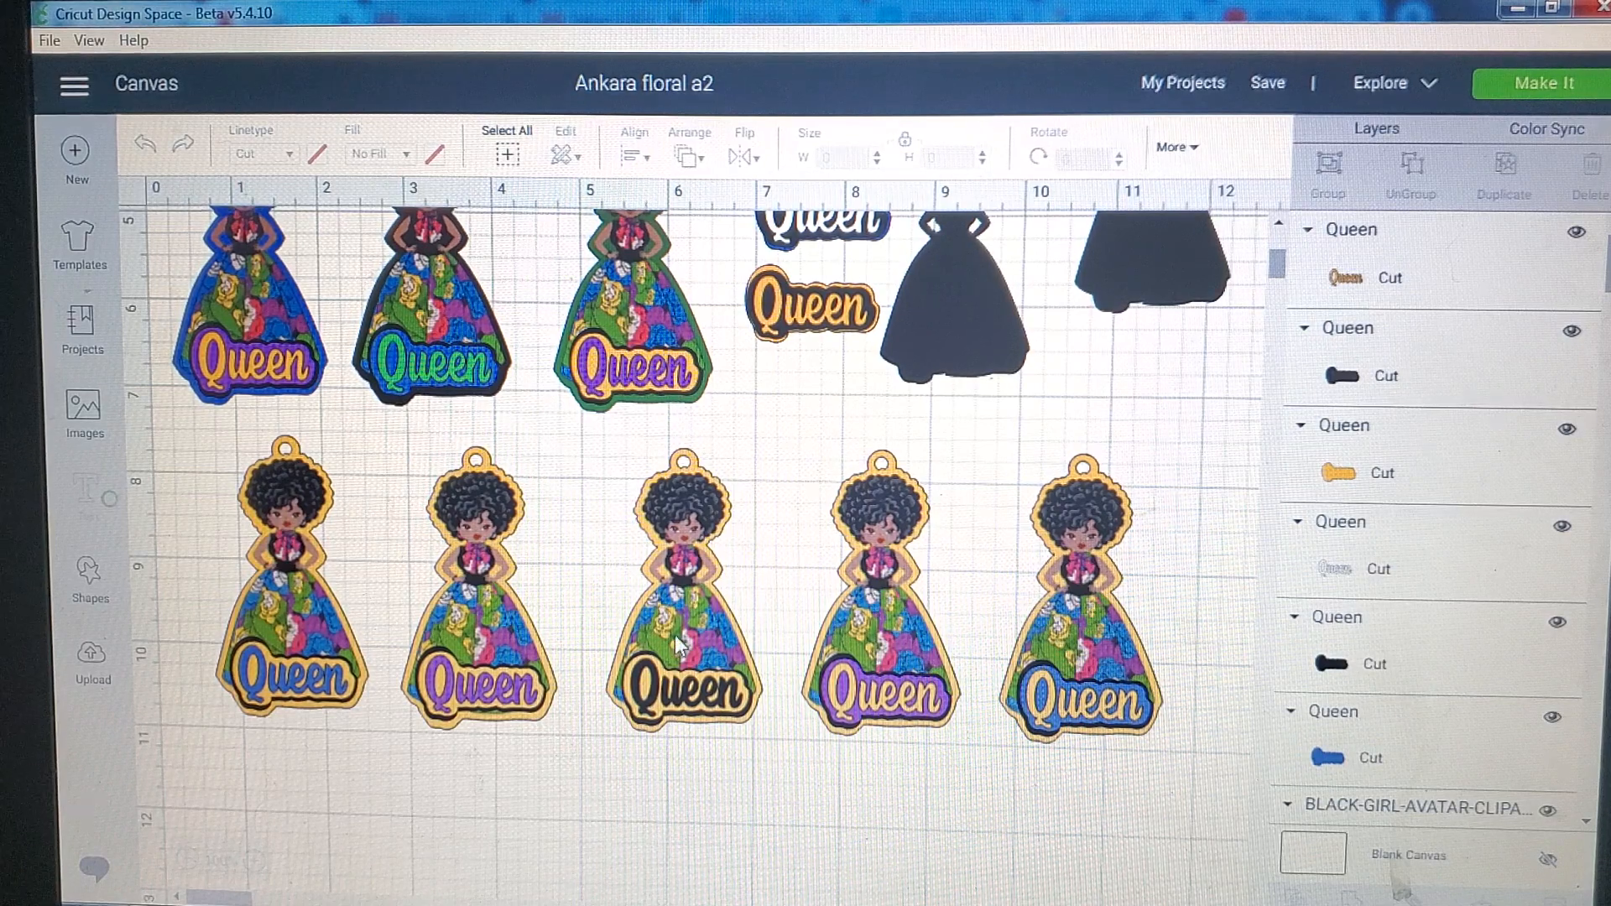
pyautogui.moveTo(668, 703)
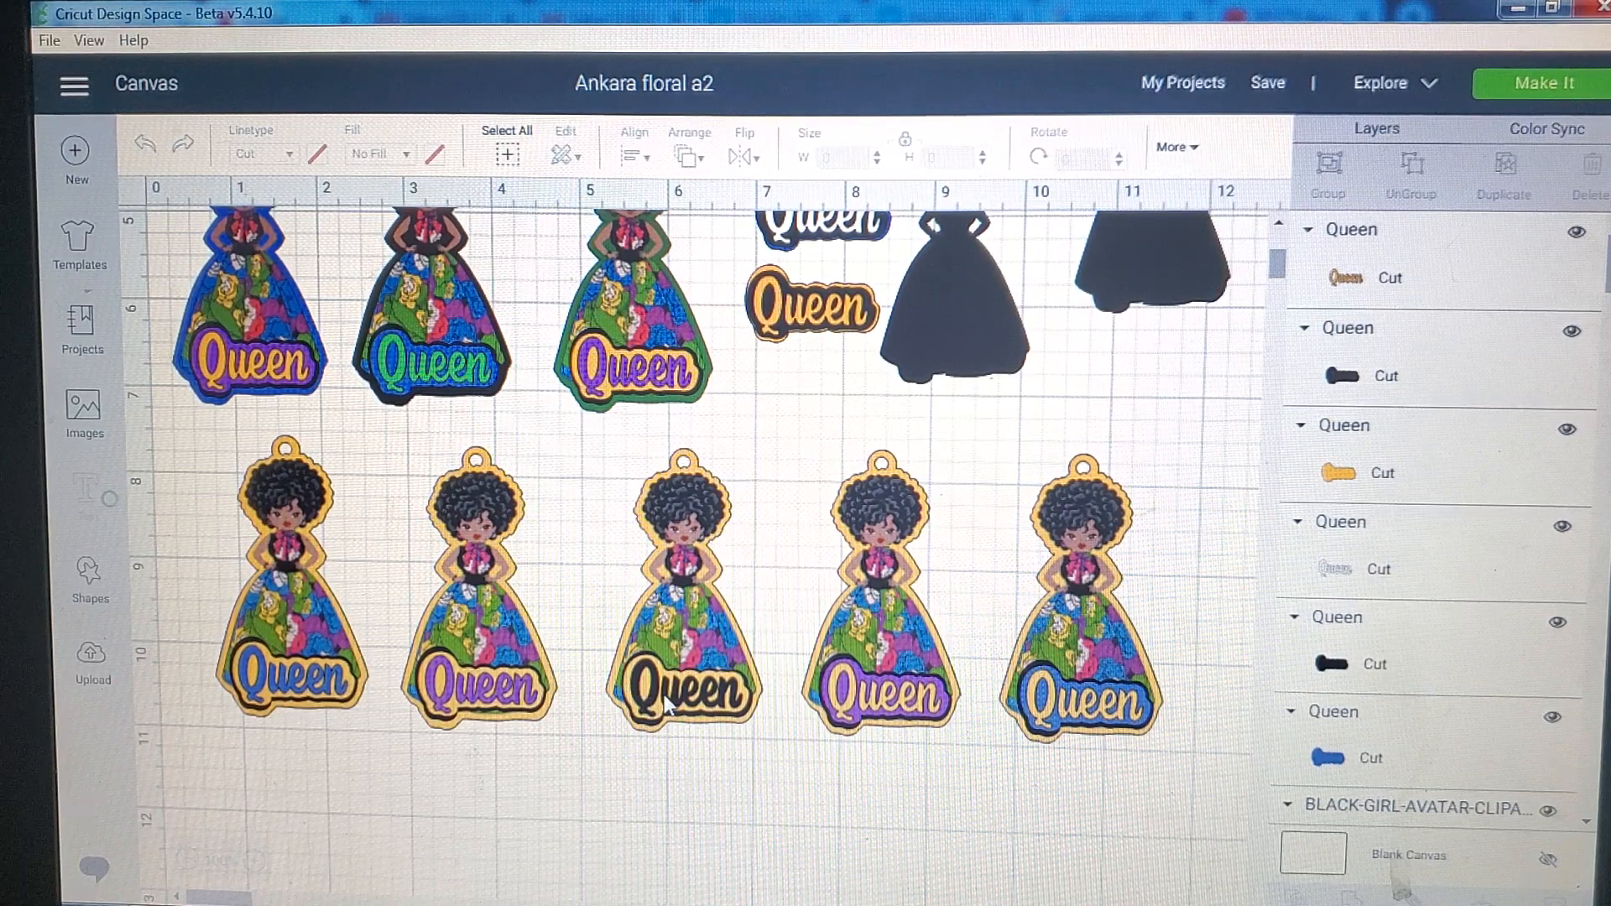
pyautogui.moveTo(766, 569)
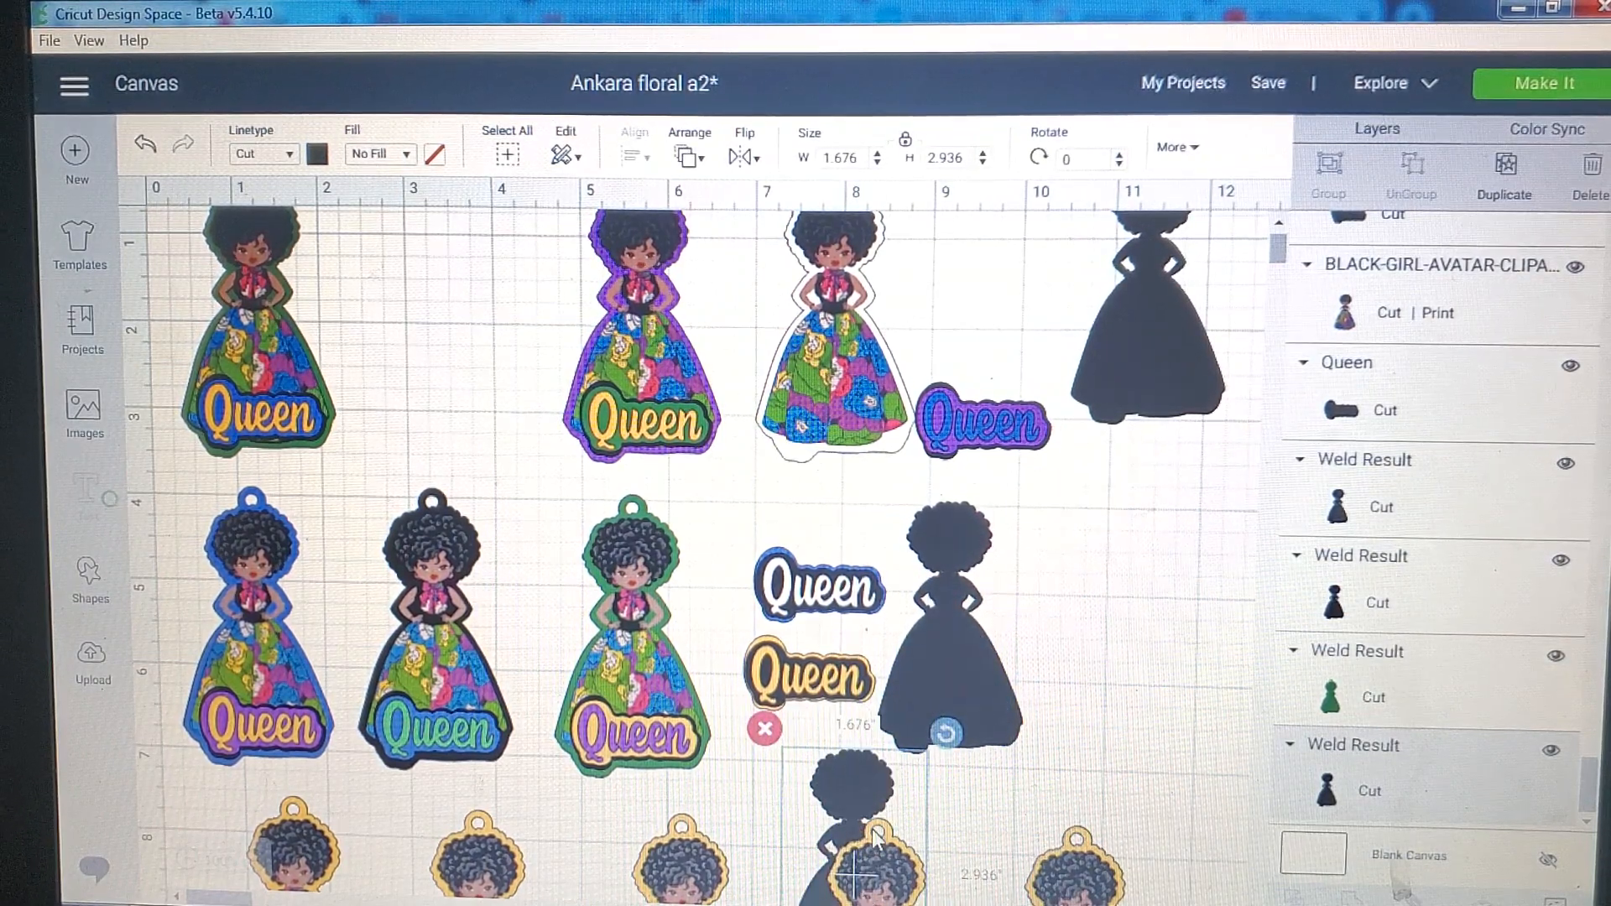
pyautogui.scroll(-3)
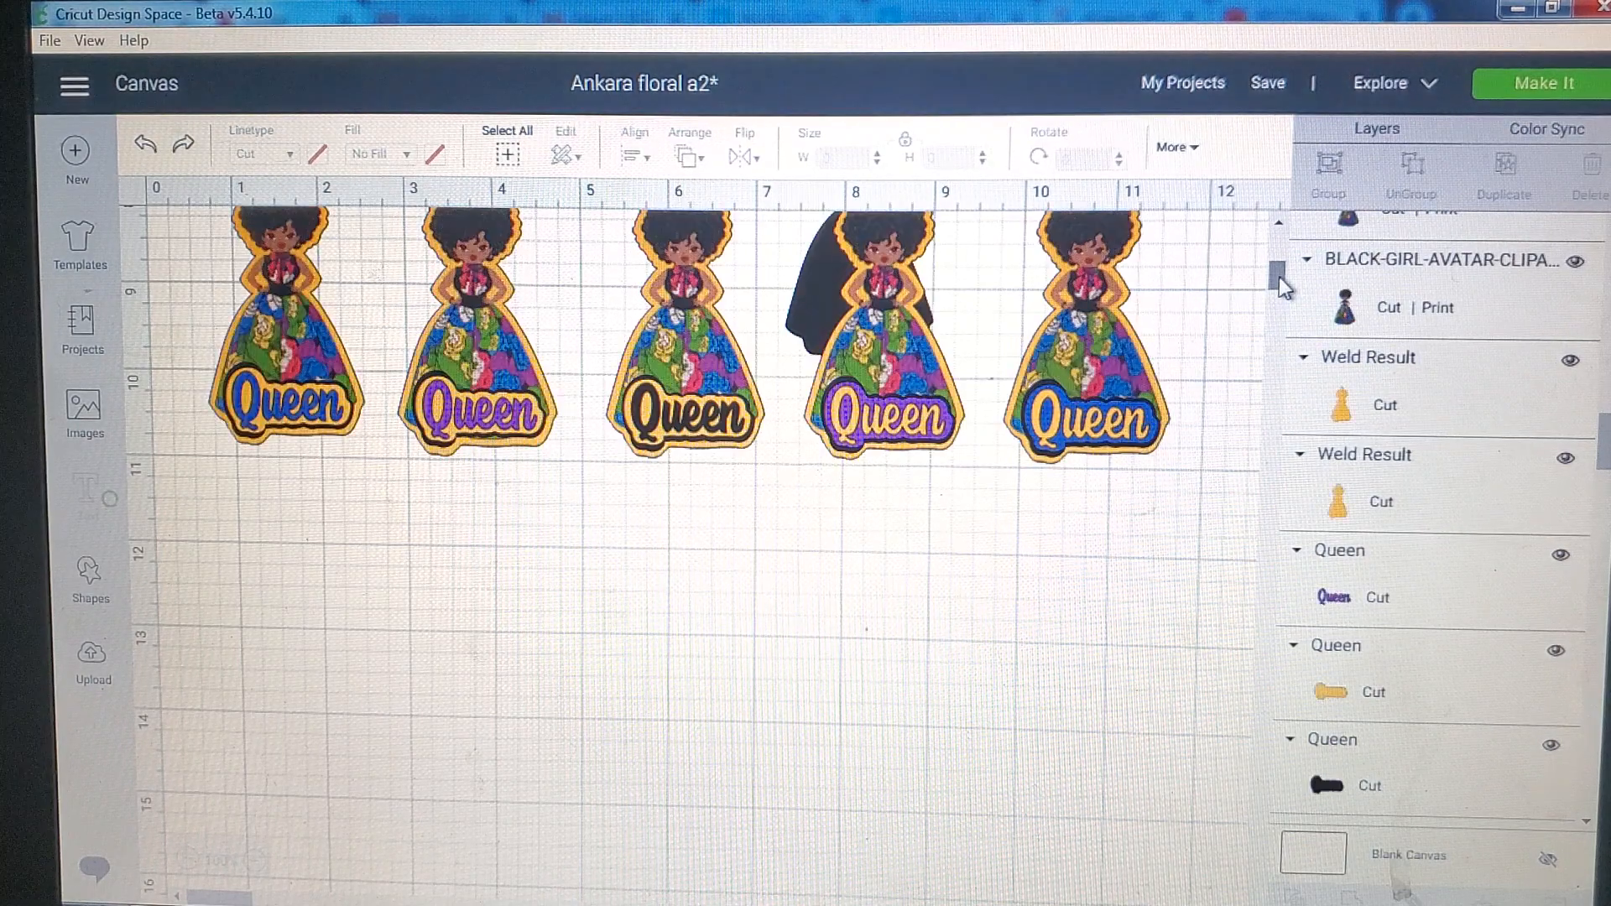
pyautogui.scroll(-3)
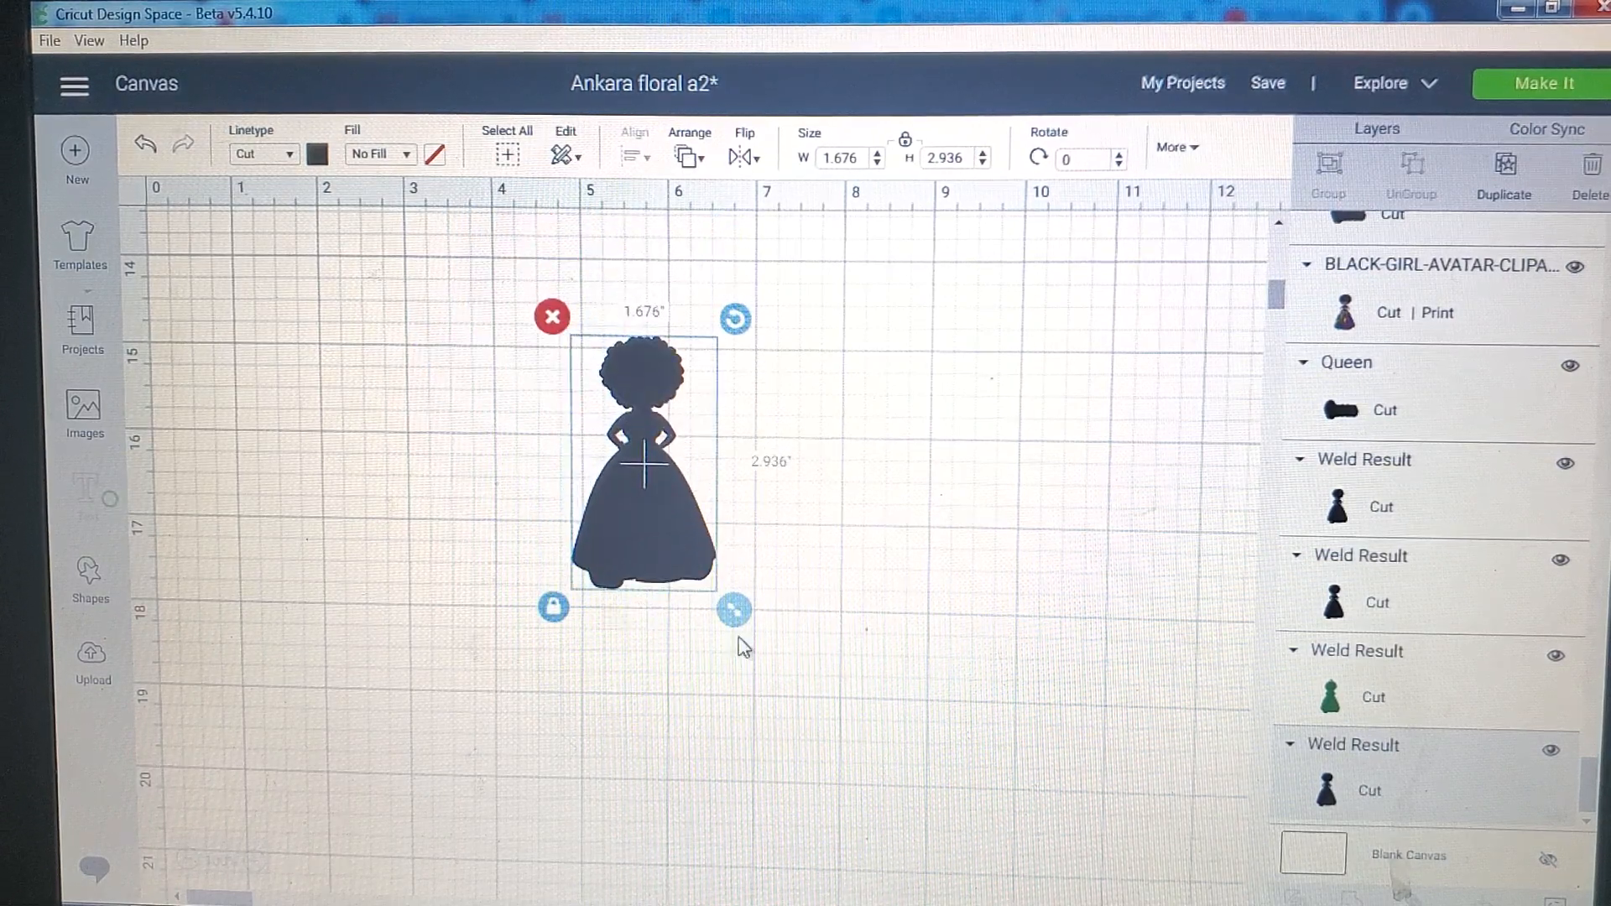
# Step: Enlarge the silhouette proportionally to about 2.64 × 4.63 inches using its corner handle
pyautogui.moveTo(735, 607); pyautogui.dragTo(799, 727)
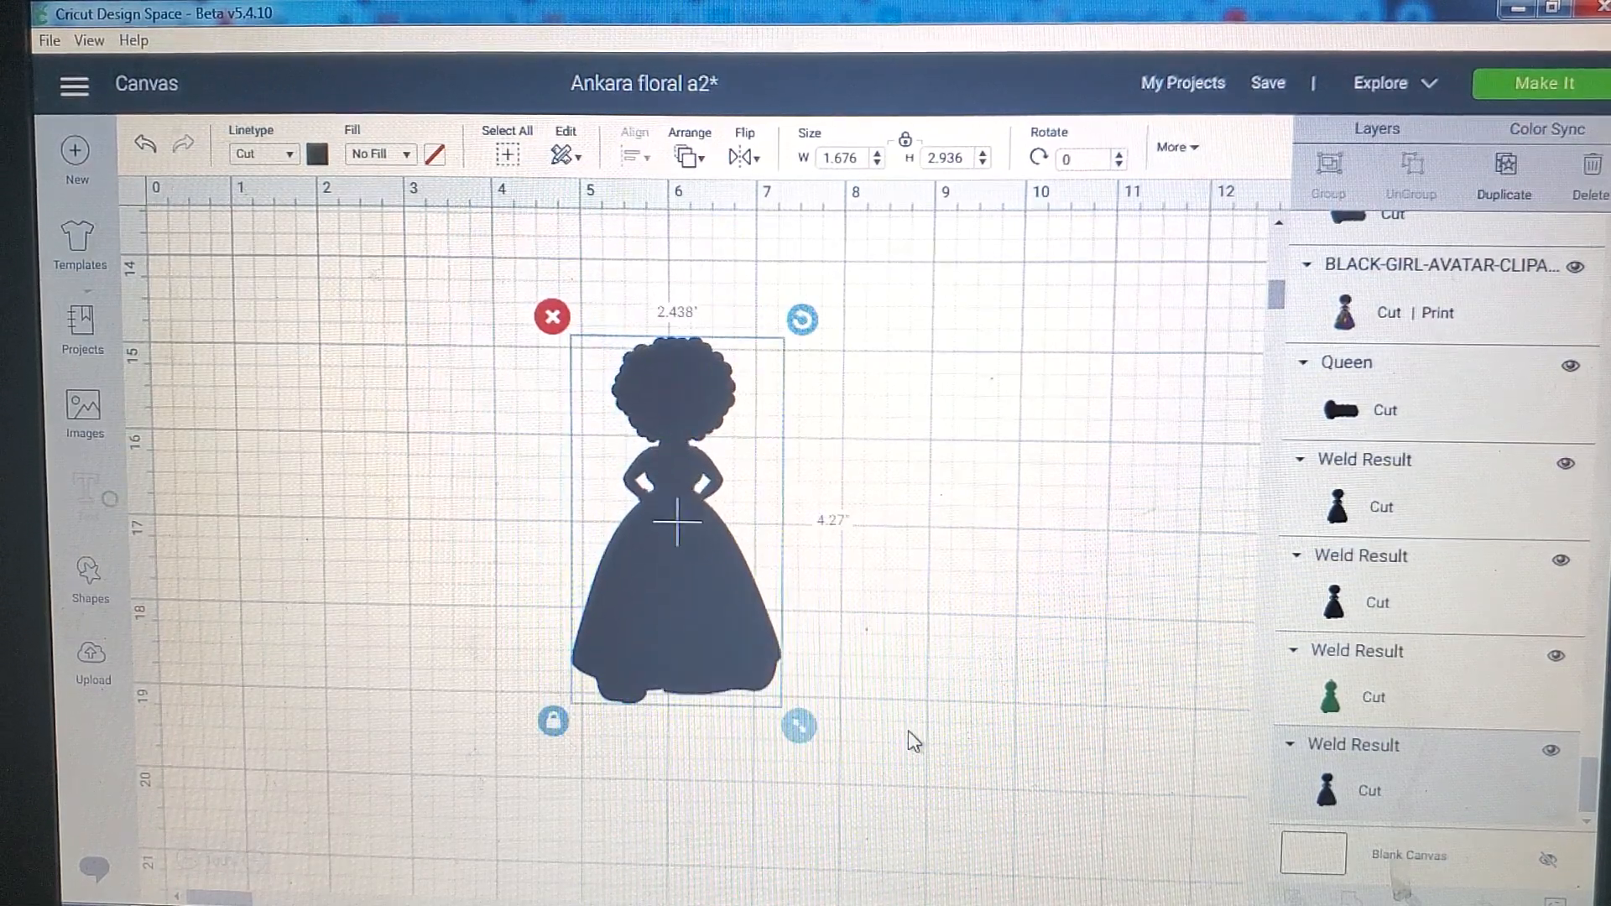
pyautogui.moveTo(799, 726); pyautogui.dragTo(814, 759)
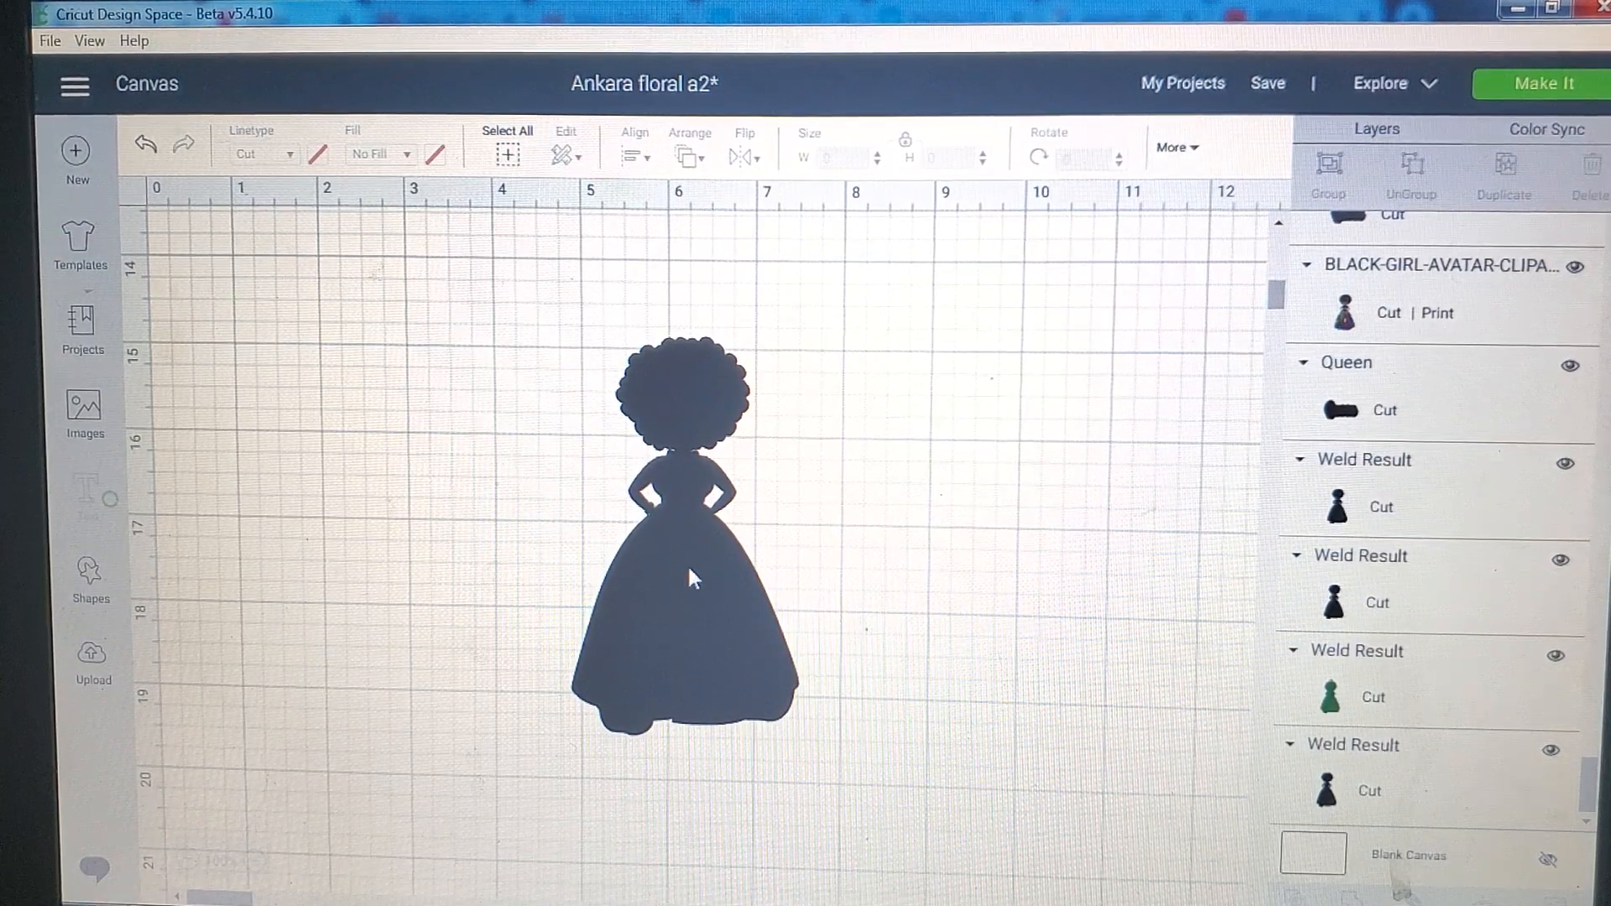
pyautogui.click(683, 566)
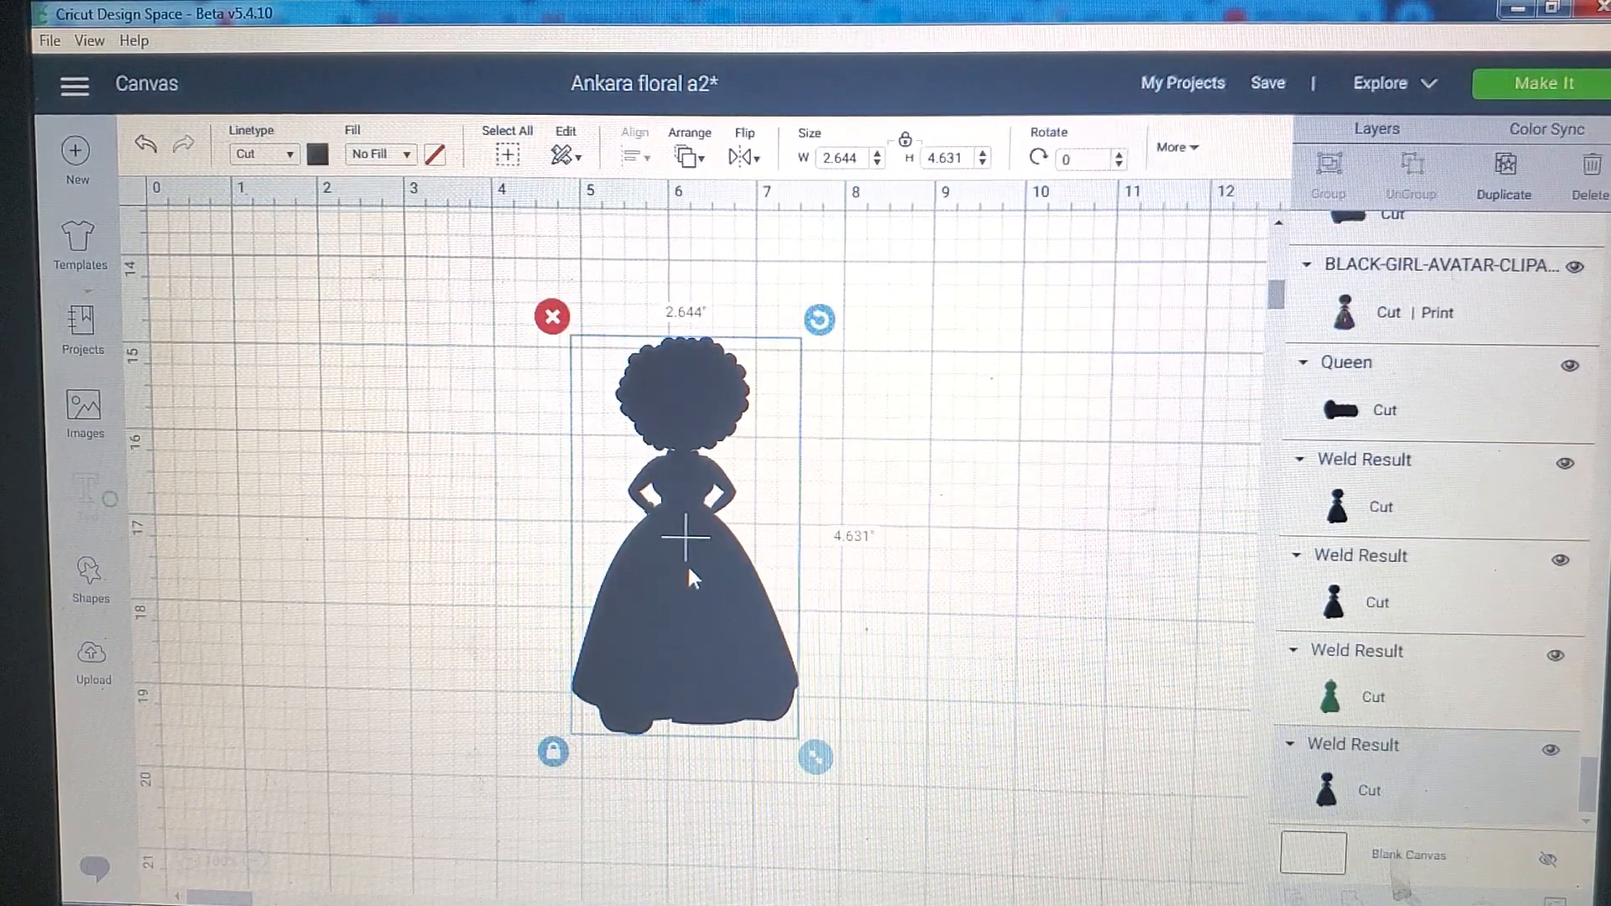
pyautogui.click(89, 580)
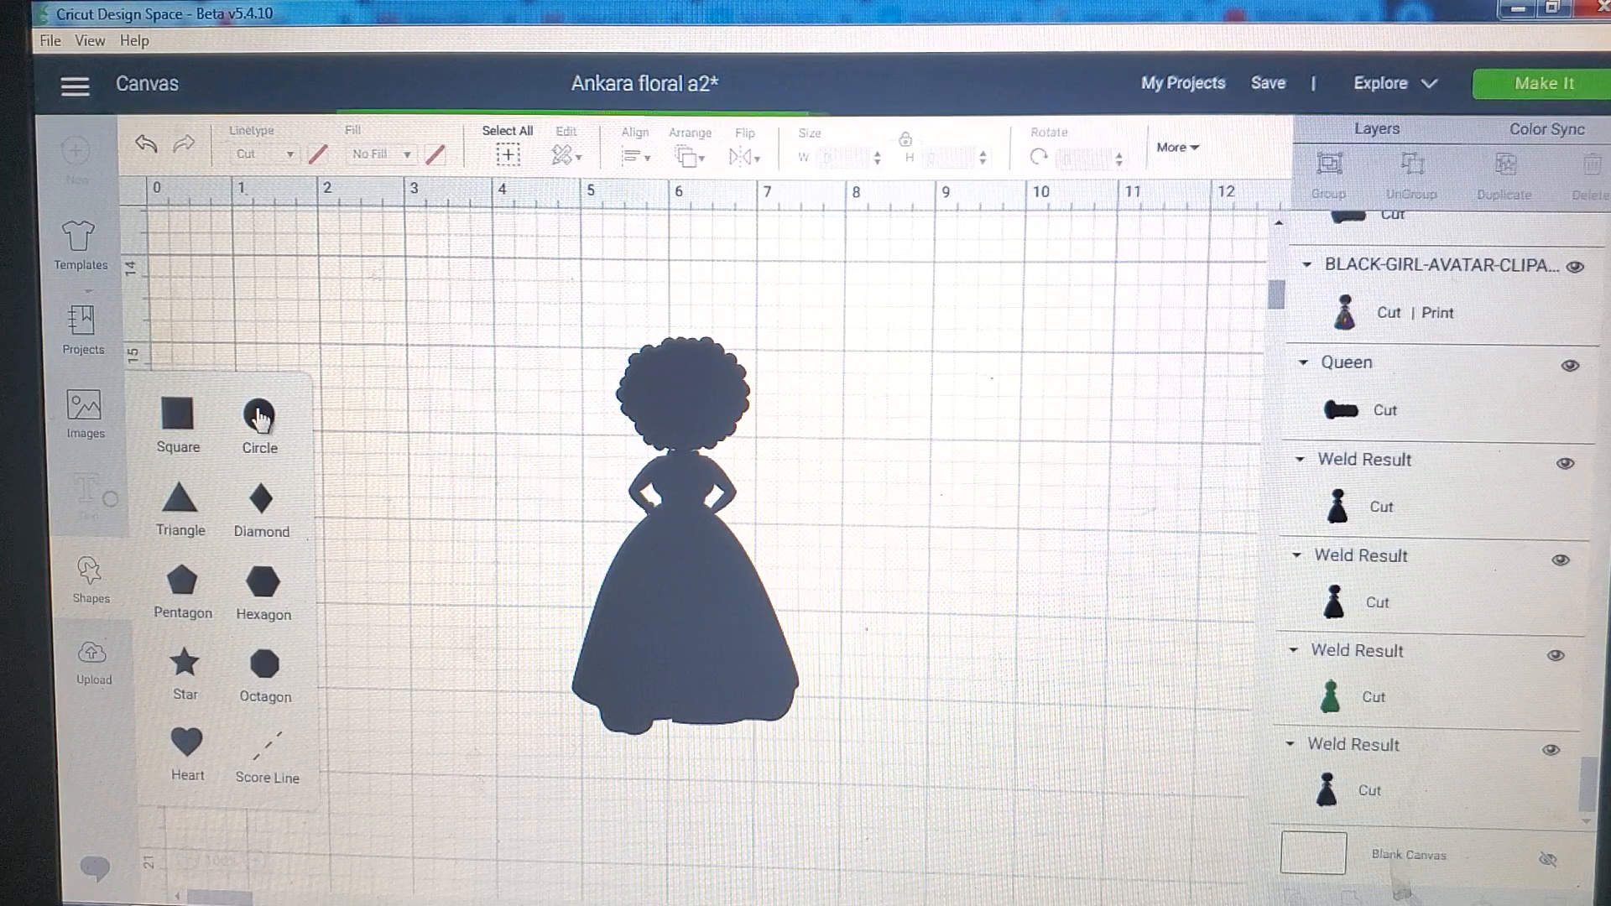
# Step: Add a circle, duplicate it below, and shrink the upper circle to 0.569 inches
pyautogui.click(258, 408)
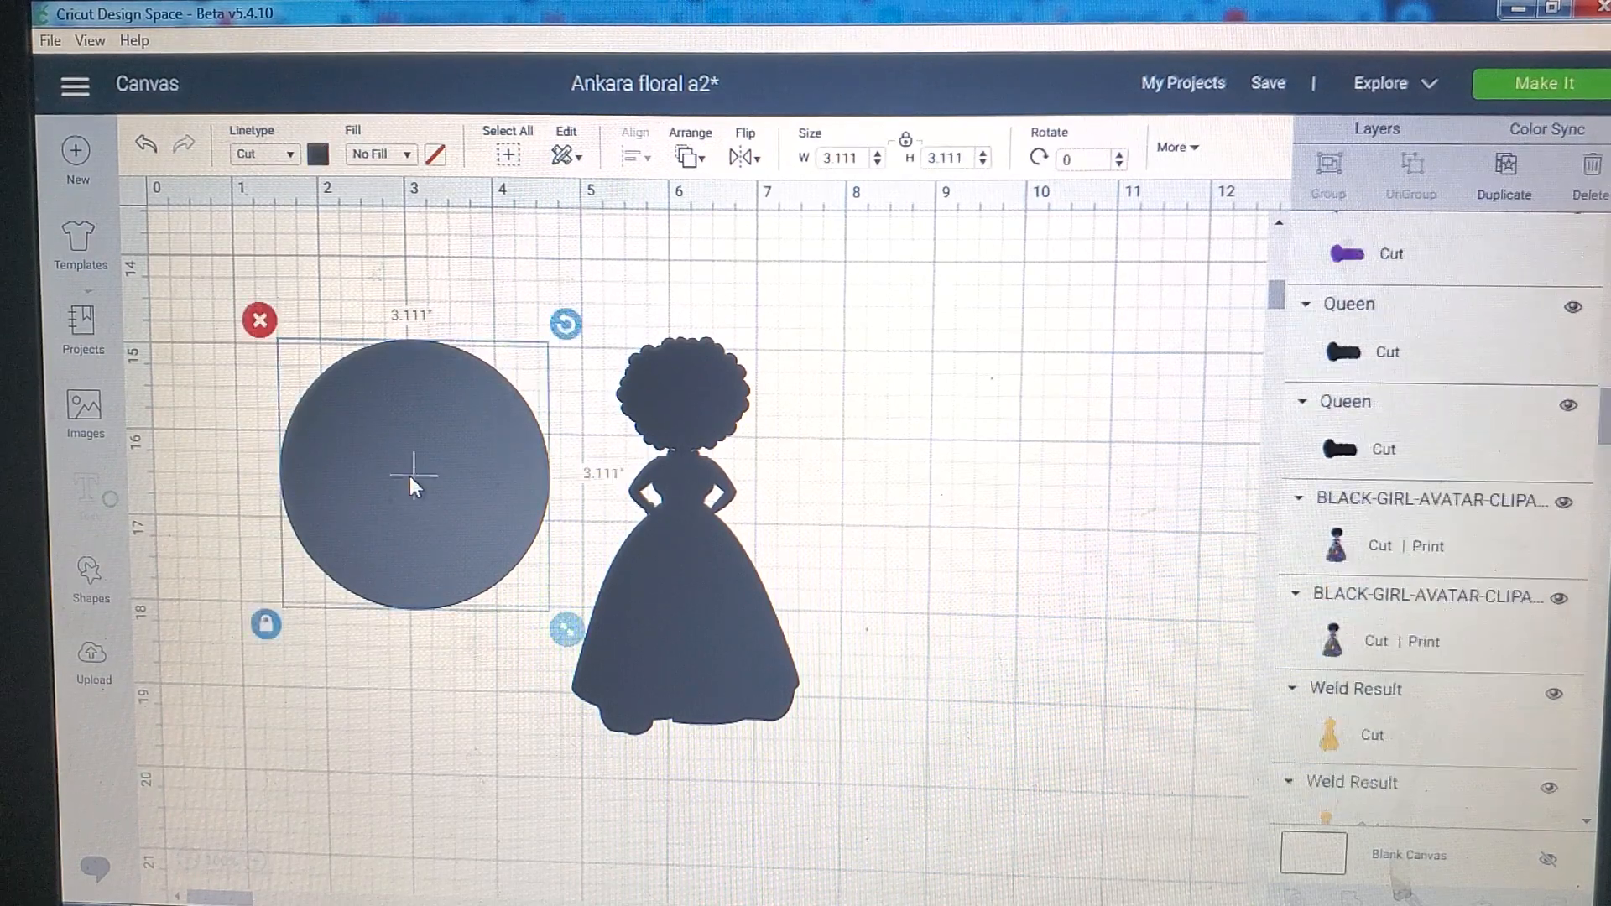
pyautogui.rightClick(412, 484)
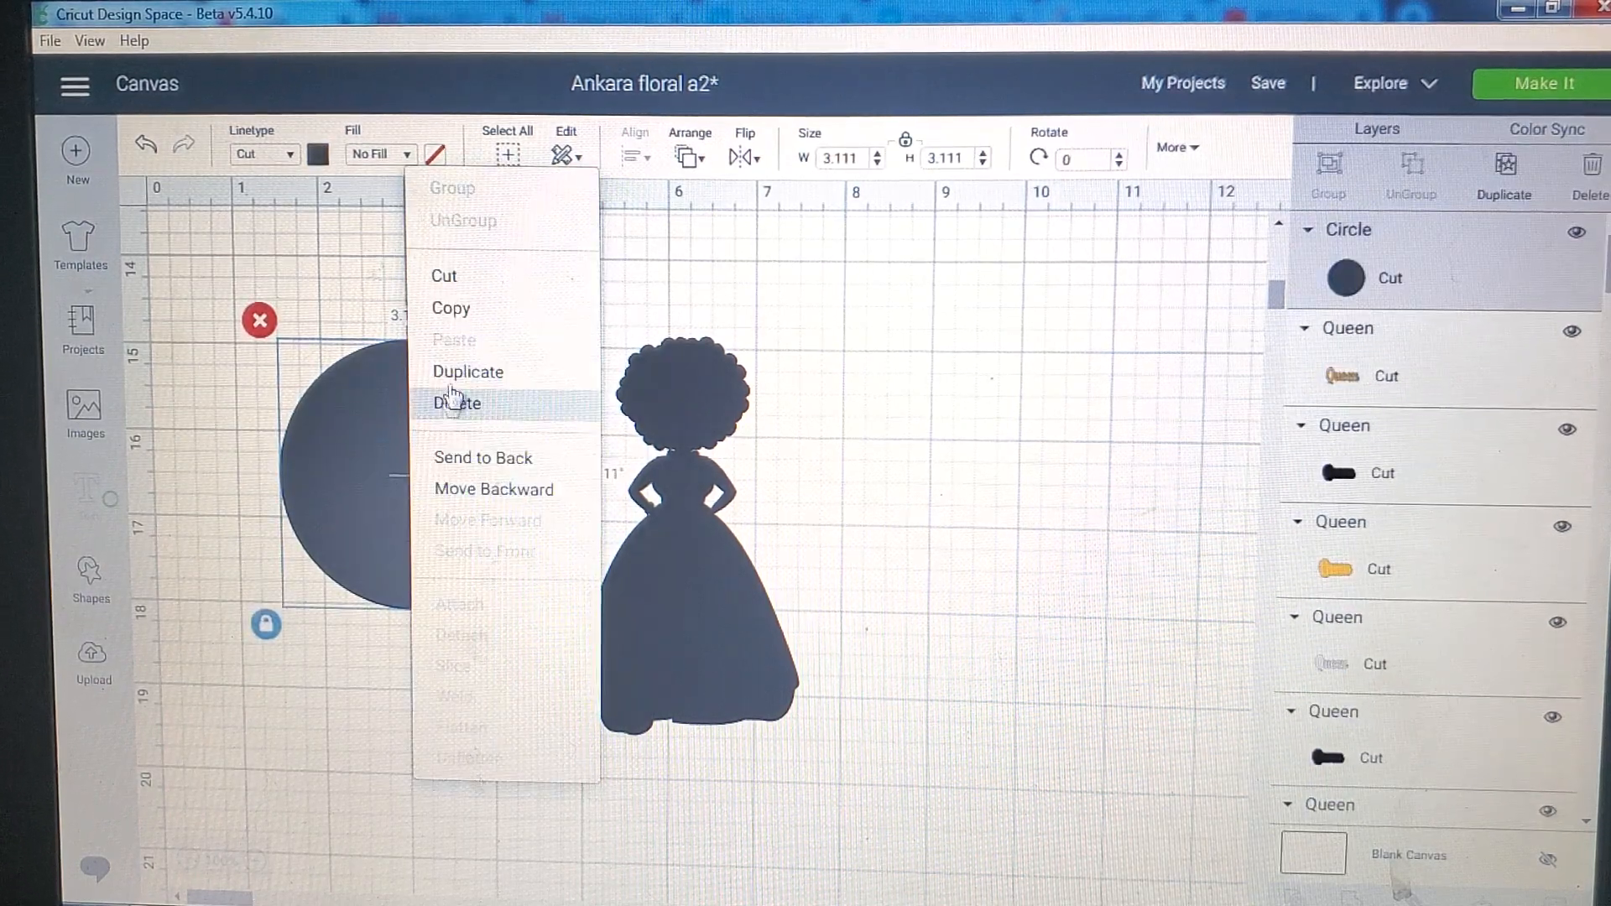
pyautogui.click(468, 373)
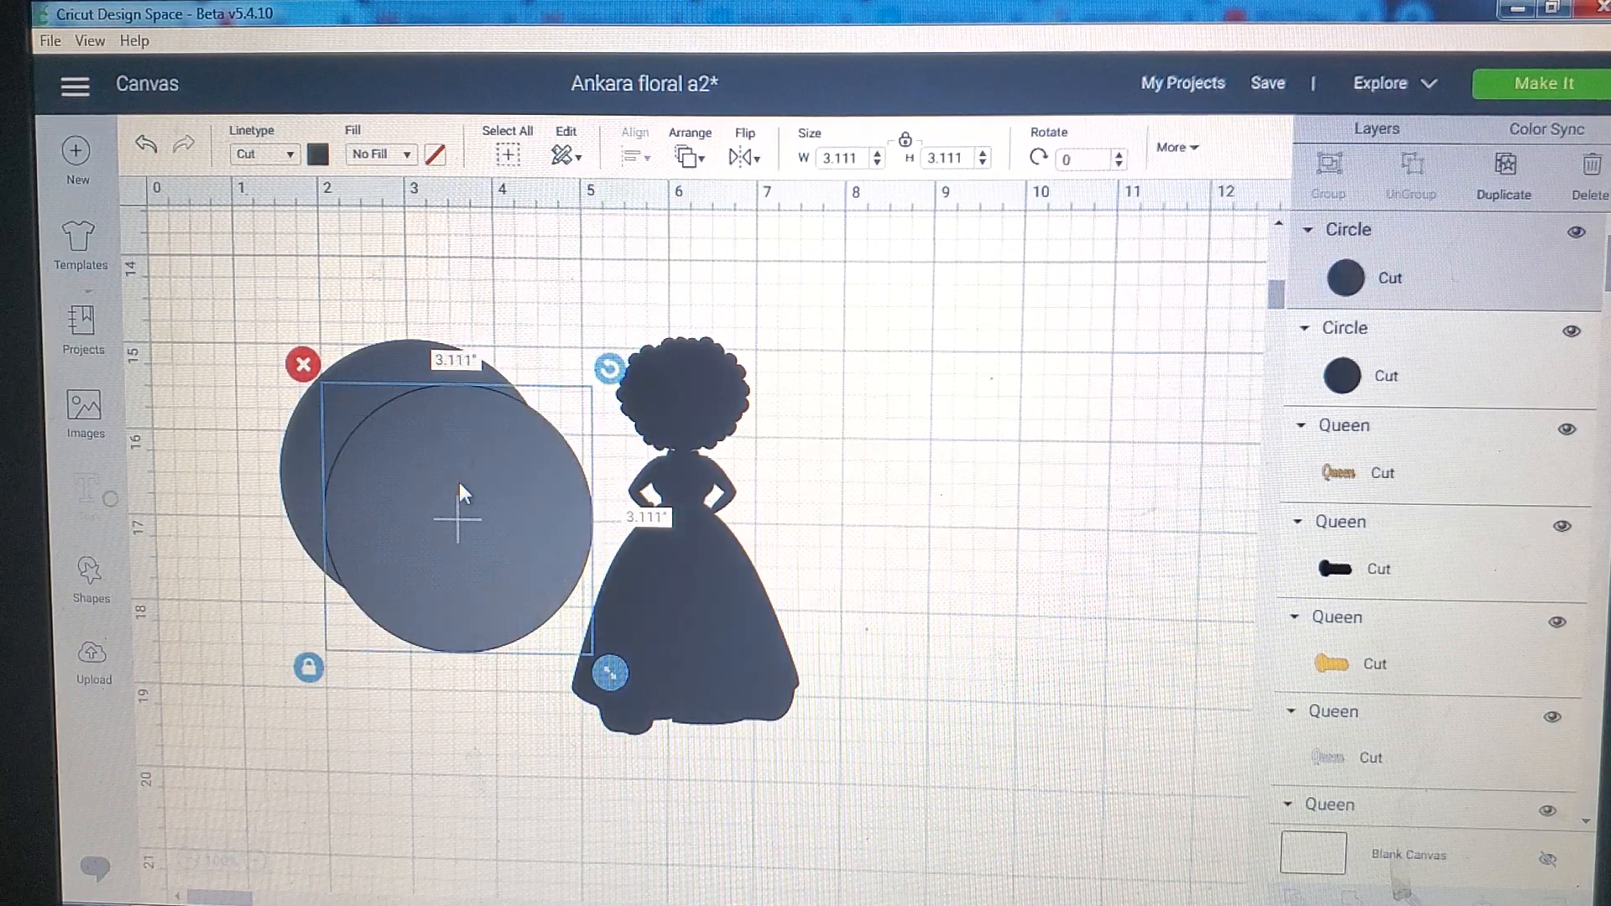
pyautogui.moveTo(460, 491); pyautogui.dragTo(441, 730)
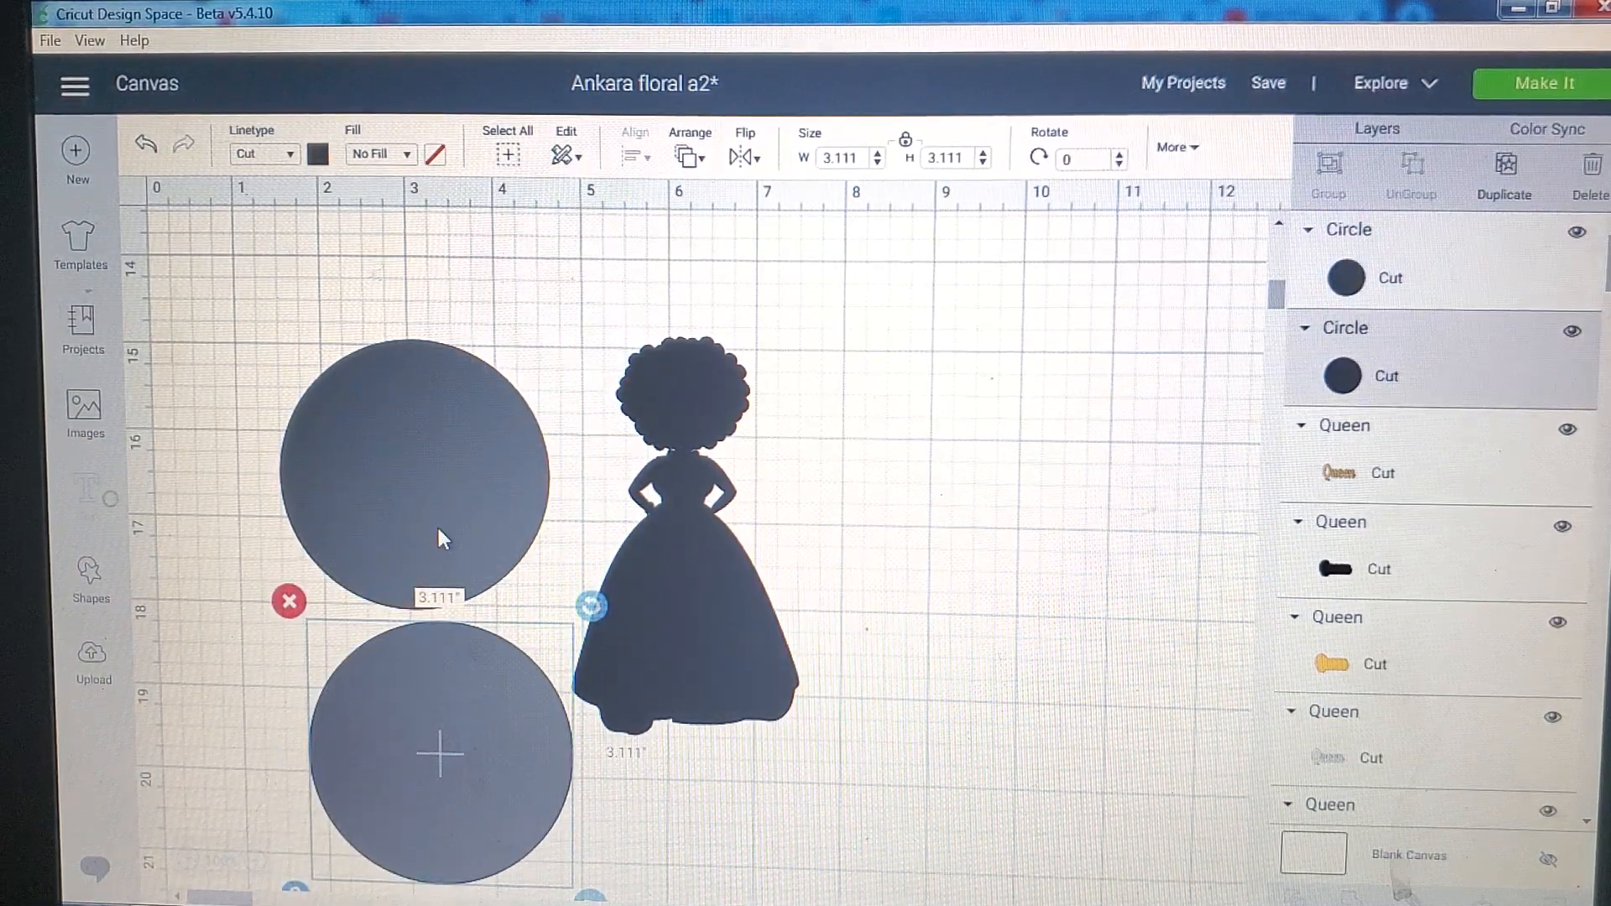
pyautogui.click(412, 475)
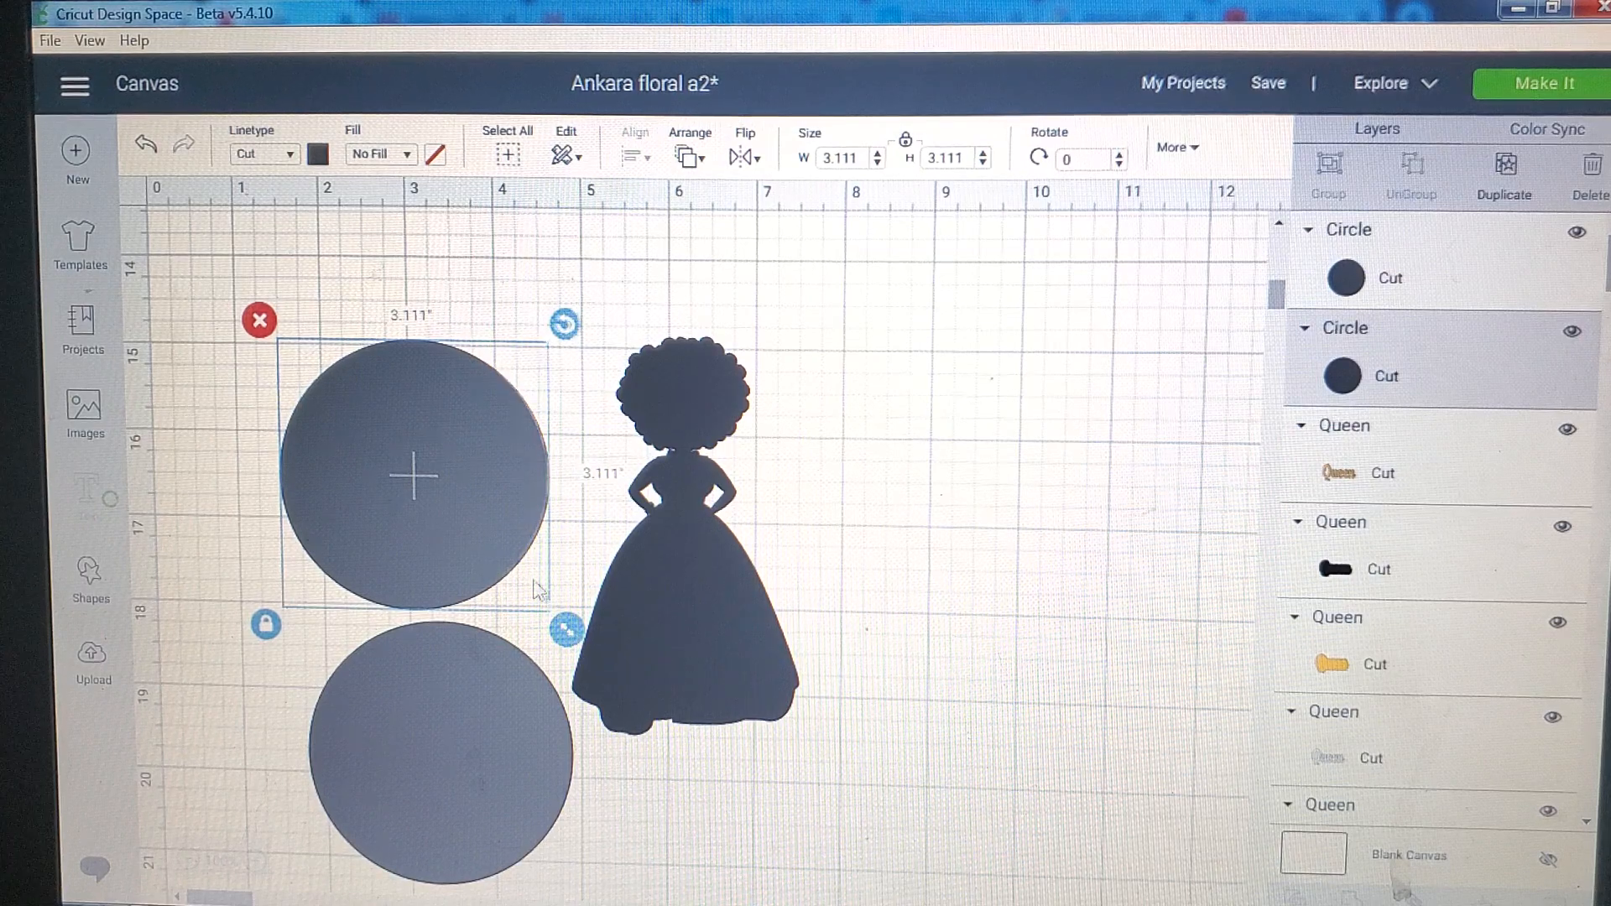
pyautogui.moveTo(565, 628); pyautogui.dragTo(377, 441)
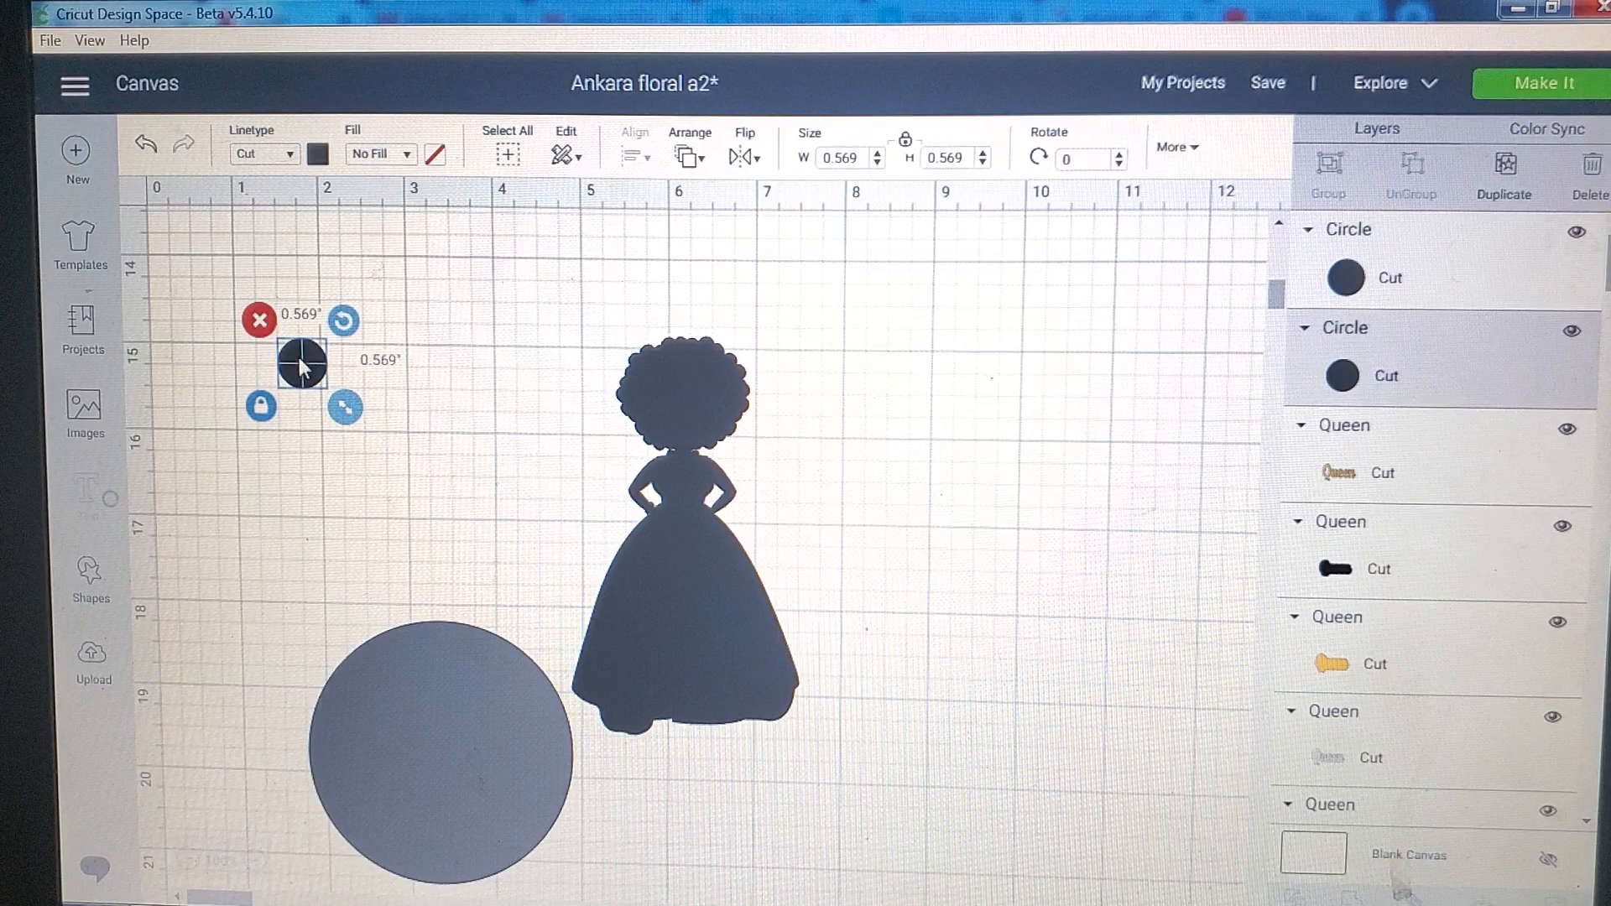
# Step: Place the small circle beside the head and set the large circle, shrunk to 2.014 inches, aside
pyautogui.moveTo(301, 359); pyautogui.dragTo(676, 334)
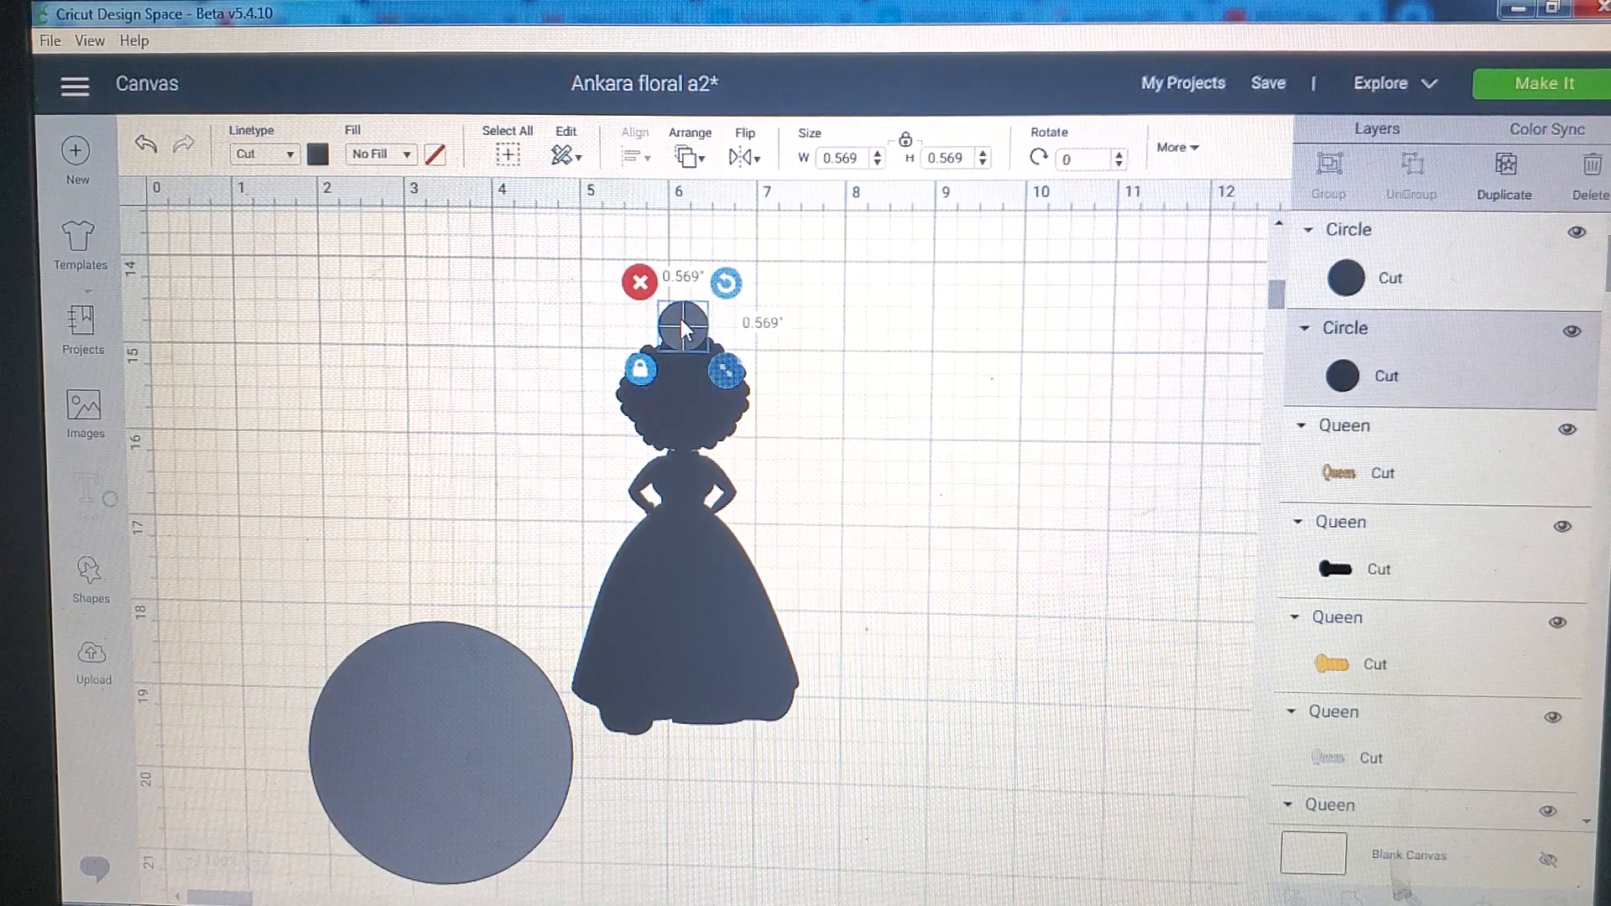
pyautogui.moveTo(678, 324); pyautogui.dragTo(566, 339)
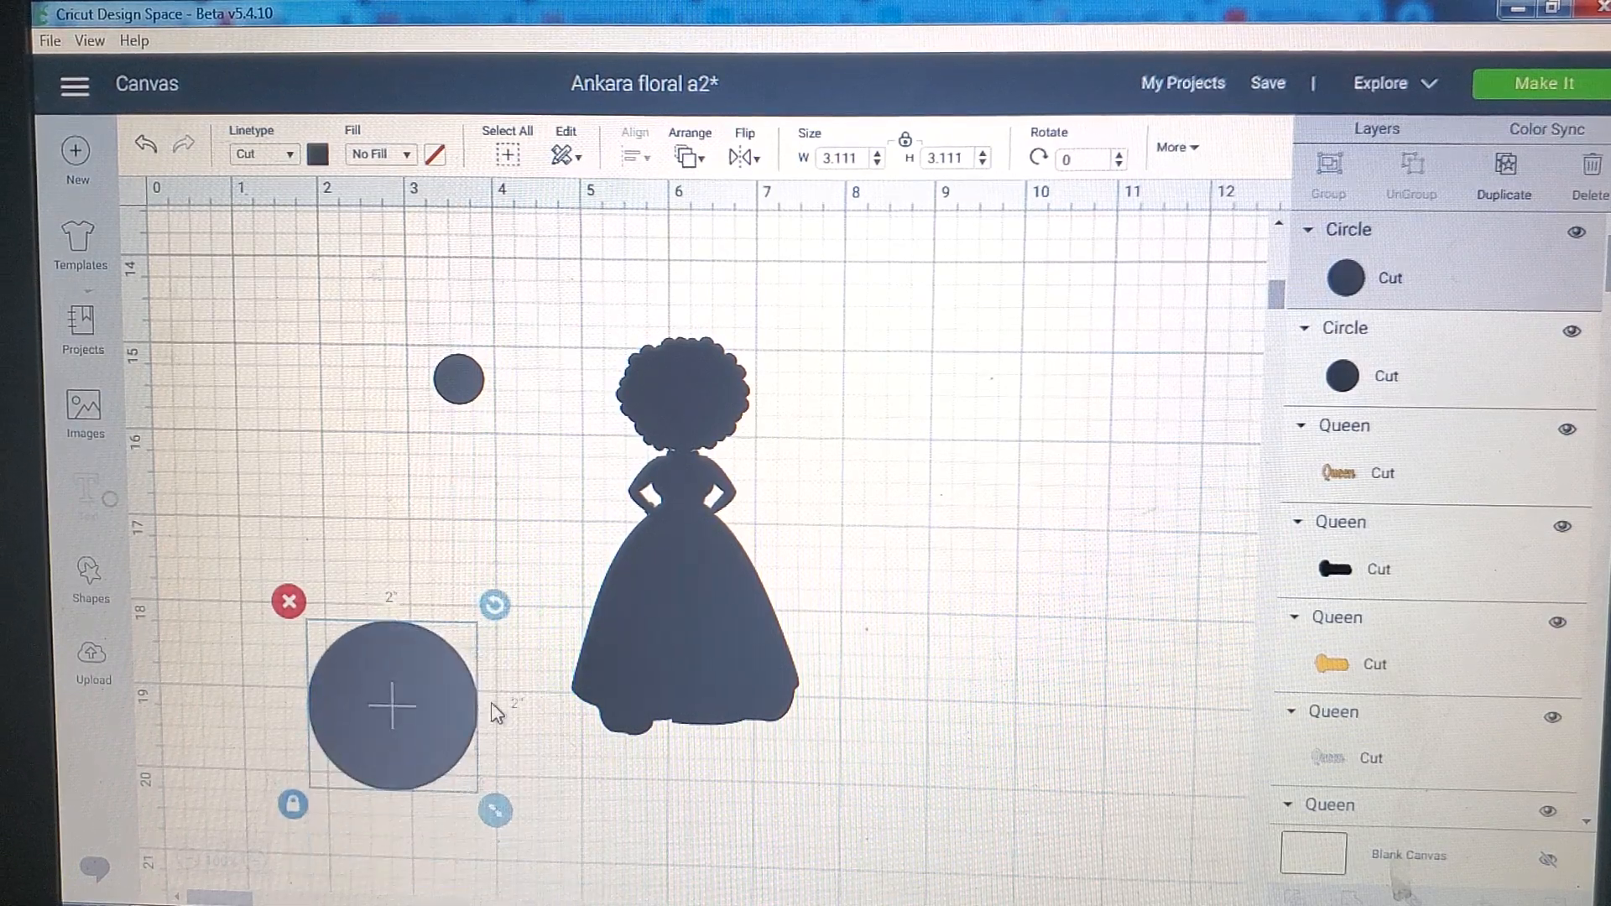
pyautogui.moveTo(494, 811); pyautogui.dragTo(494, 811)
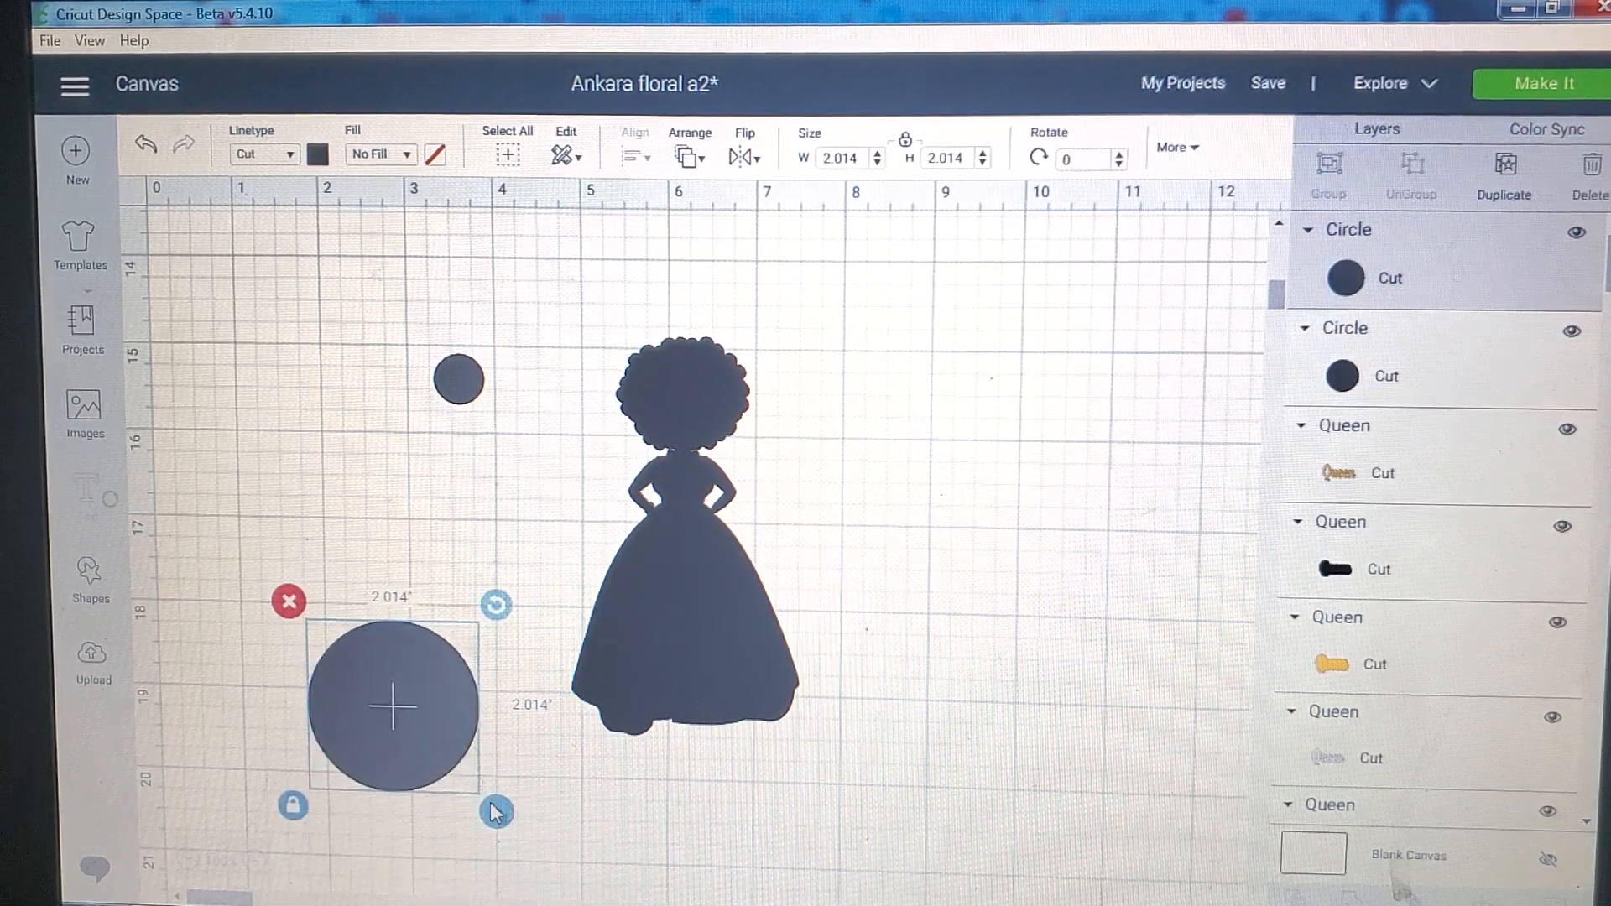
pyautogui.moveTo(497, 810); pyautogui.dragTo(354, 668)
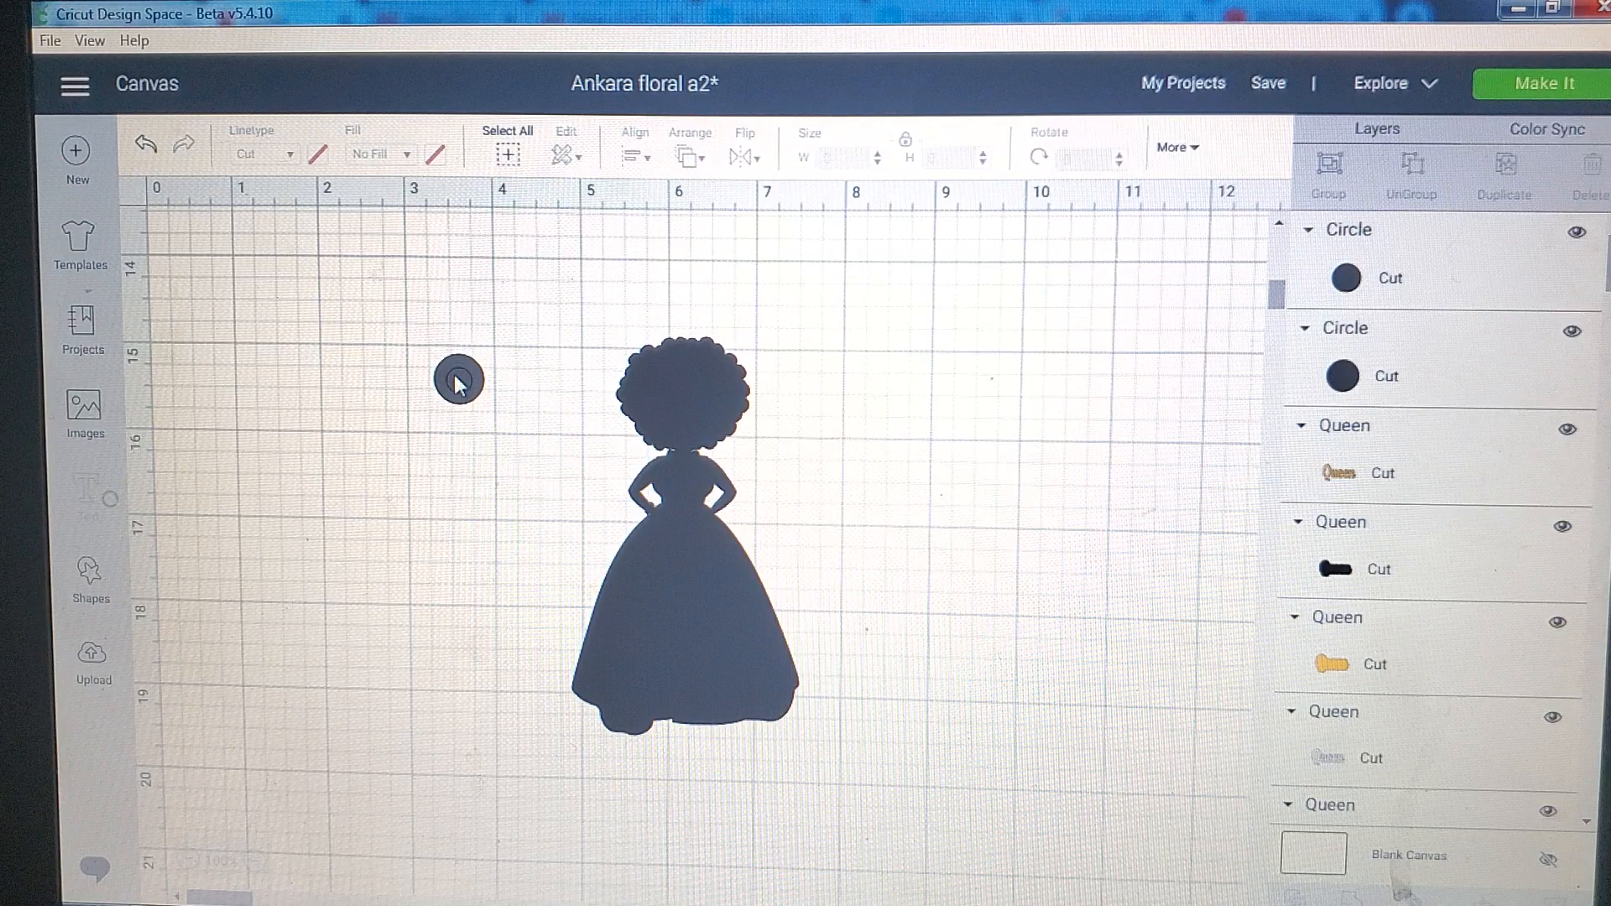
# Step: Slice the two stacked circles so a 0.264-inch hole leaves a ring loop
pyautogui.click(457, 377)
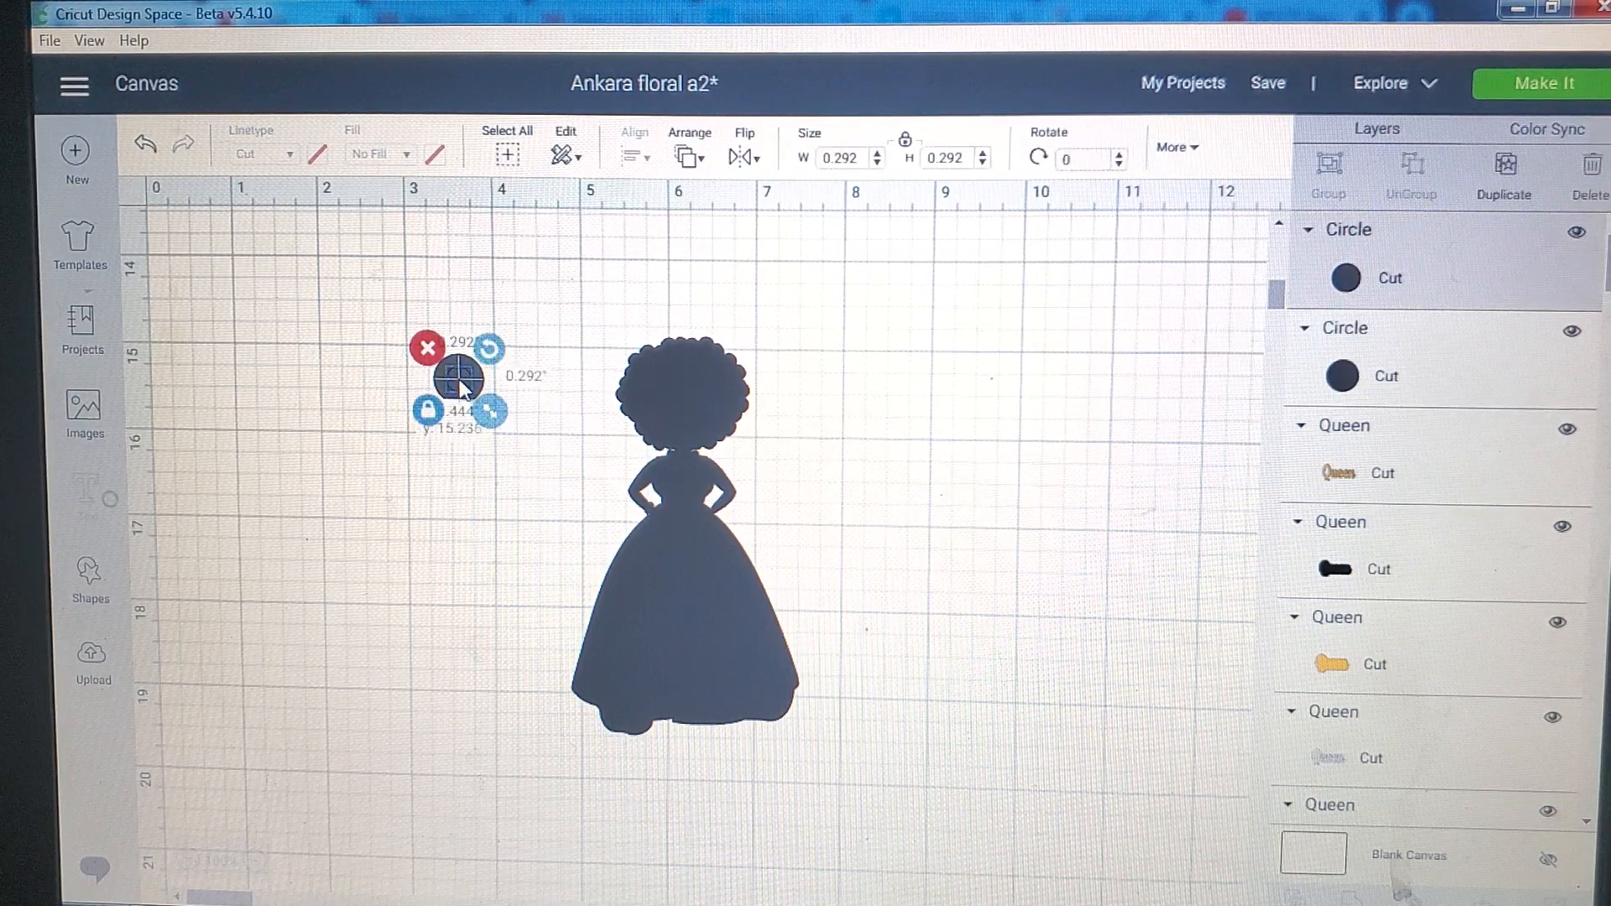
pyautogui.moveTo(490, 411); pyautogui.dragTo(484, 420)
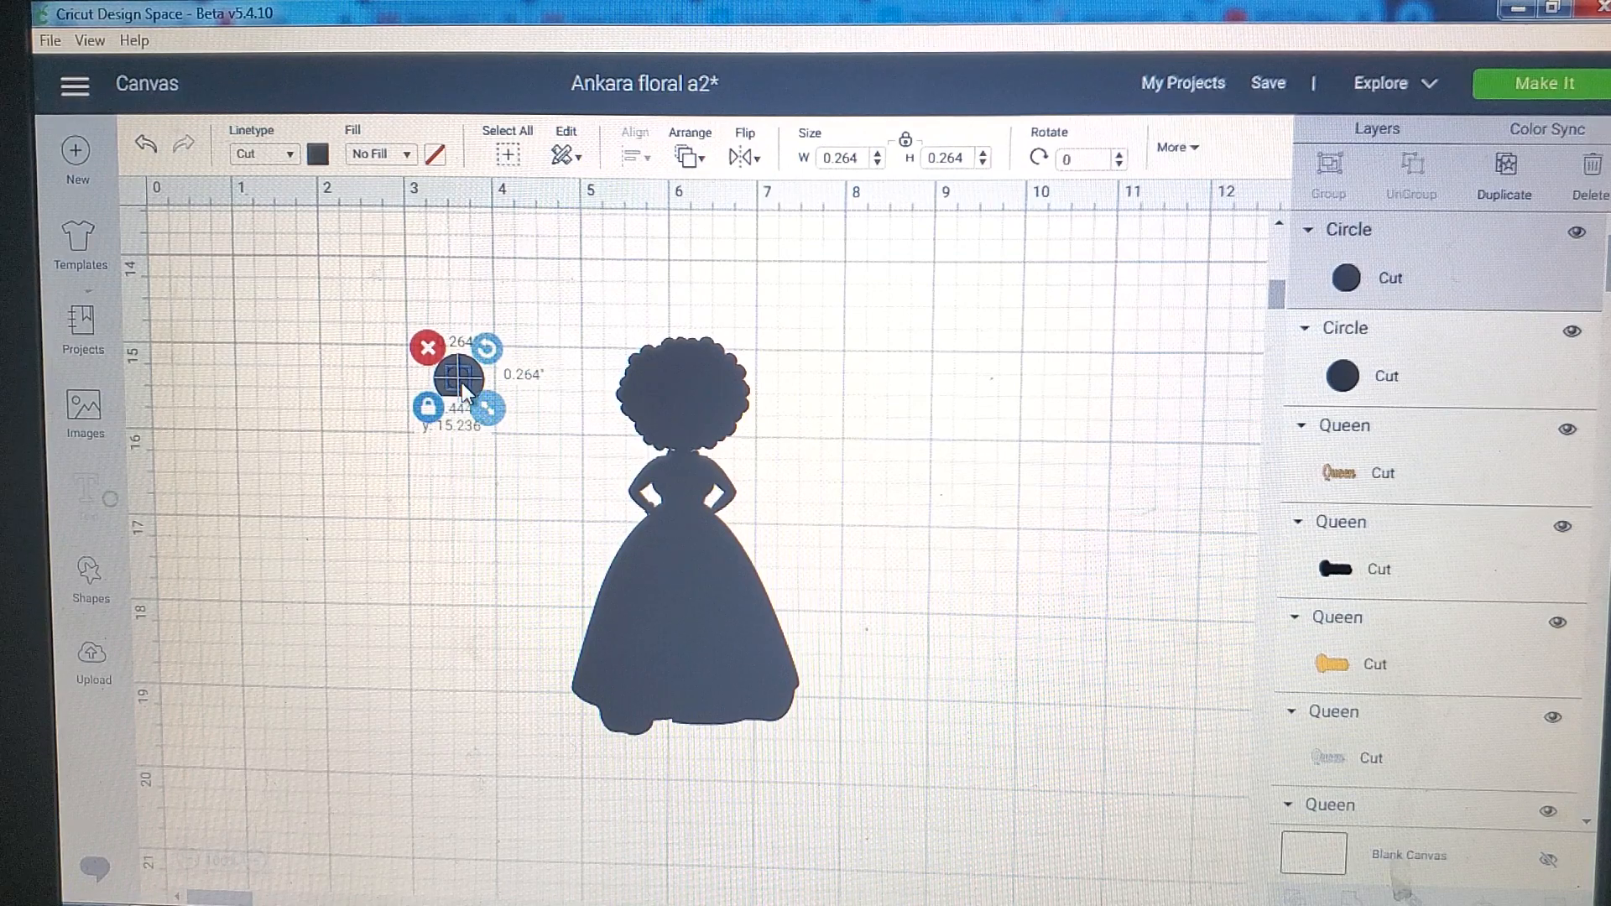
pyautogui.click(470, 466)
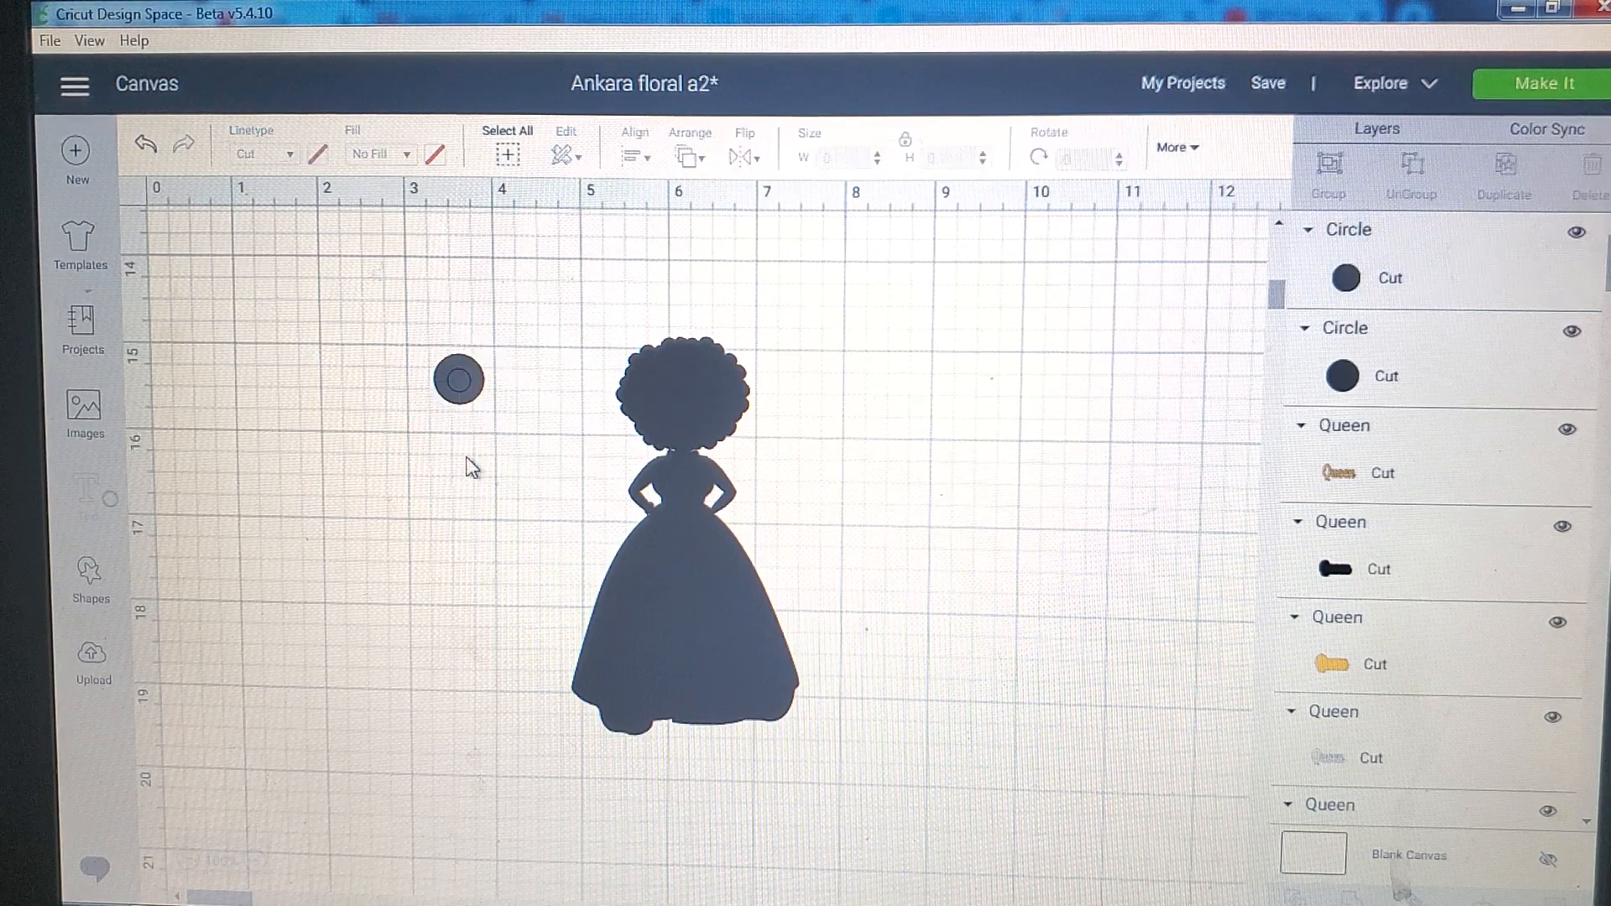
pyautogui.moveTo(518, 400)
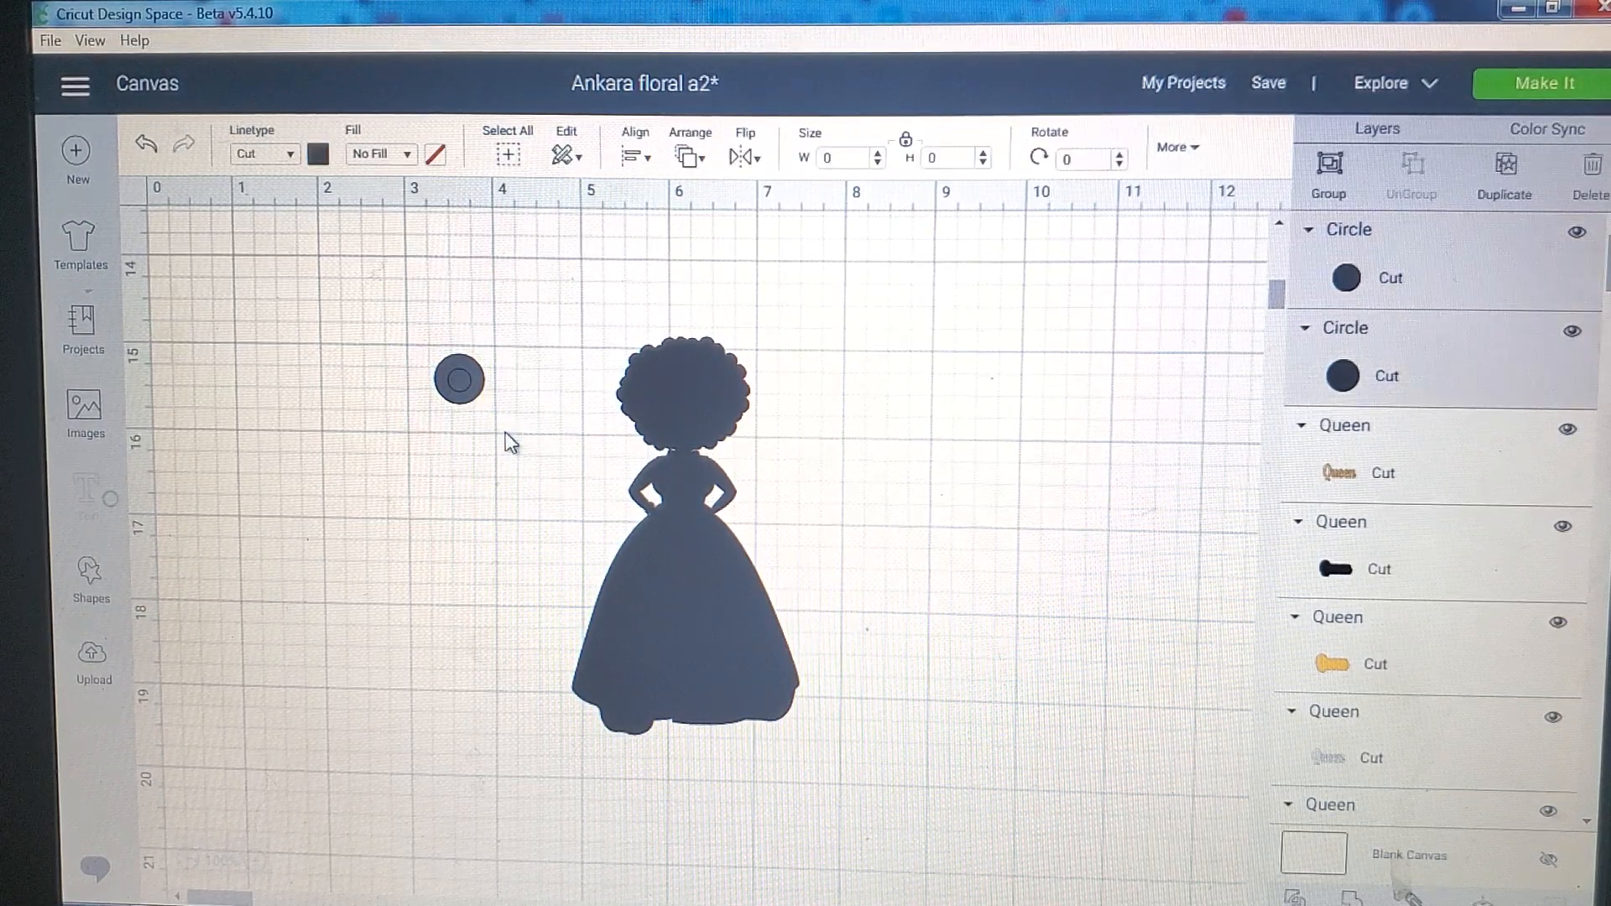
pyautogui.click(458, 379)
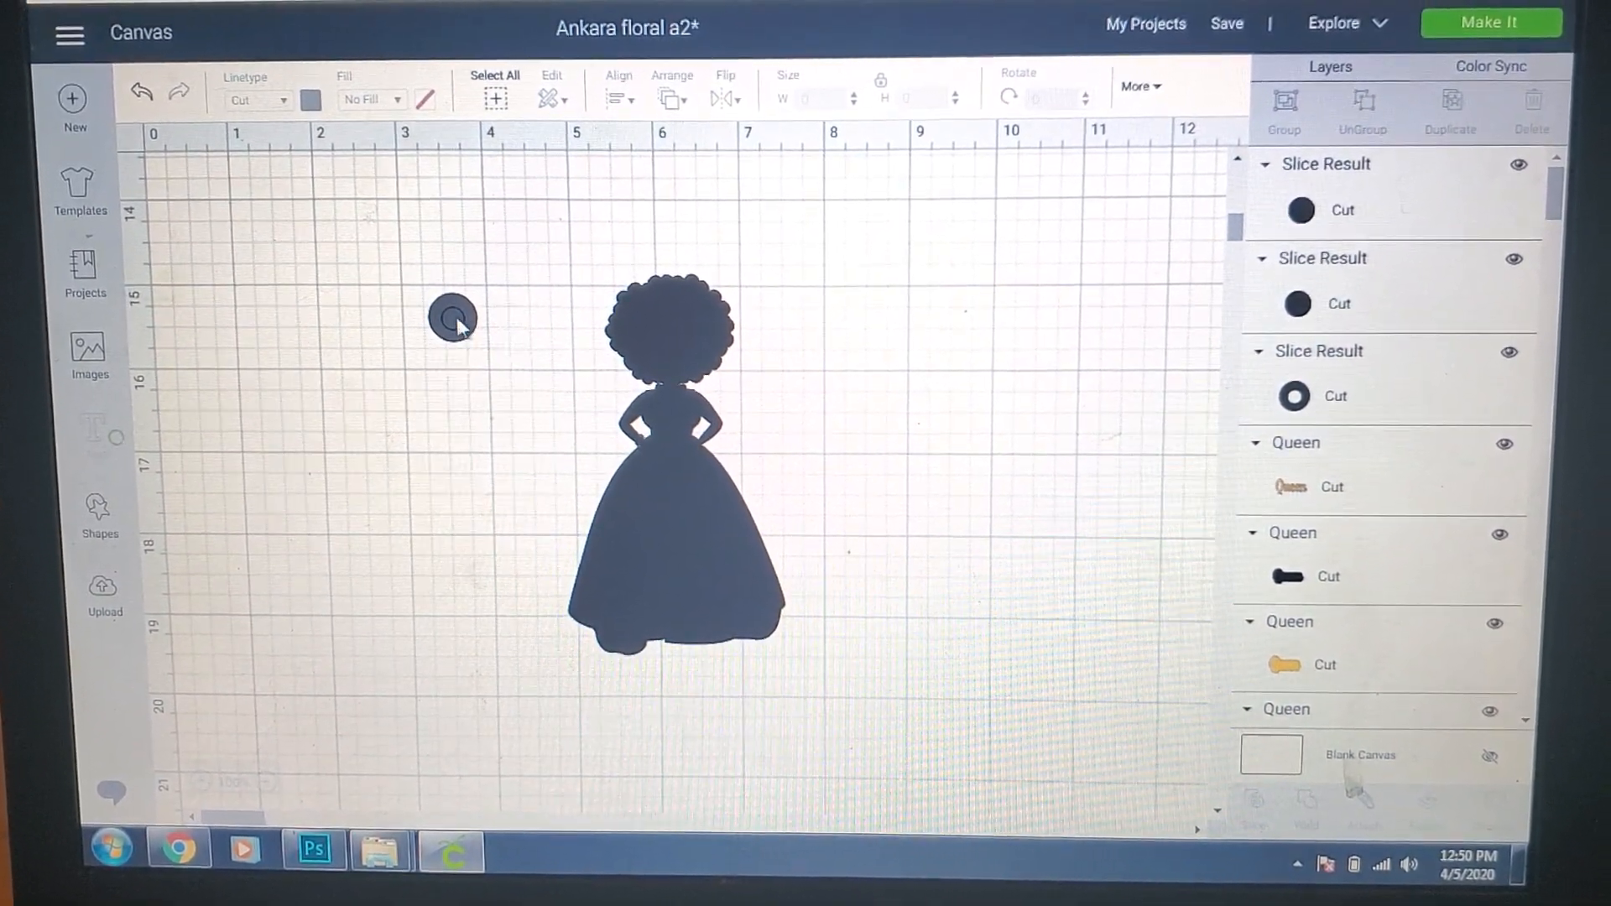
# Step: Delete the two leftover solid slice pieces, leaving the ring loop on the girl's head
pyautogui.click(451, 317)
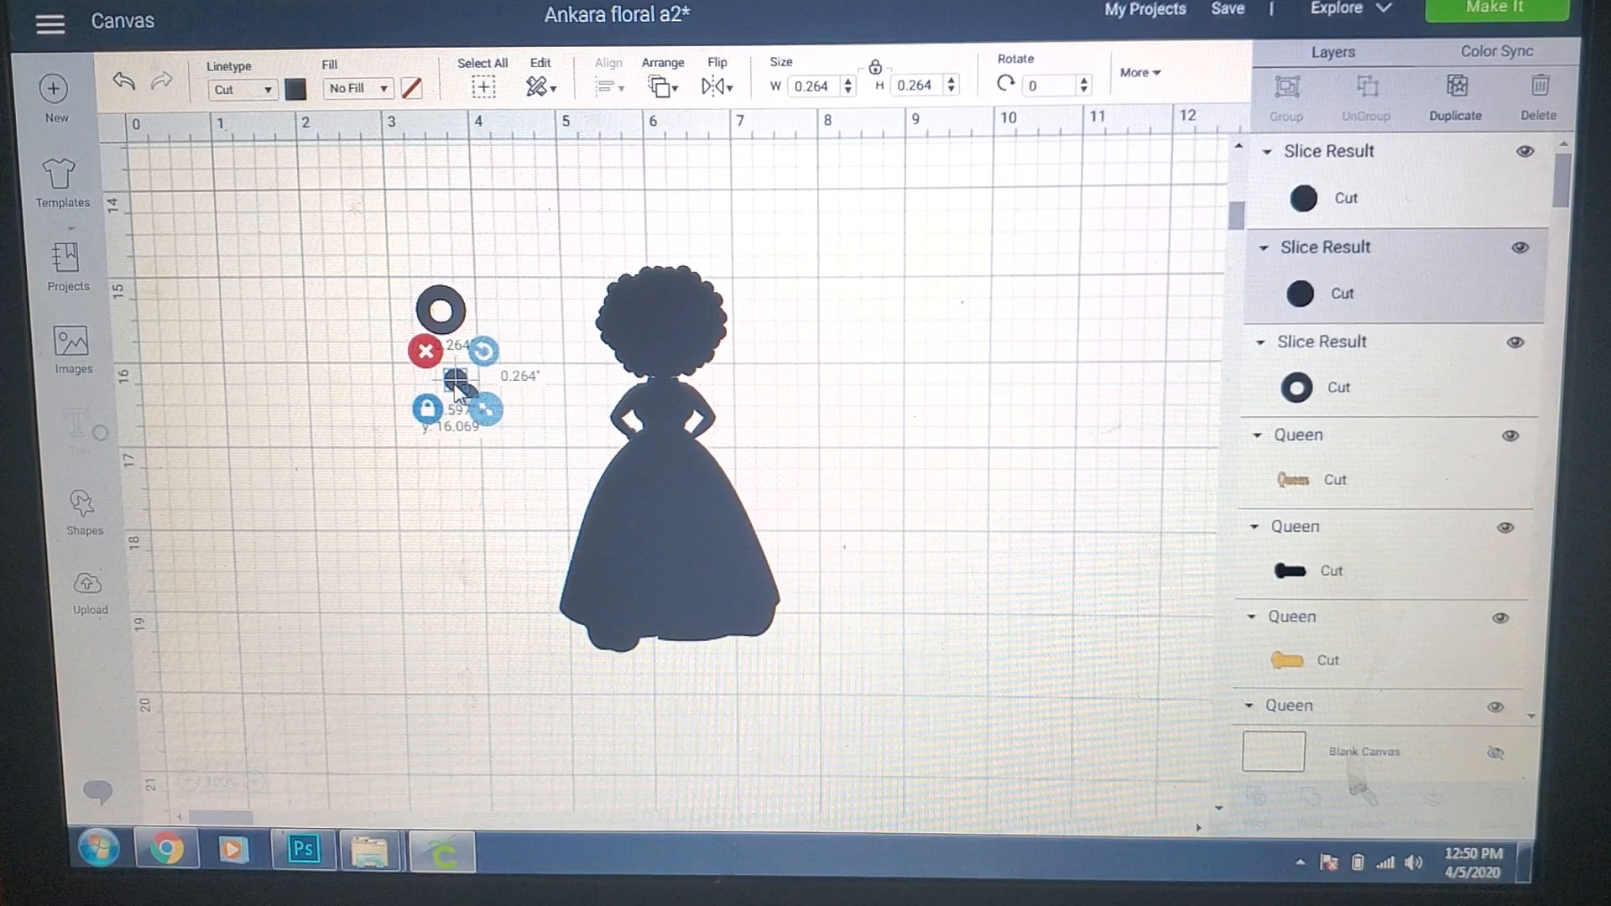
pyautogui.click(527, 295)
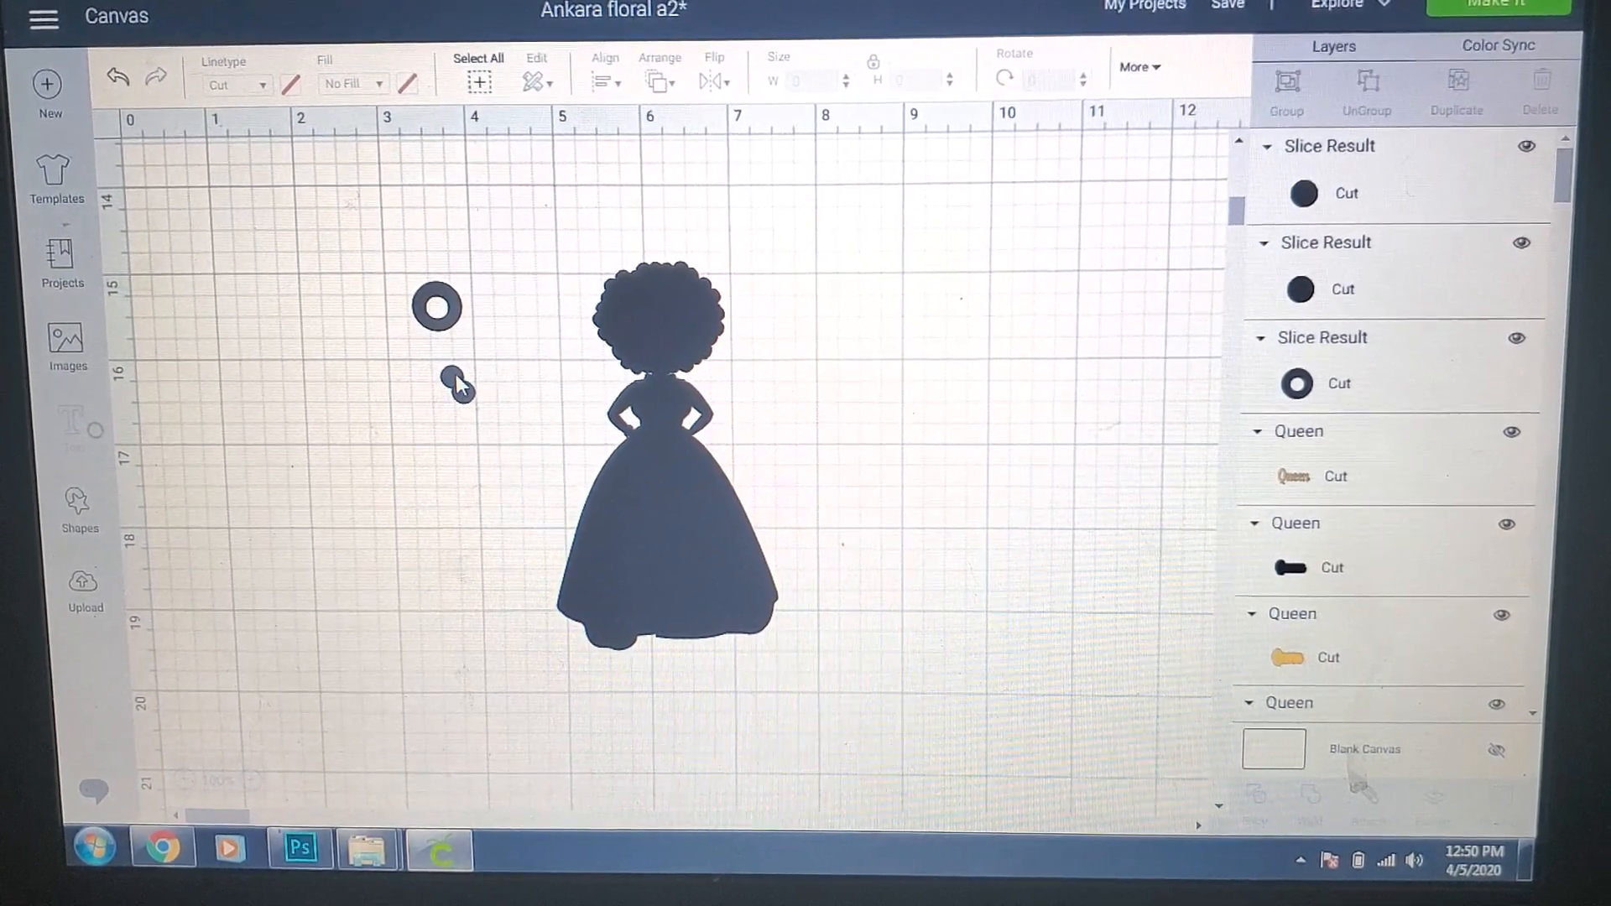
pyautogui.click(437, 307)
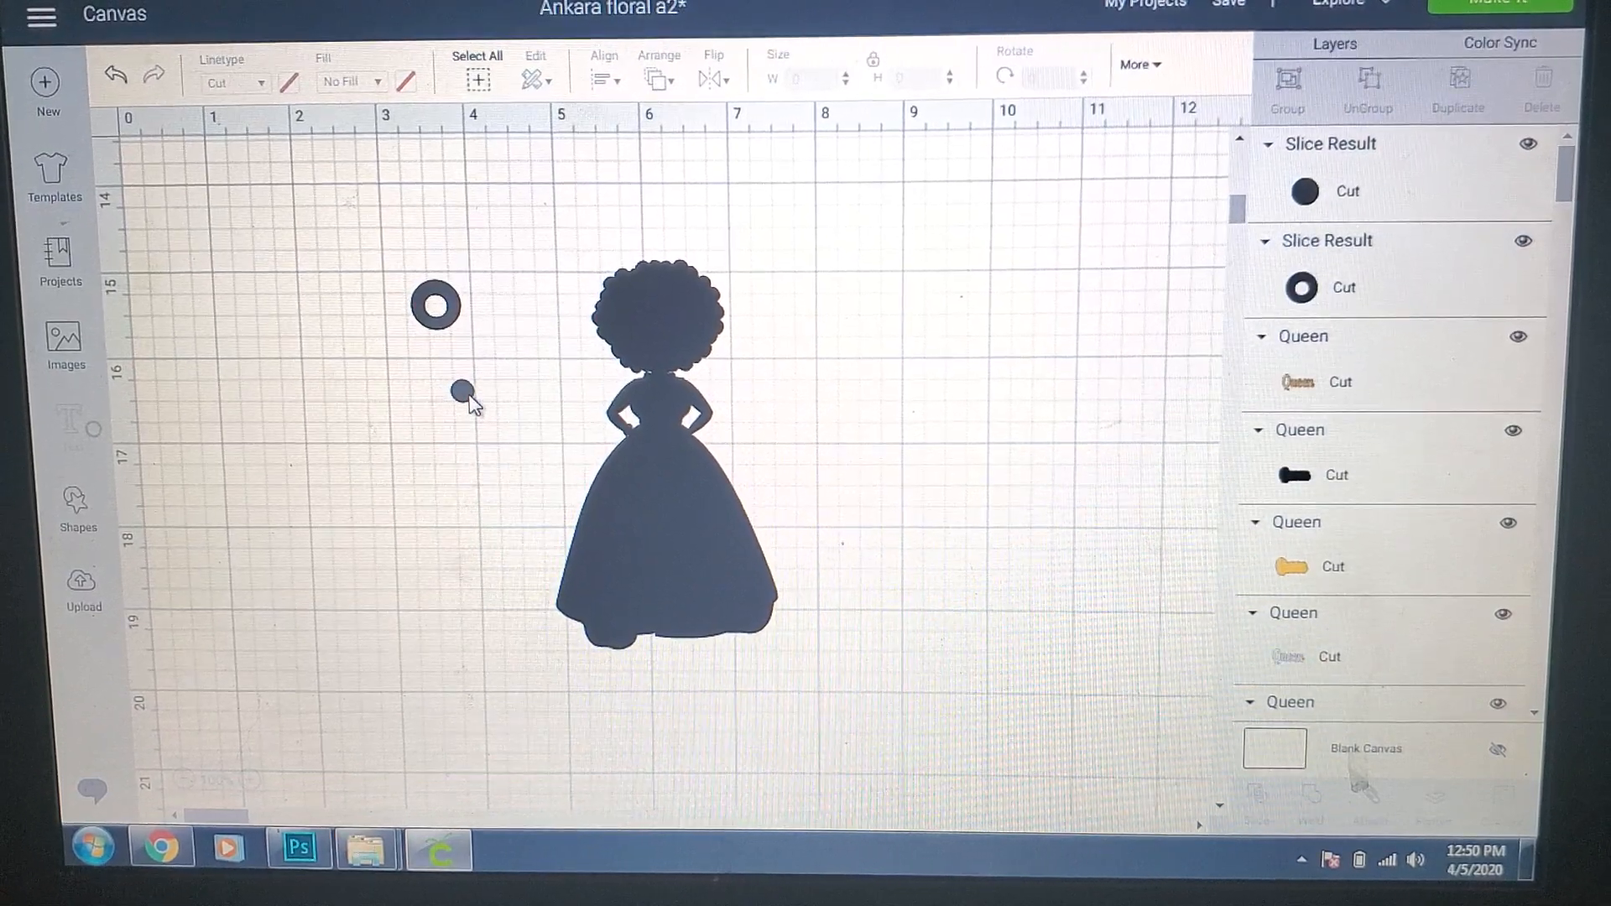
pyautogui.click(460, 393)
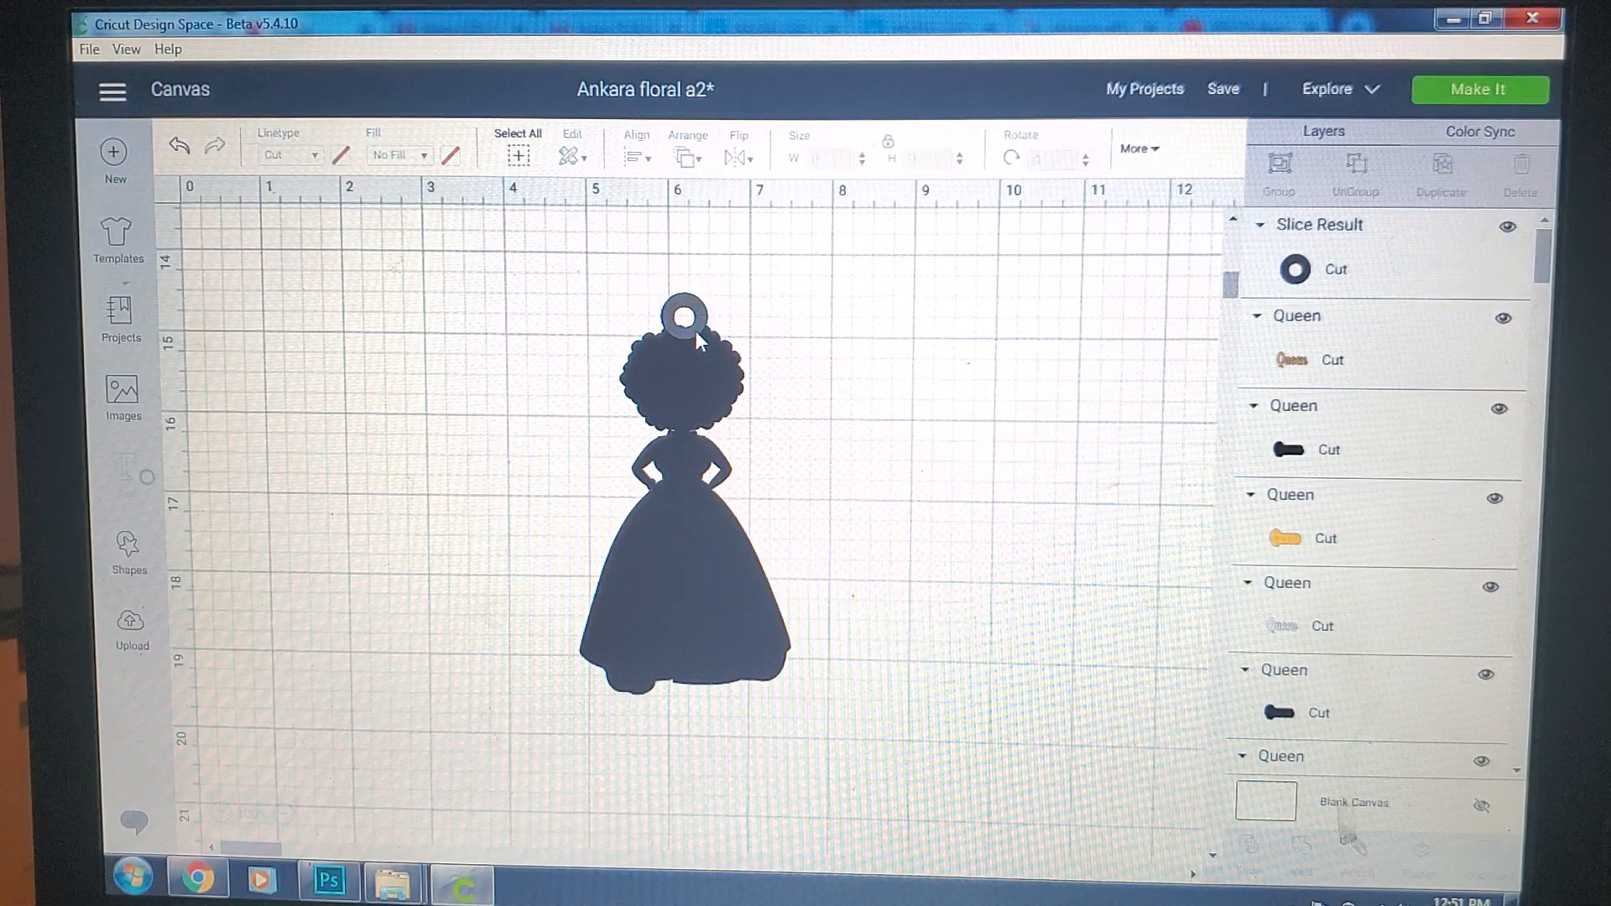
# Step: Weld the ring loop and the silhouette into a single Weld Result shape
pyautogui.click(681, 312)
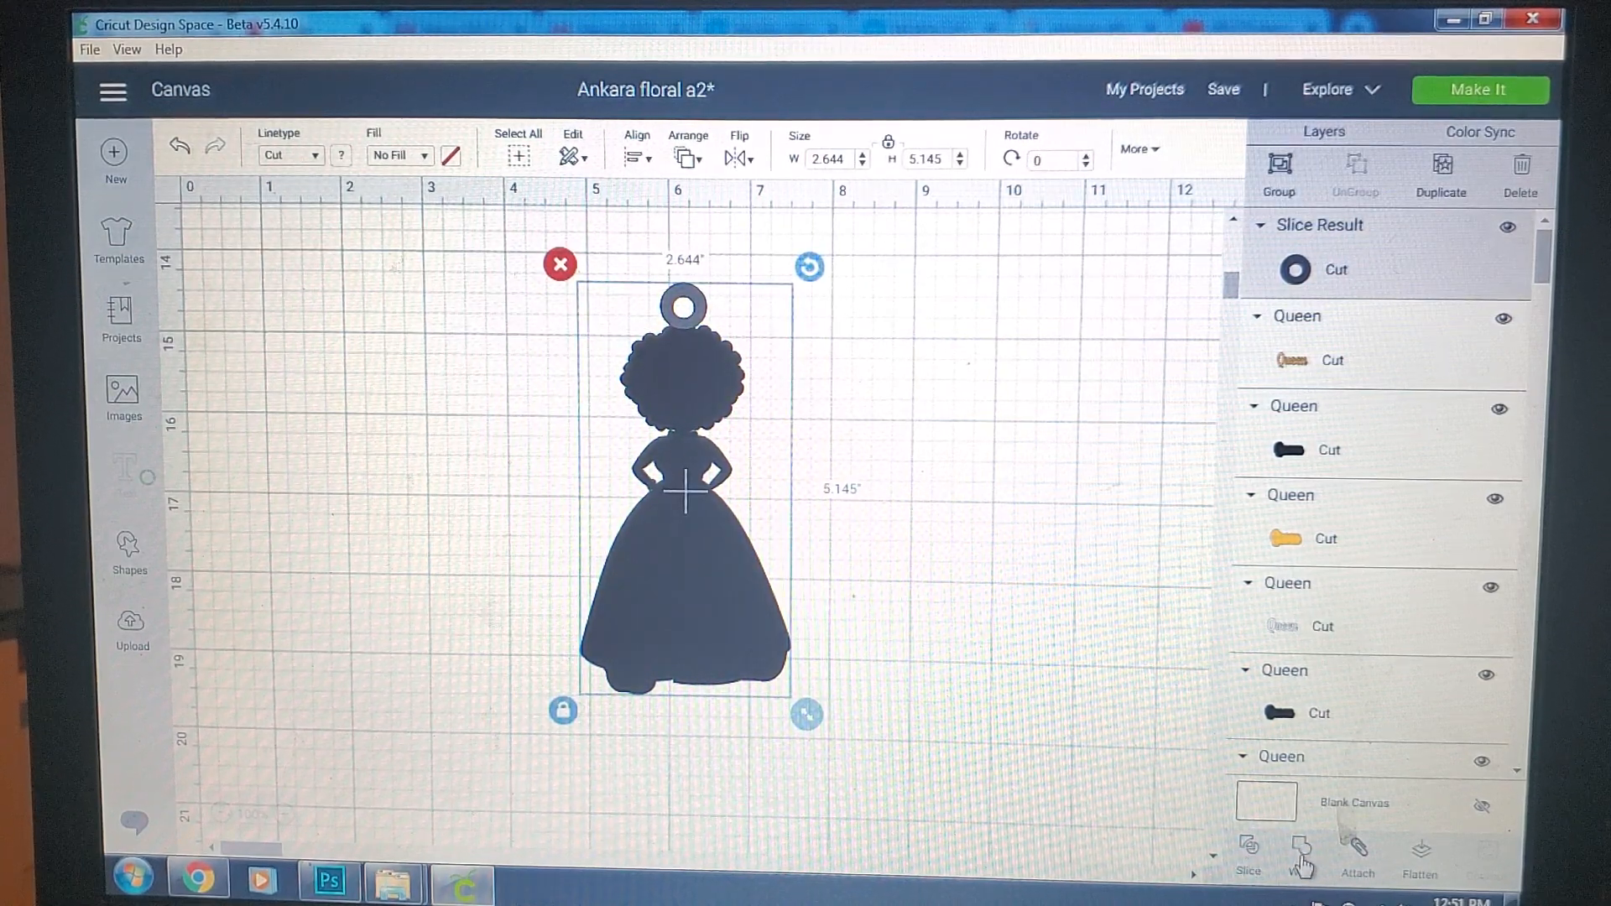
pyautogui.click(1302, 853)
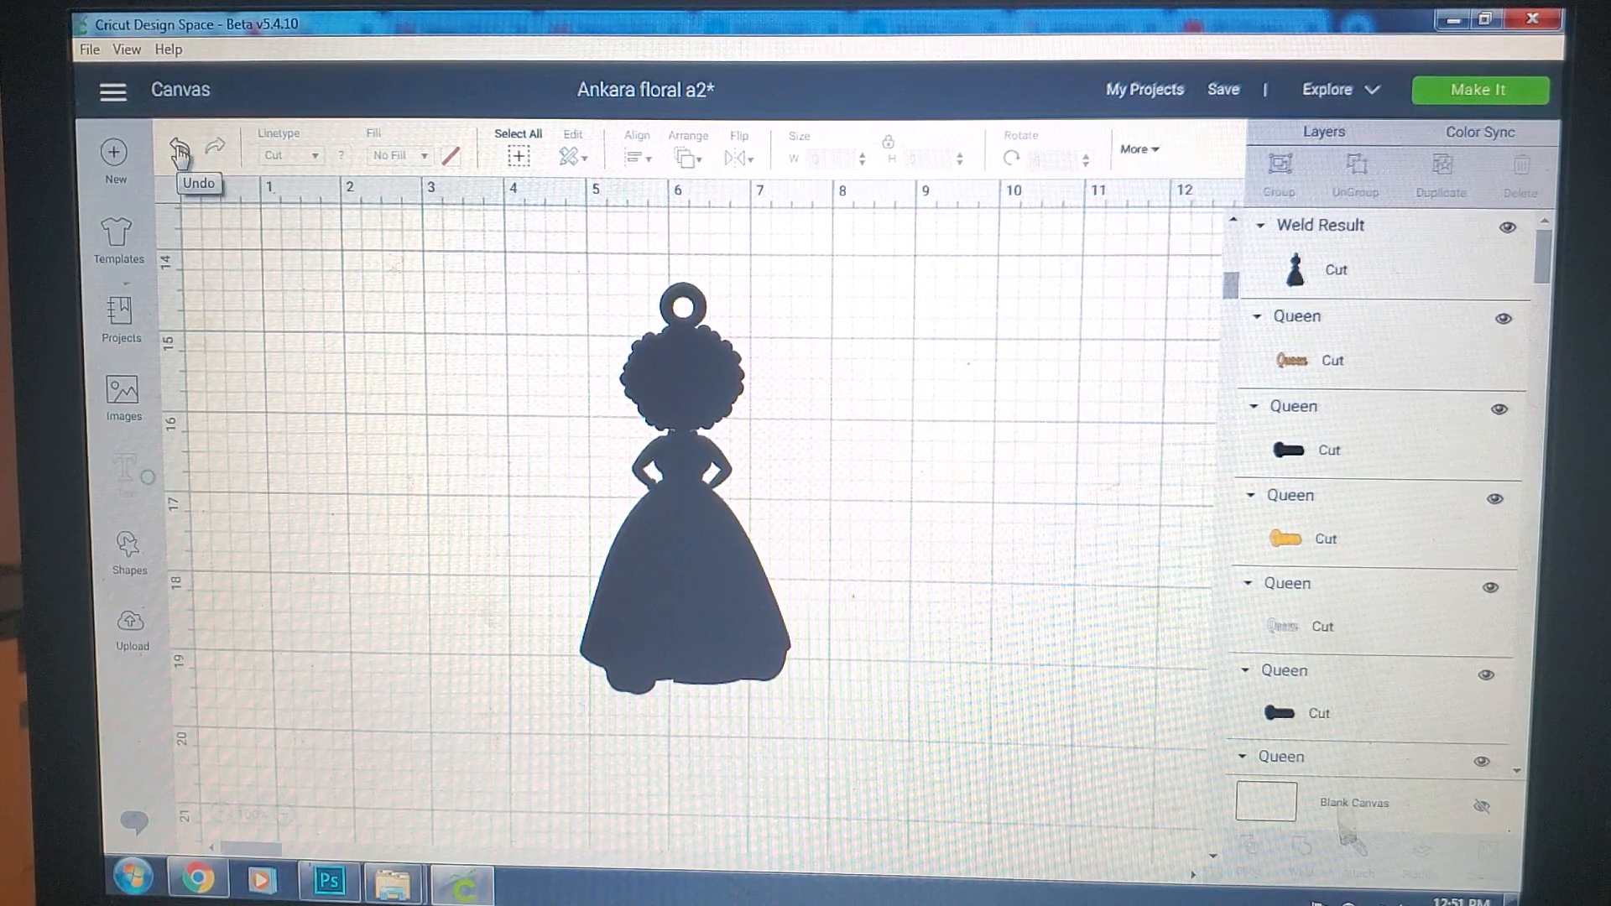
# Step: Undo the weld so the ring is separate again, then reselect ring and silhouette
pyautogui.click(178, 148)
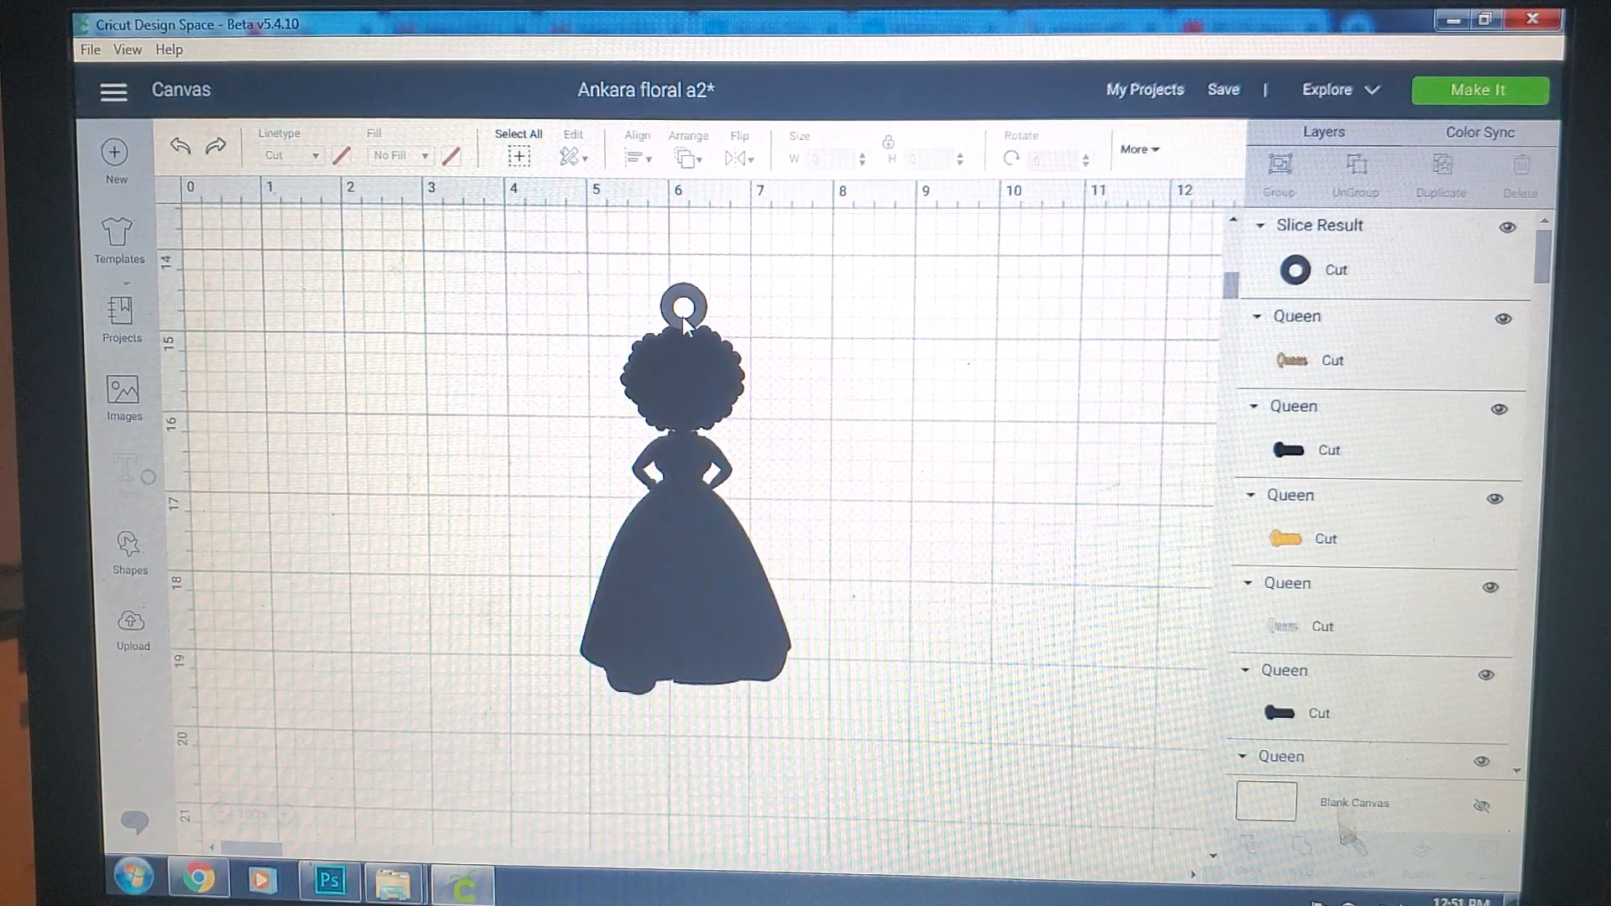
pyautogui.click(679, 306)
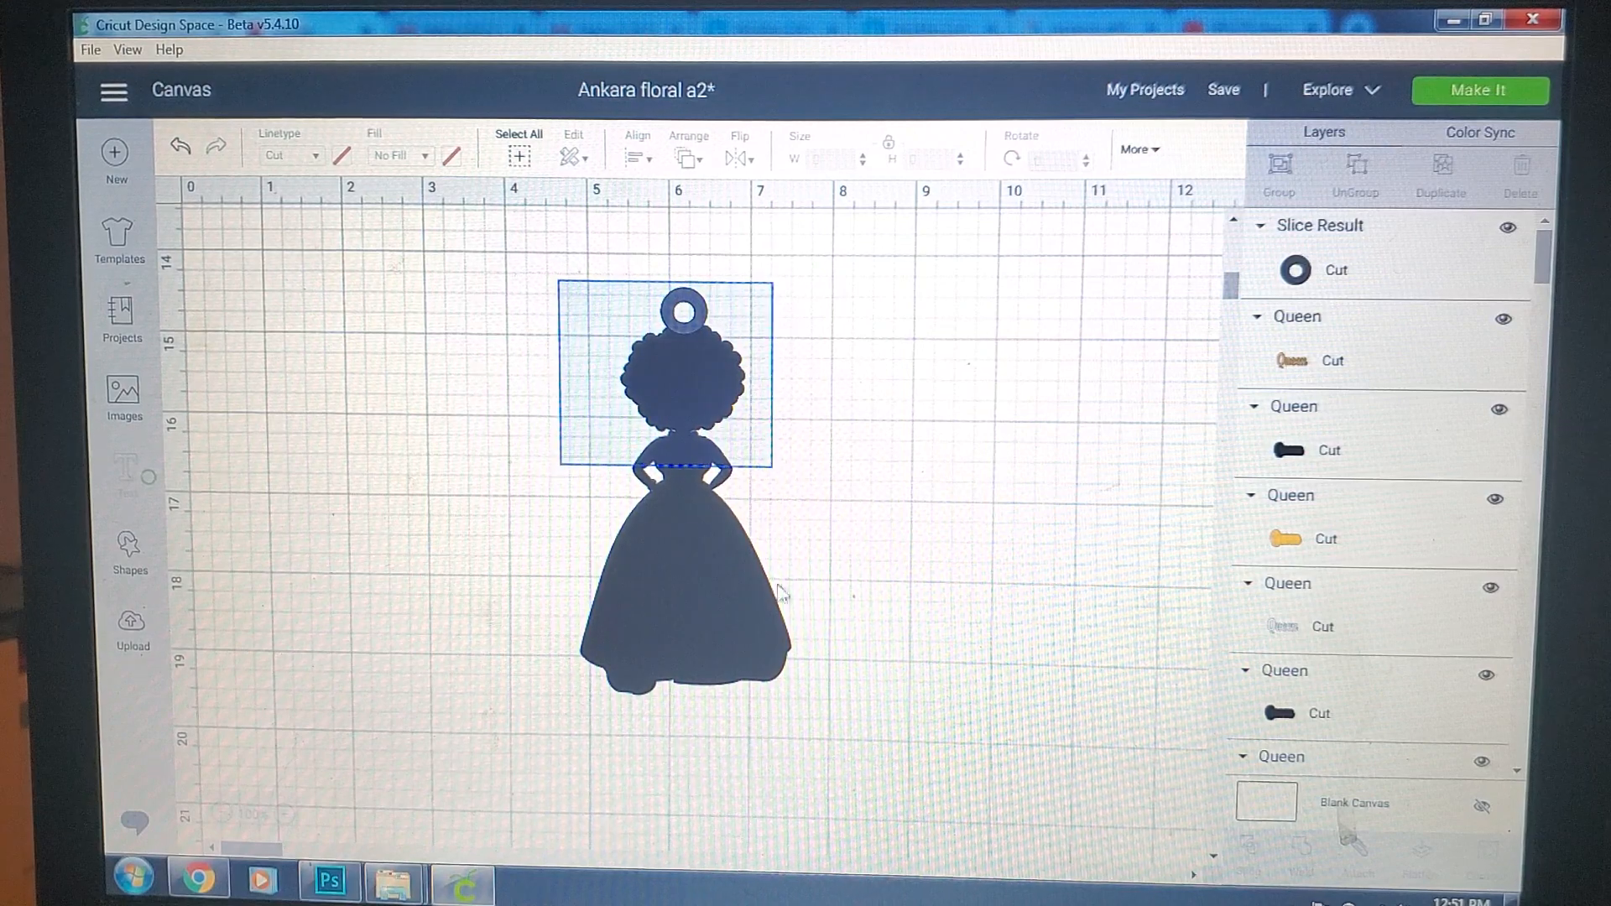
pyautogui.click(683, 565)
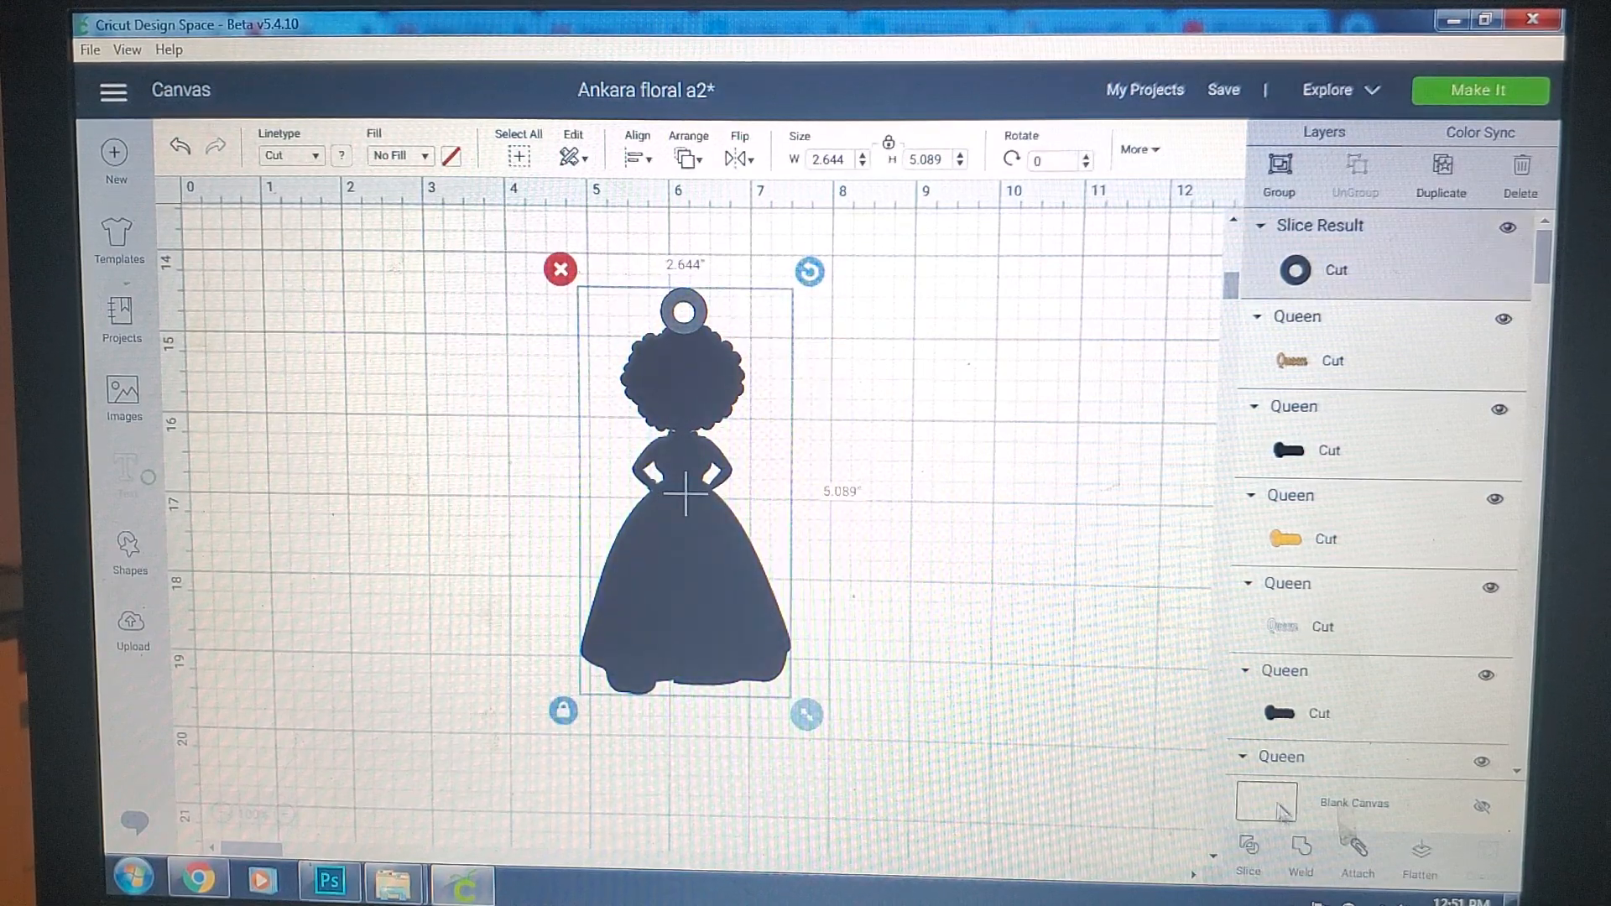
pyautogui.click(1301, 853)
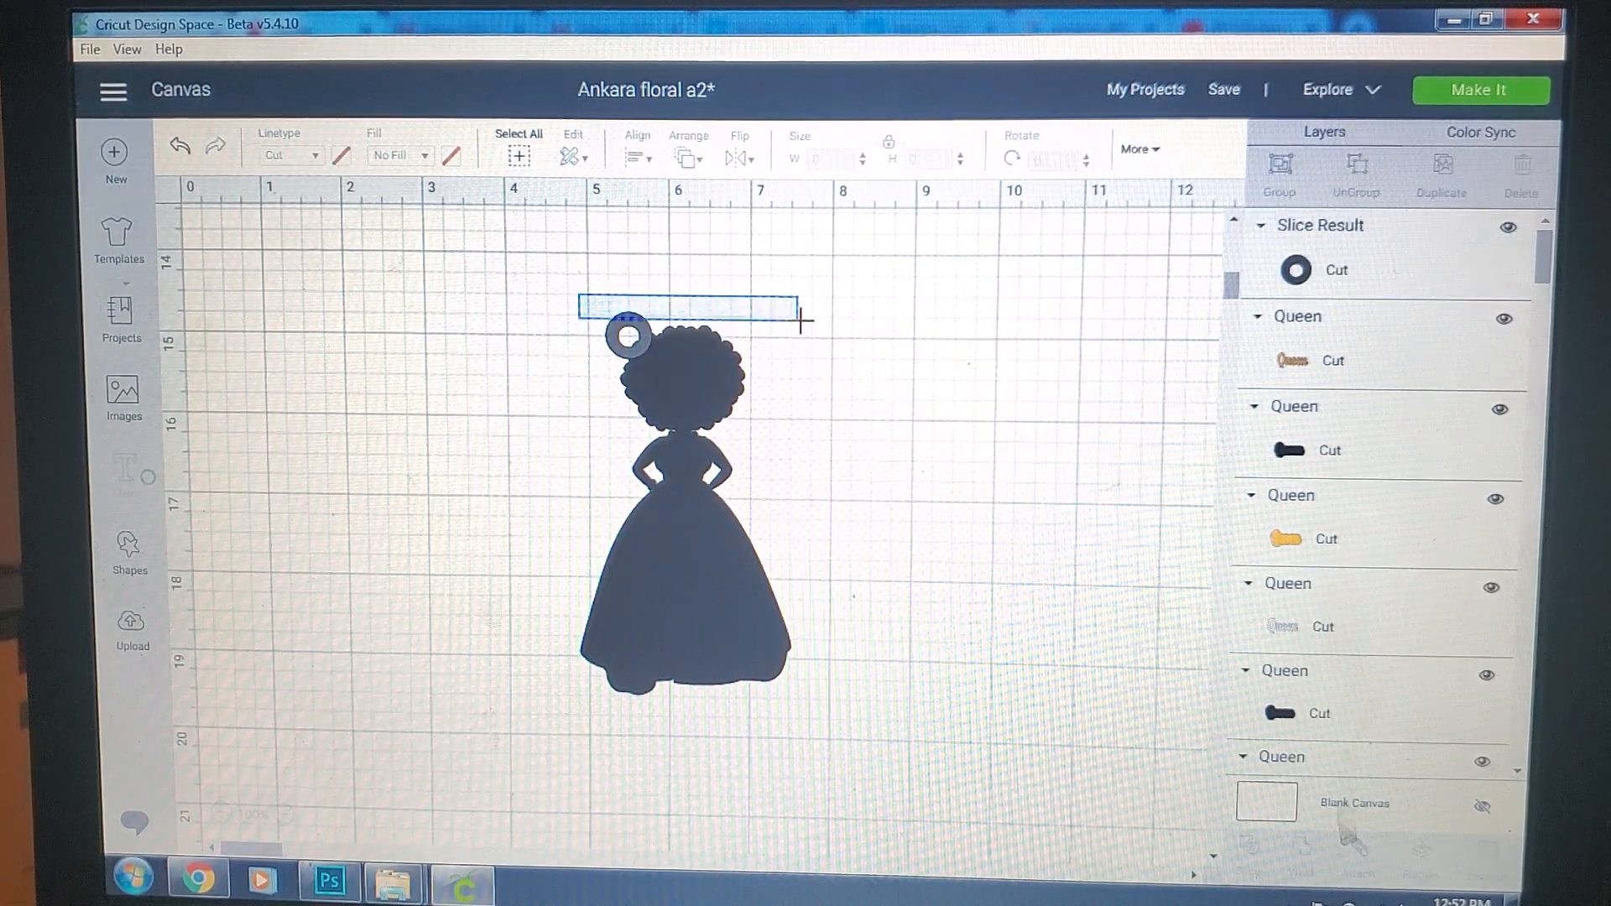
# Step: Move the unwelded ring loop aside to the upper left of the girl
pyautogui.click(683, 504)
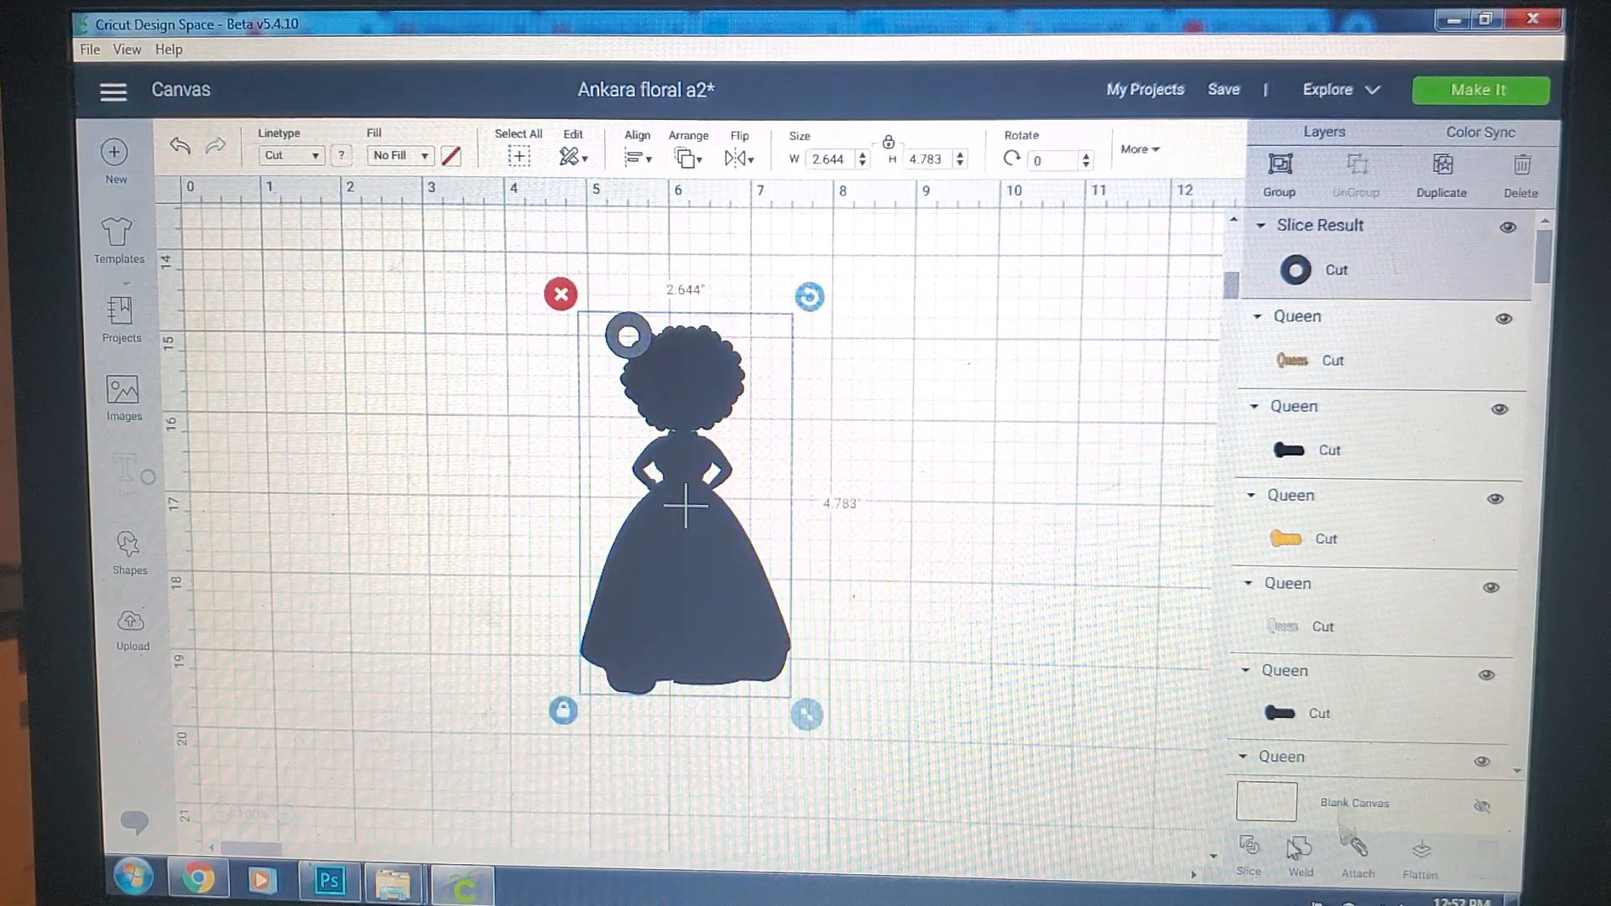
pyautogui.click(1300, 856)
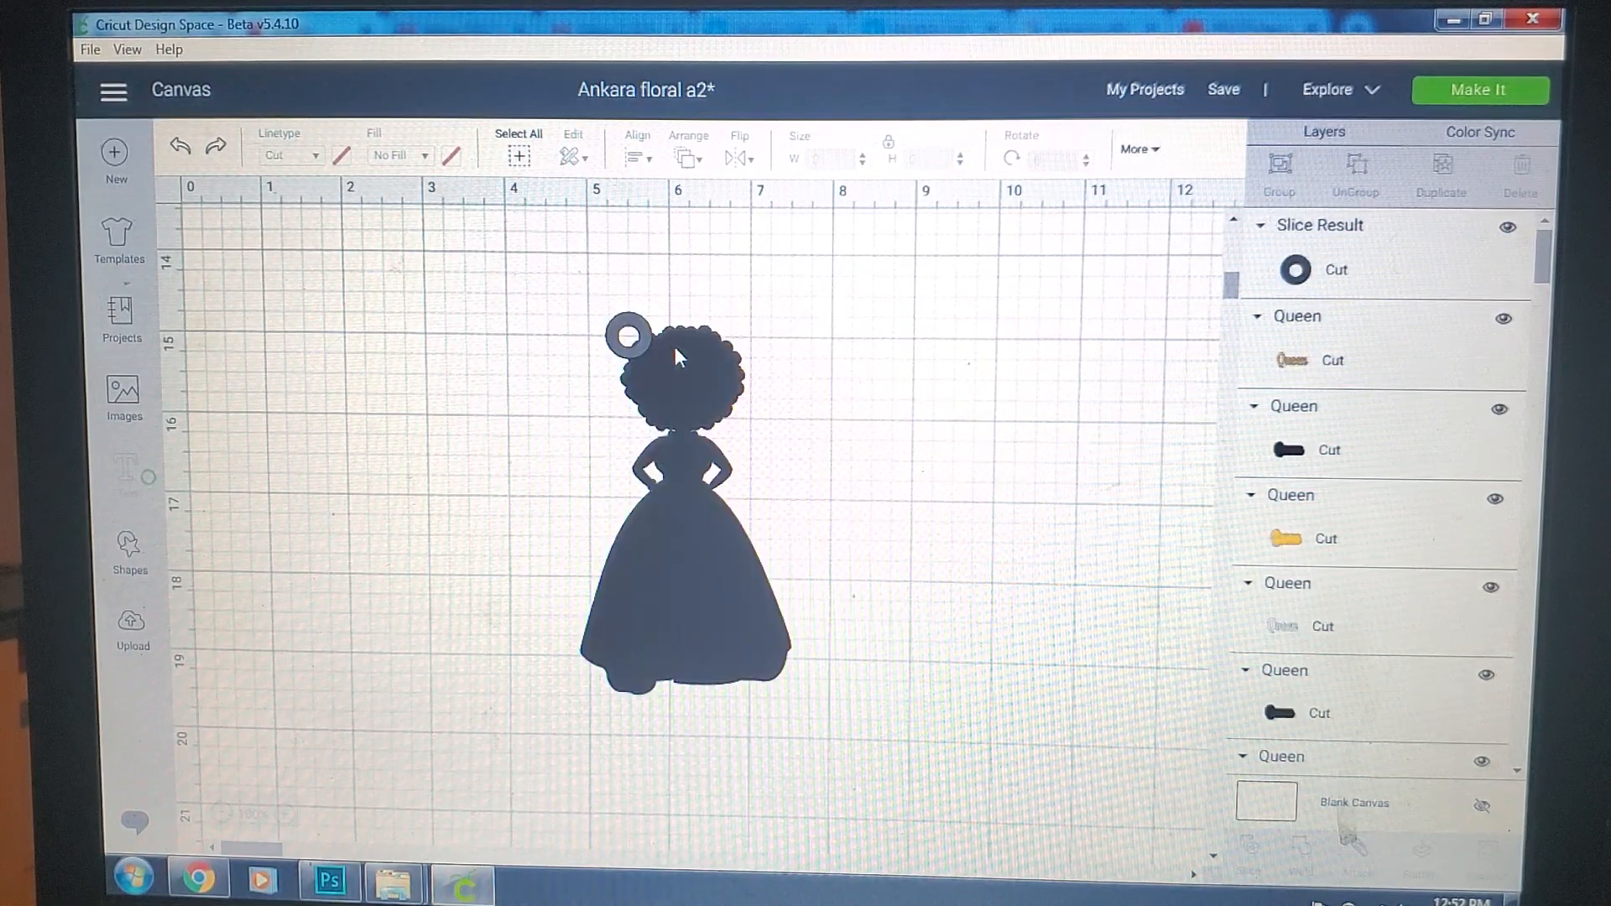
pyautogui.moveTo(624, 339); pyautogui.dragTo(411, 321)
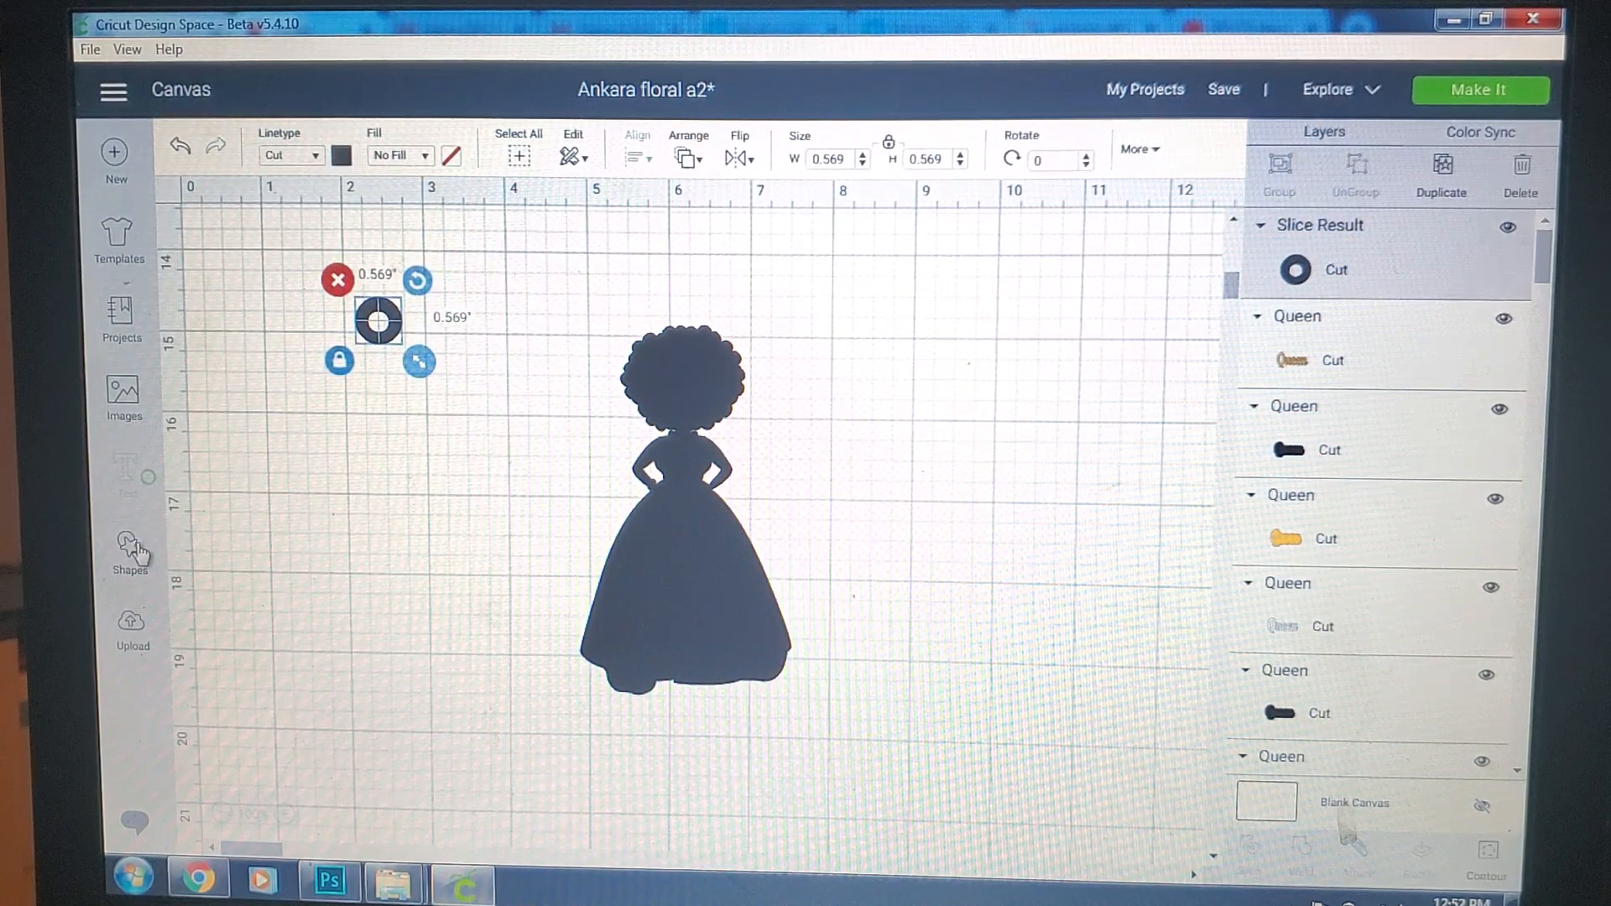
# Step: Add a heart, duplicate it right of the girl, and shrink the original to under an inch
pyautogui.click(129, 550)
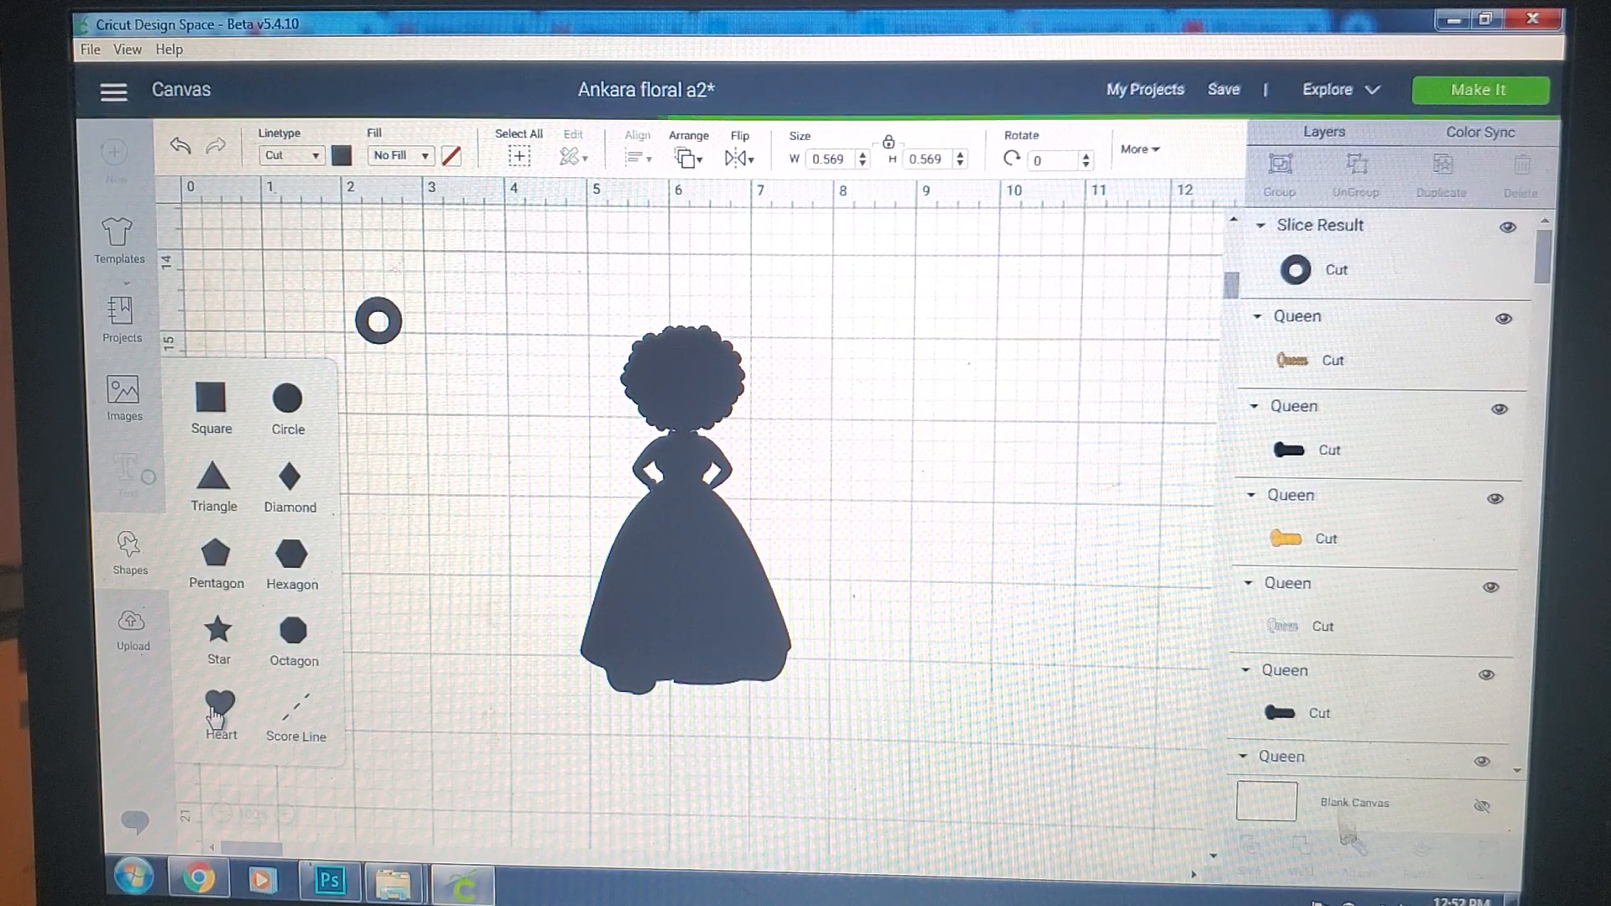
pyautogui.click(220, 709)
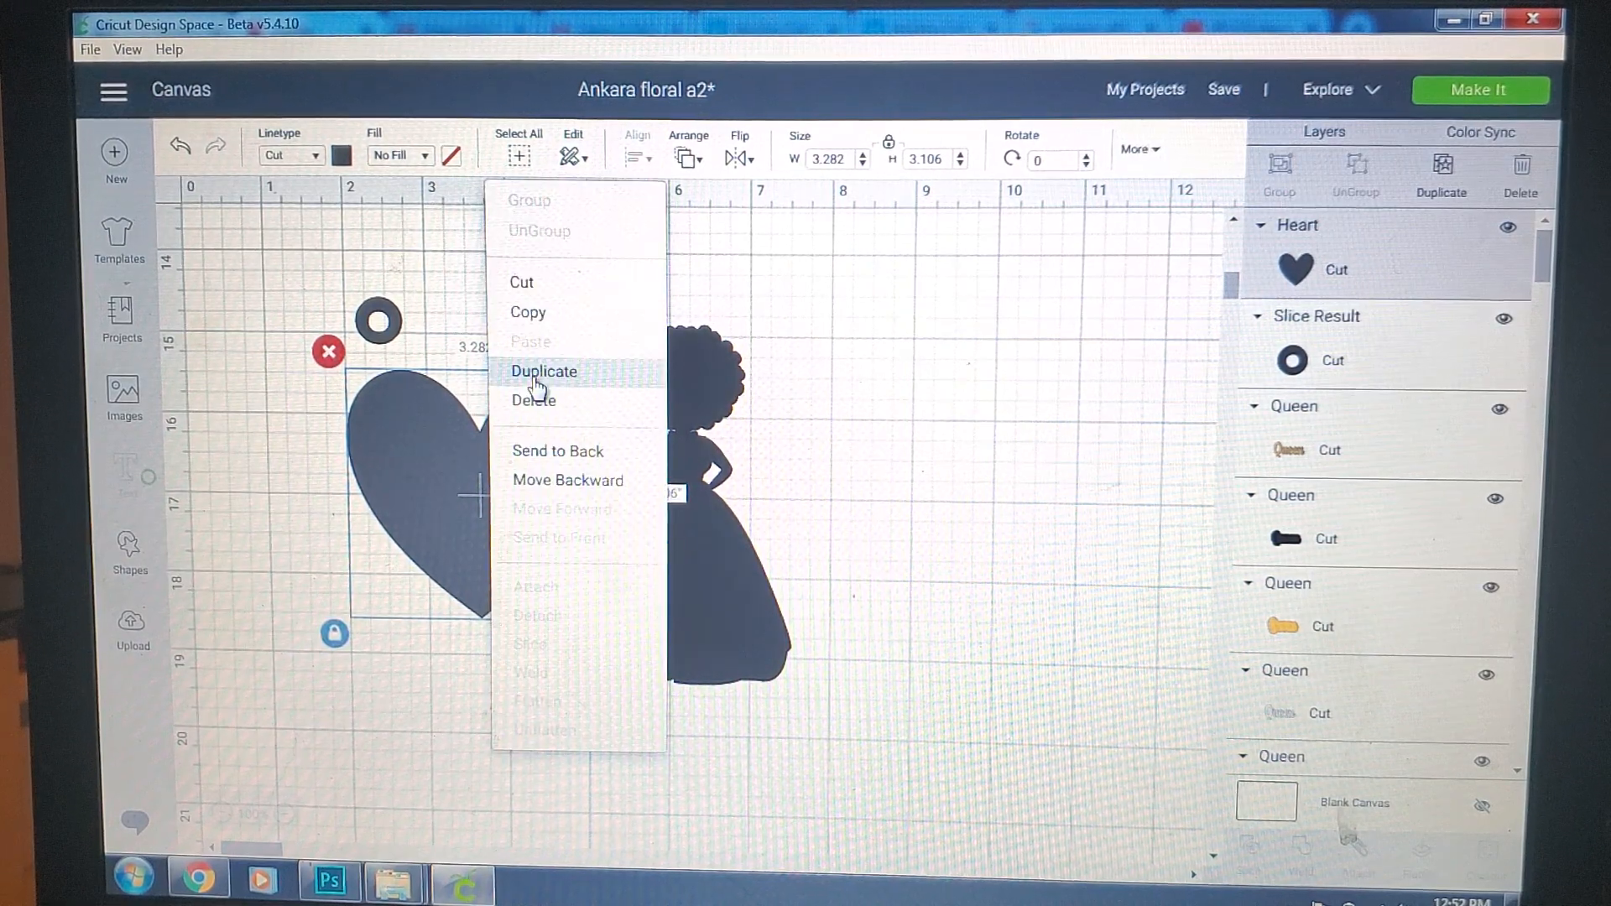
pyautogui.click(542, 371)
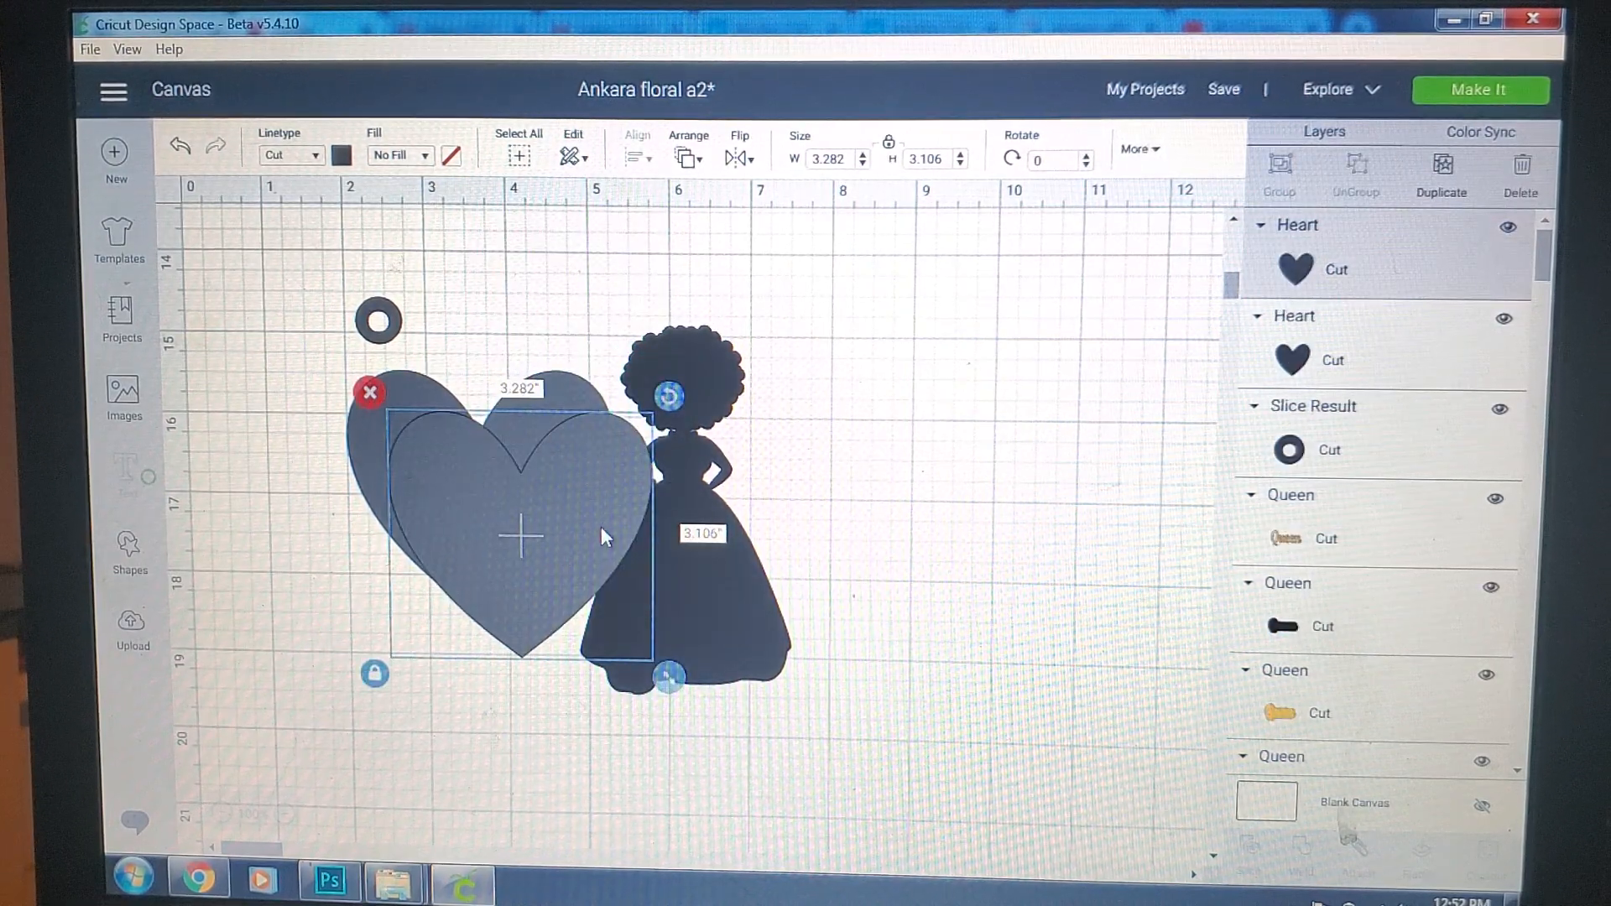
pyautogui.moveTo(518, 534); pyautogui.dragTo(997, 555)
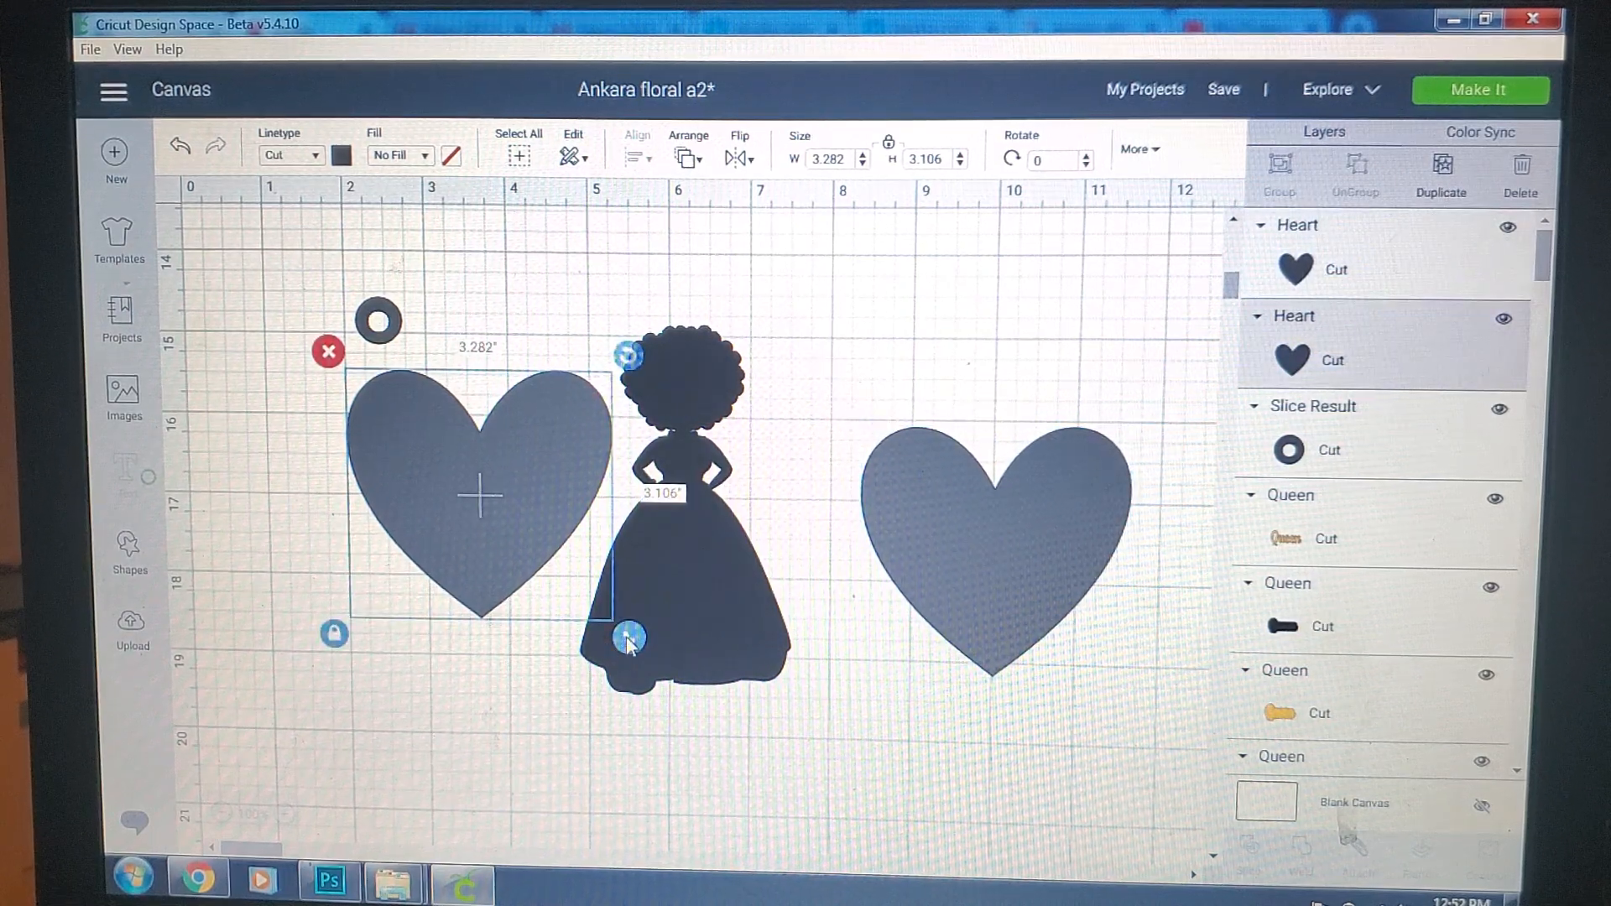
pyautogui.moveTo(629, 638); pyautogui.dragTo(542, 555)
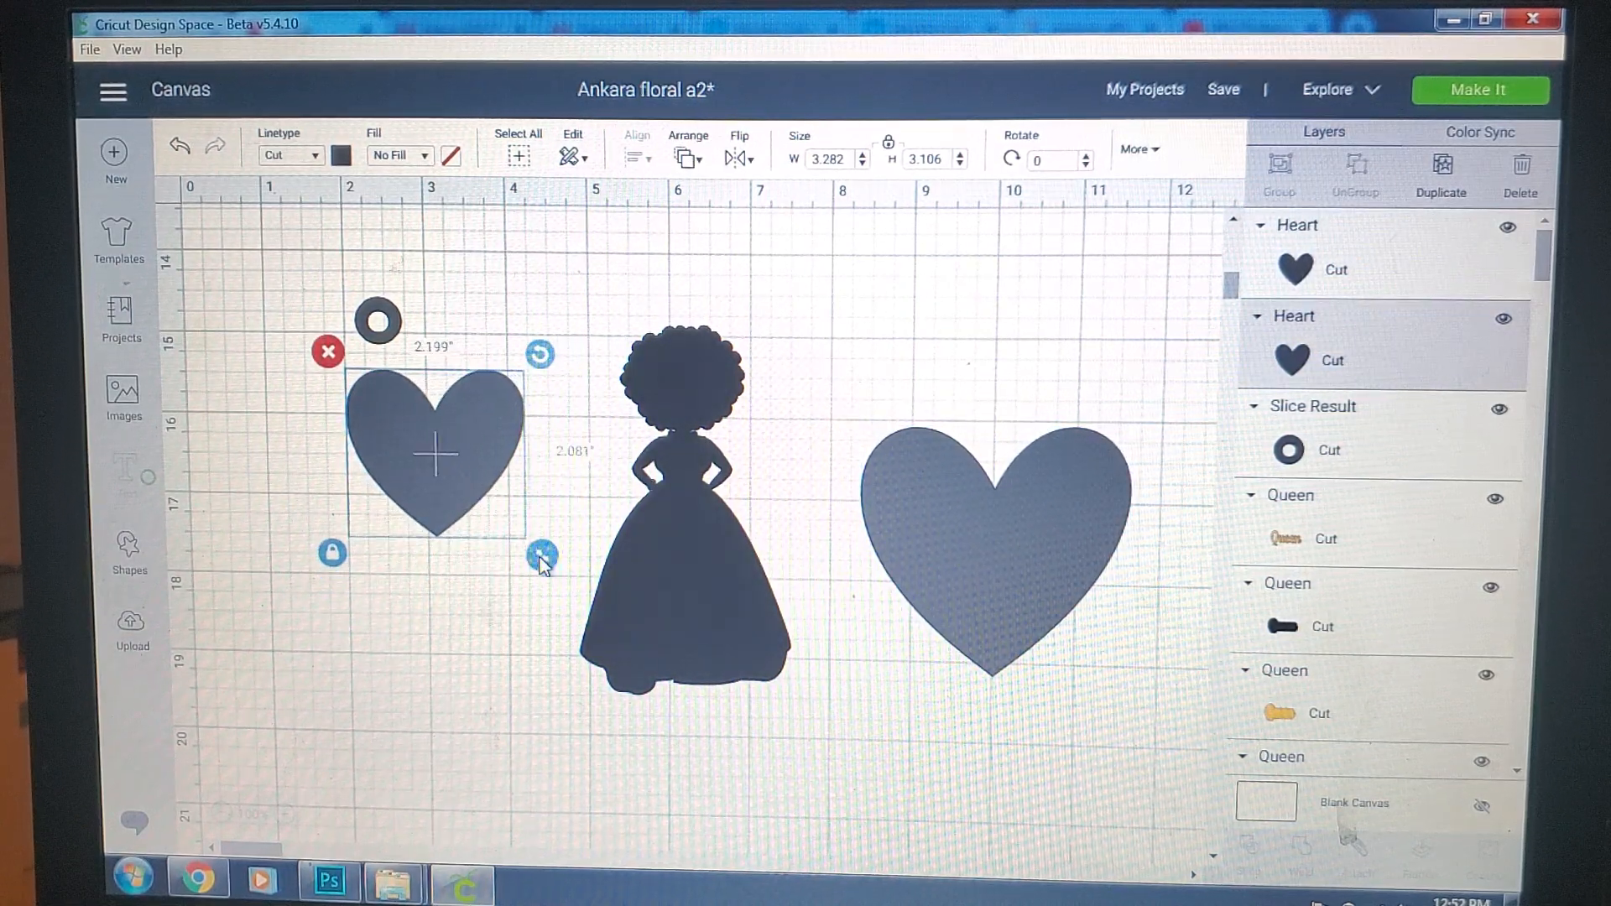
pyautogui.moveTo(542, 556); pyautogui.dragTo(431, 452)
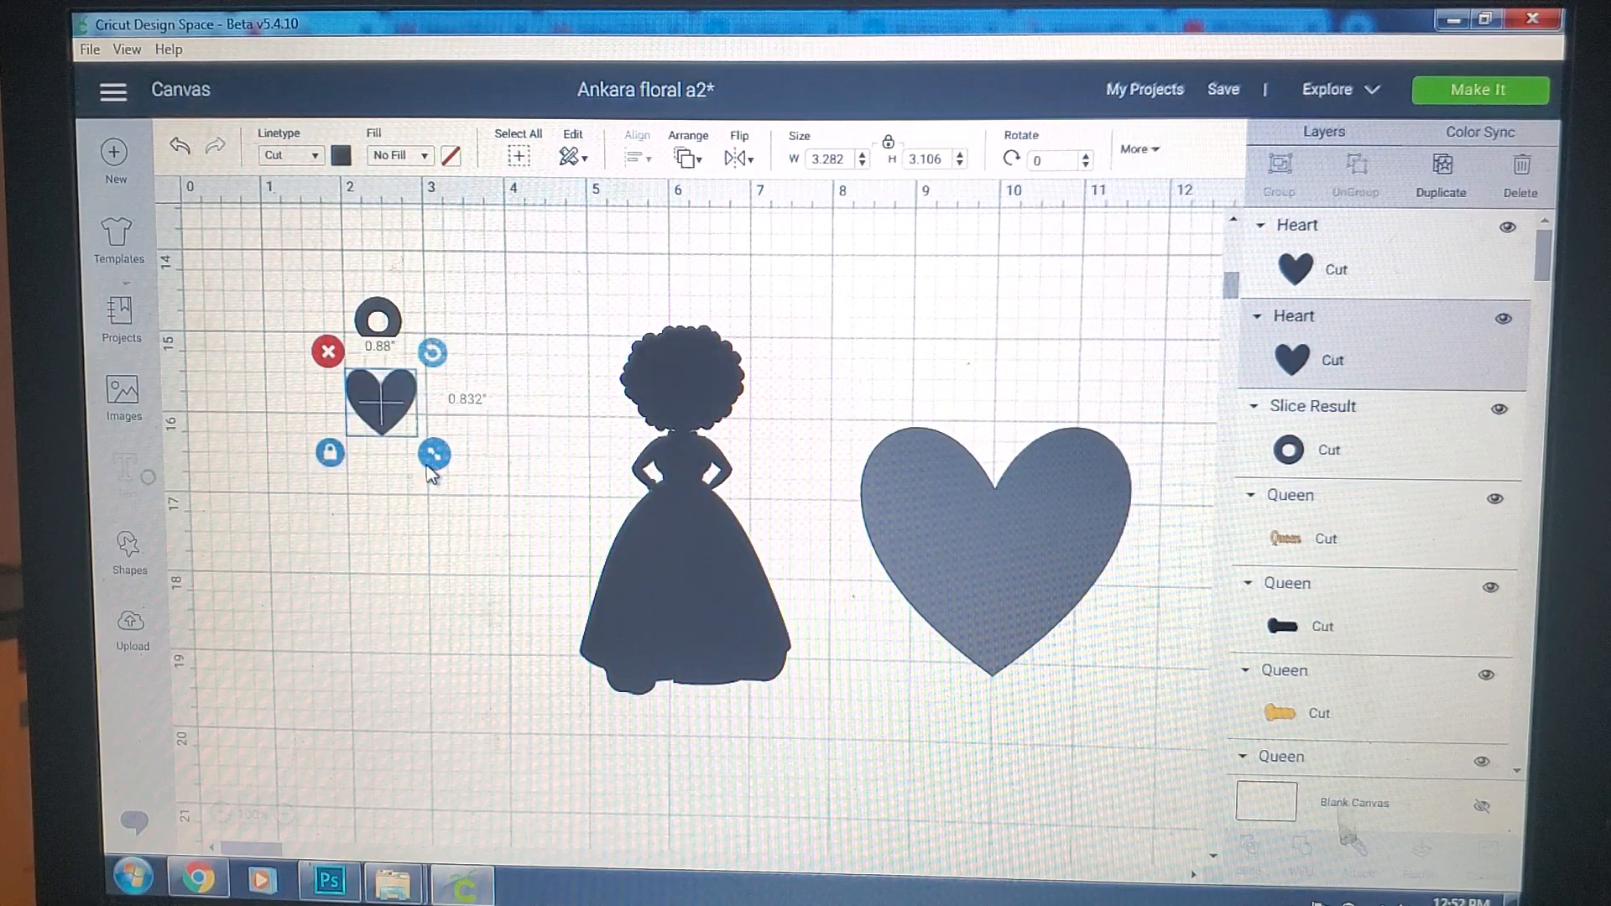
pyautogui.moveTo(433, 453); pyautogui.dragTo(431, 452)
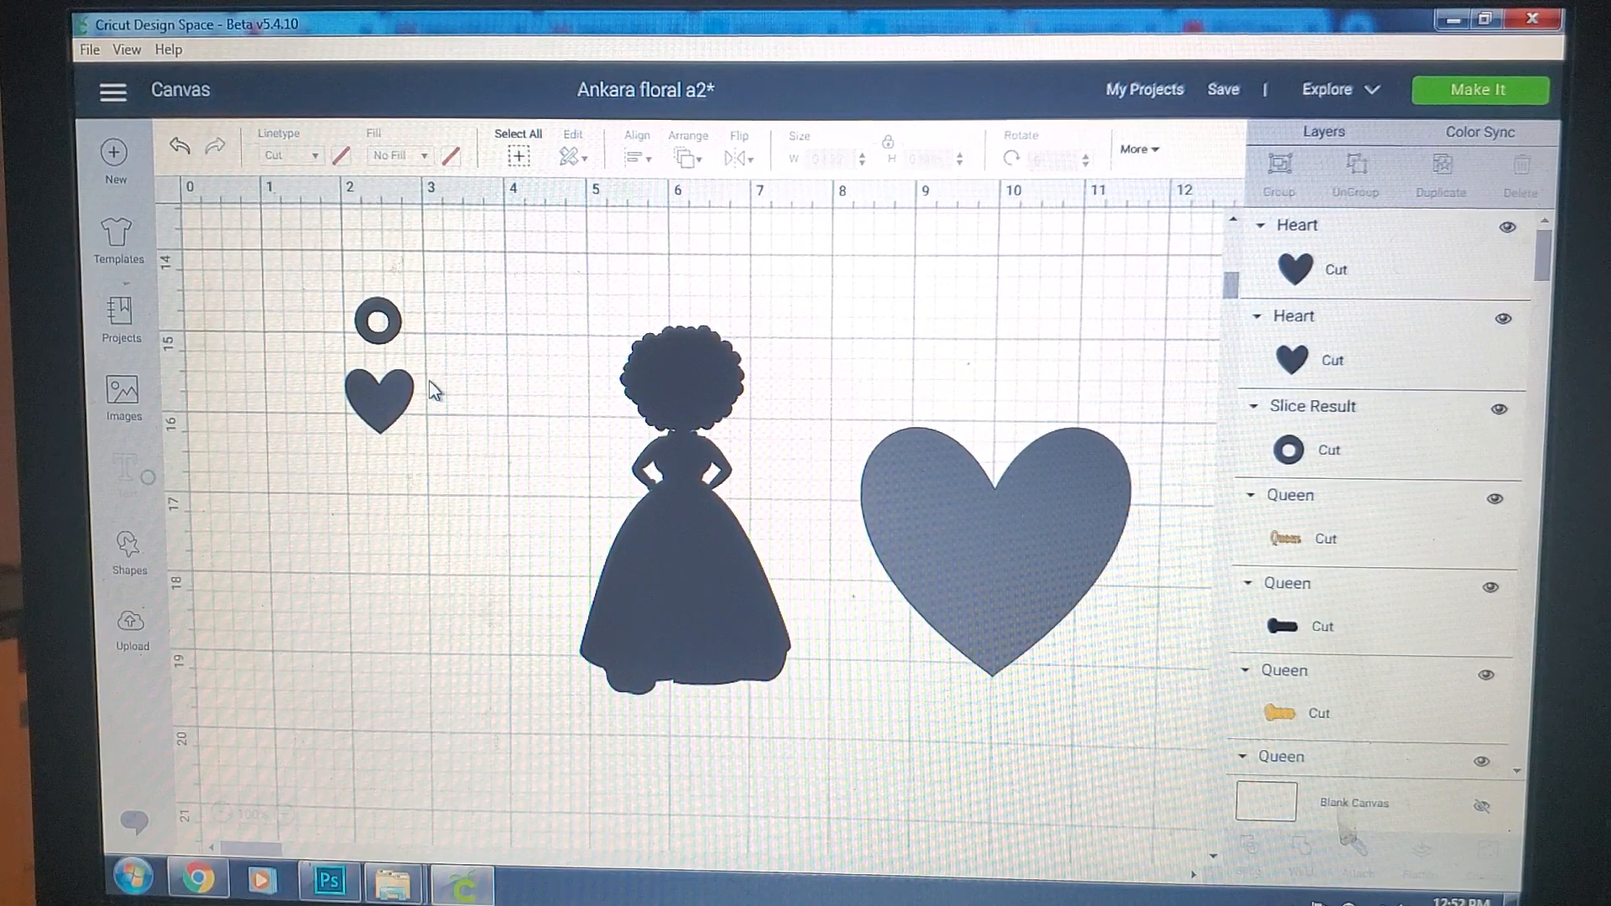
# Step: Place the small heart on top of the girl's head
pyautogui.click(386, 396)
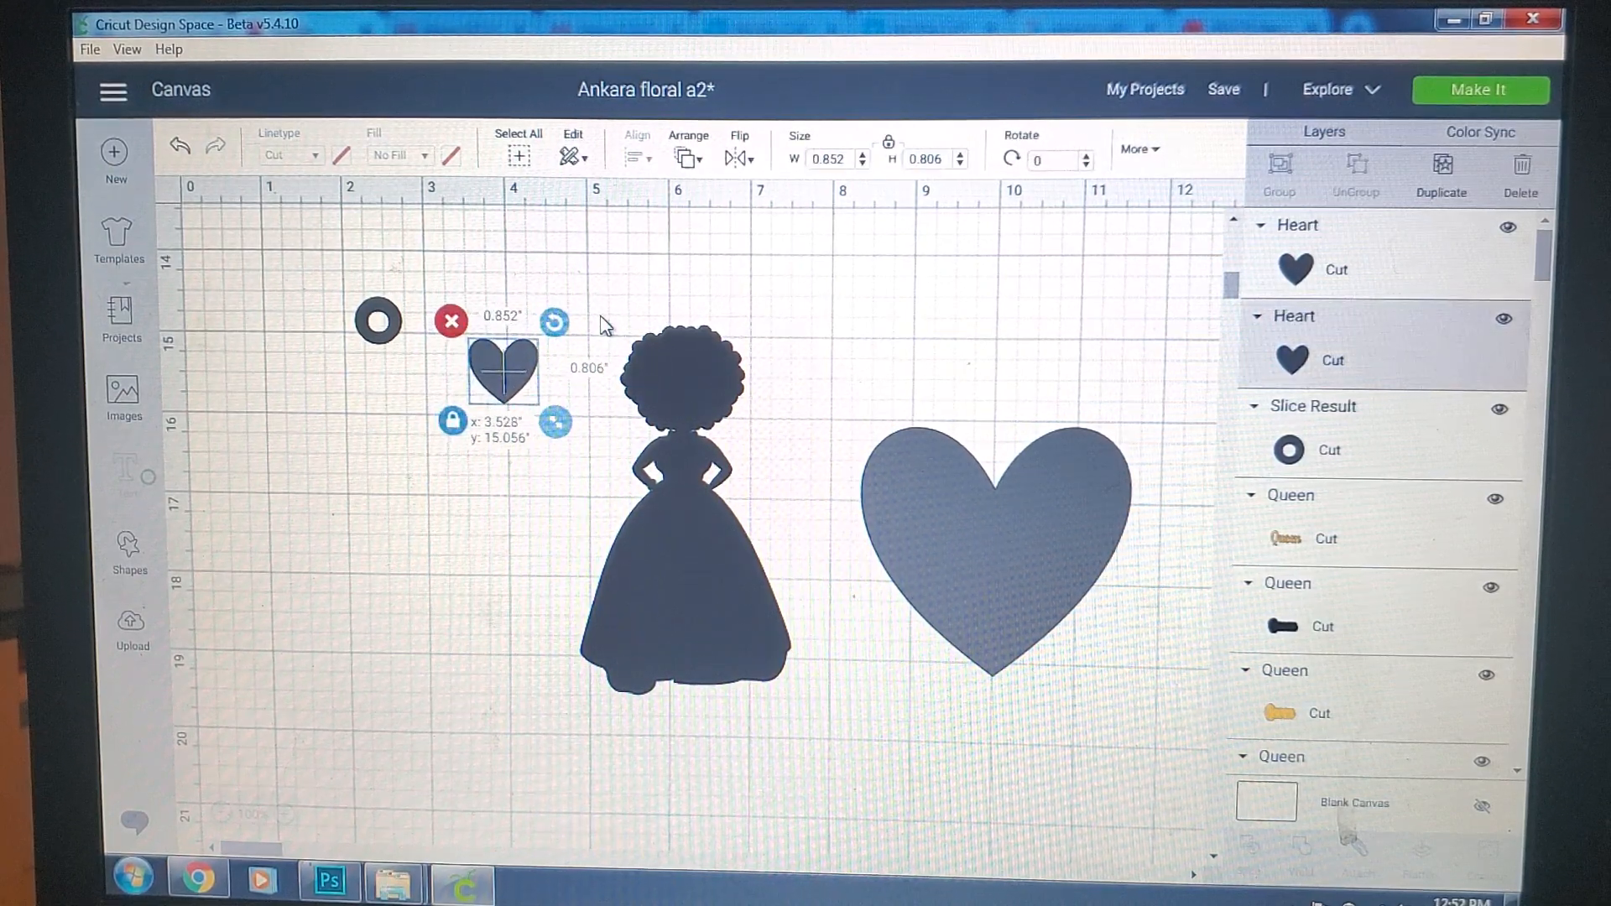
pyautogui.moveTo(501, 369); pyautogui.dragTo(632, 339)
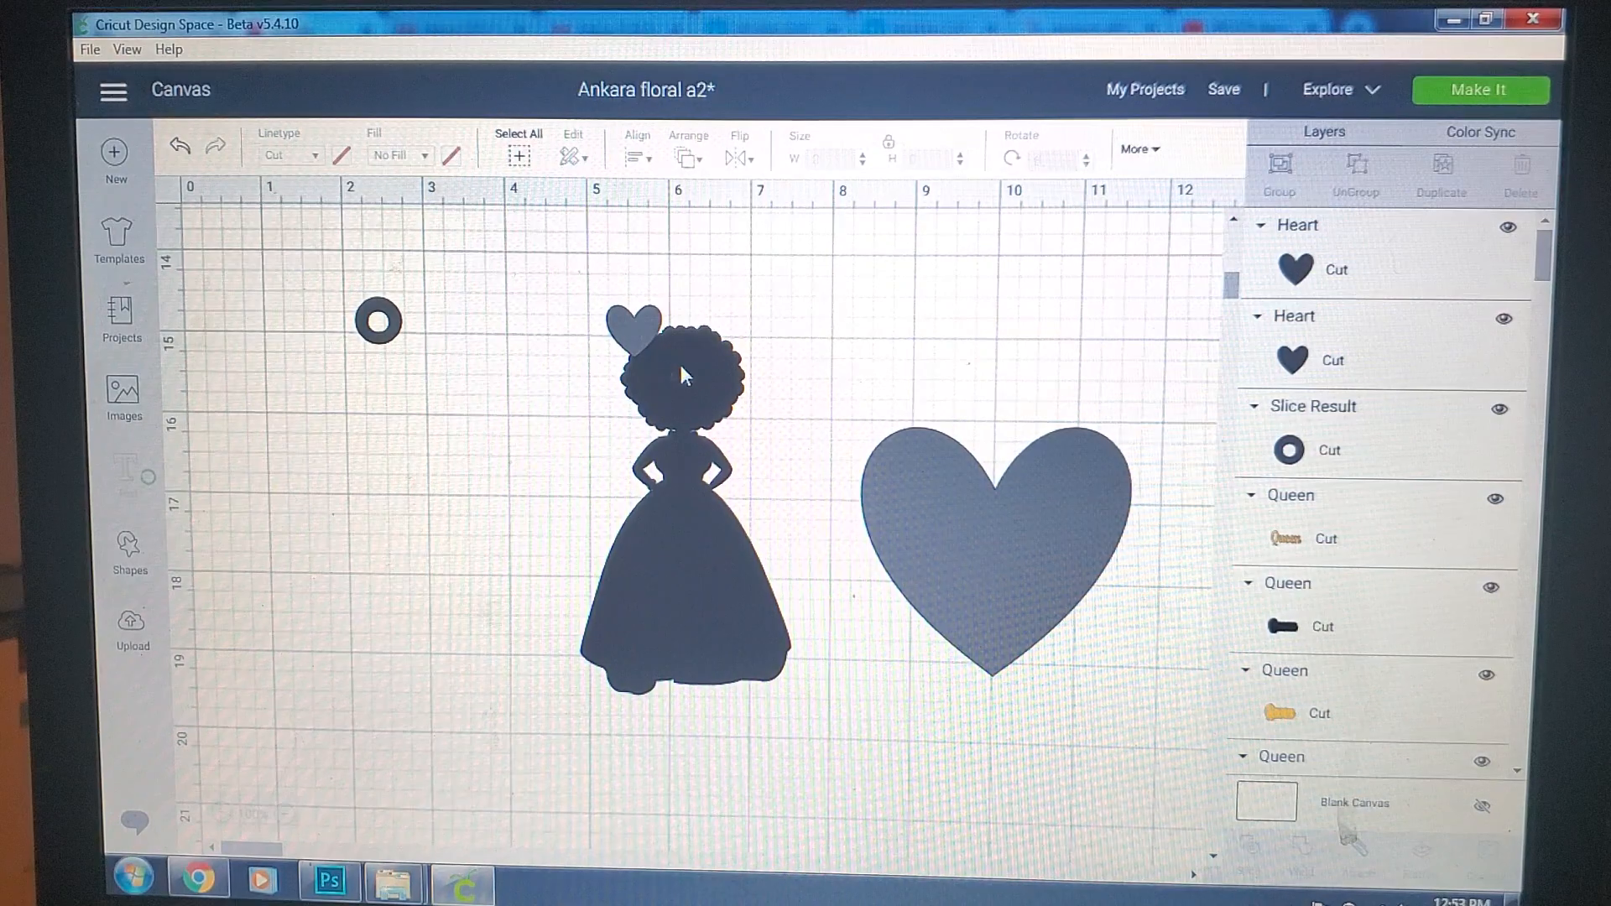
pyautogui.click(994, 544)
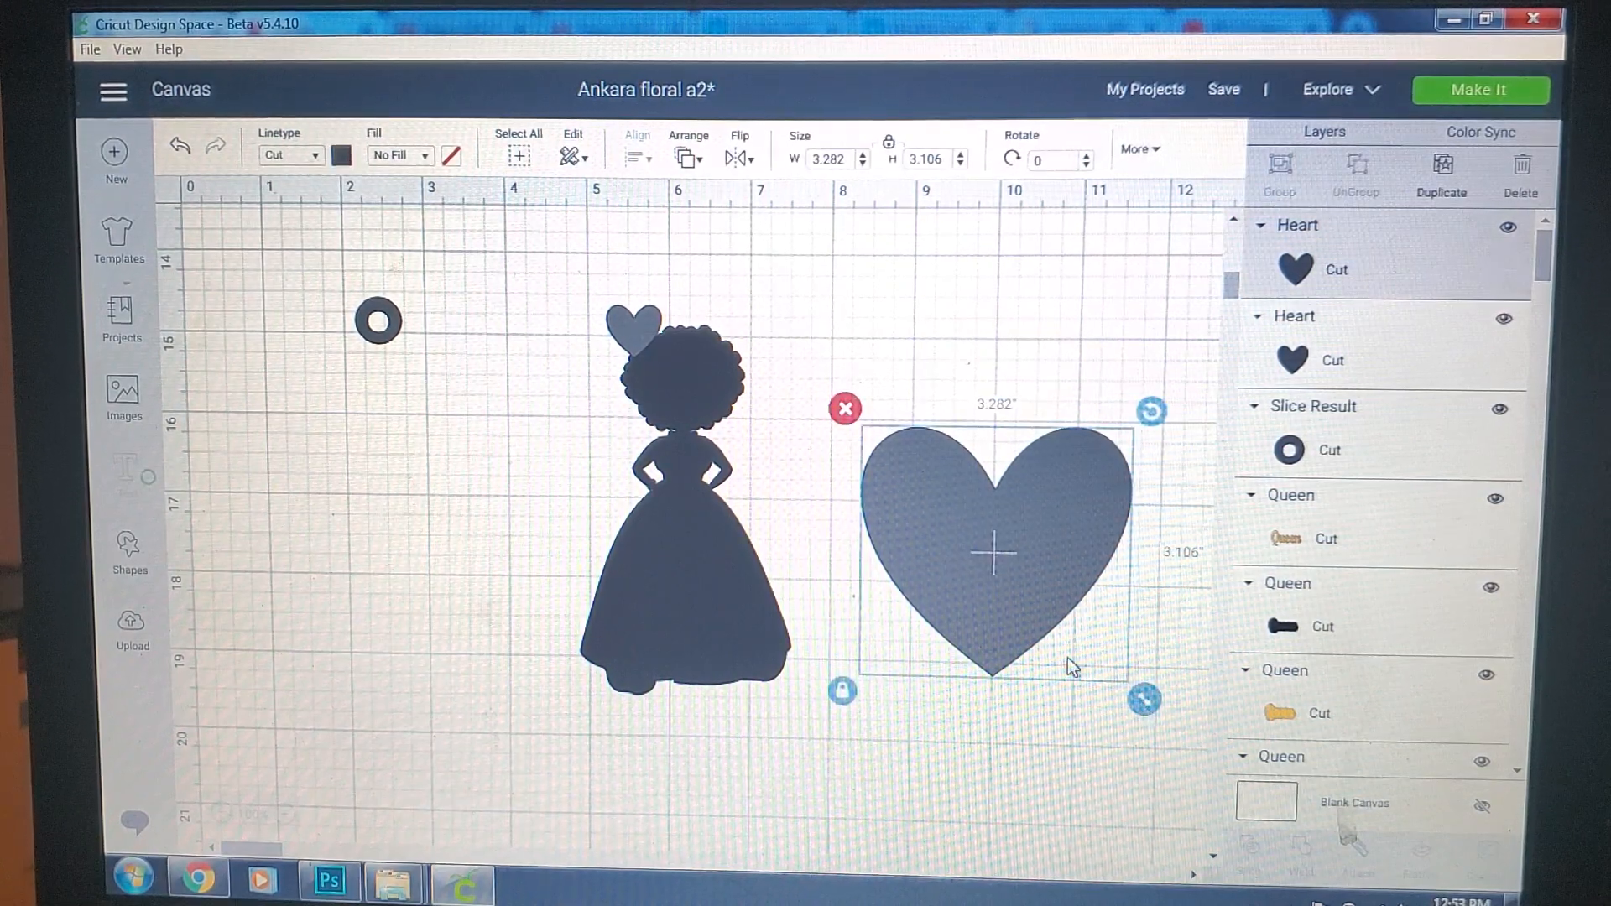
# Step: Shrink the copied heart to about 0.34 inch and nest it inside the head heart
pyautogui.moveTo(1143, 700); pyautogui.dragTo(914, 480)
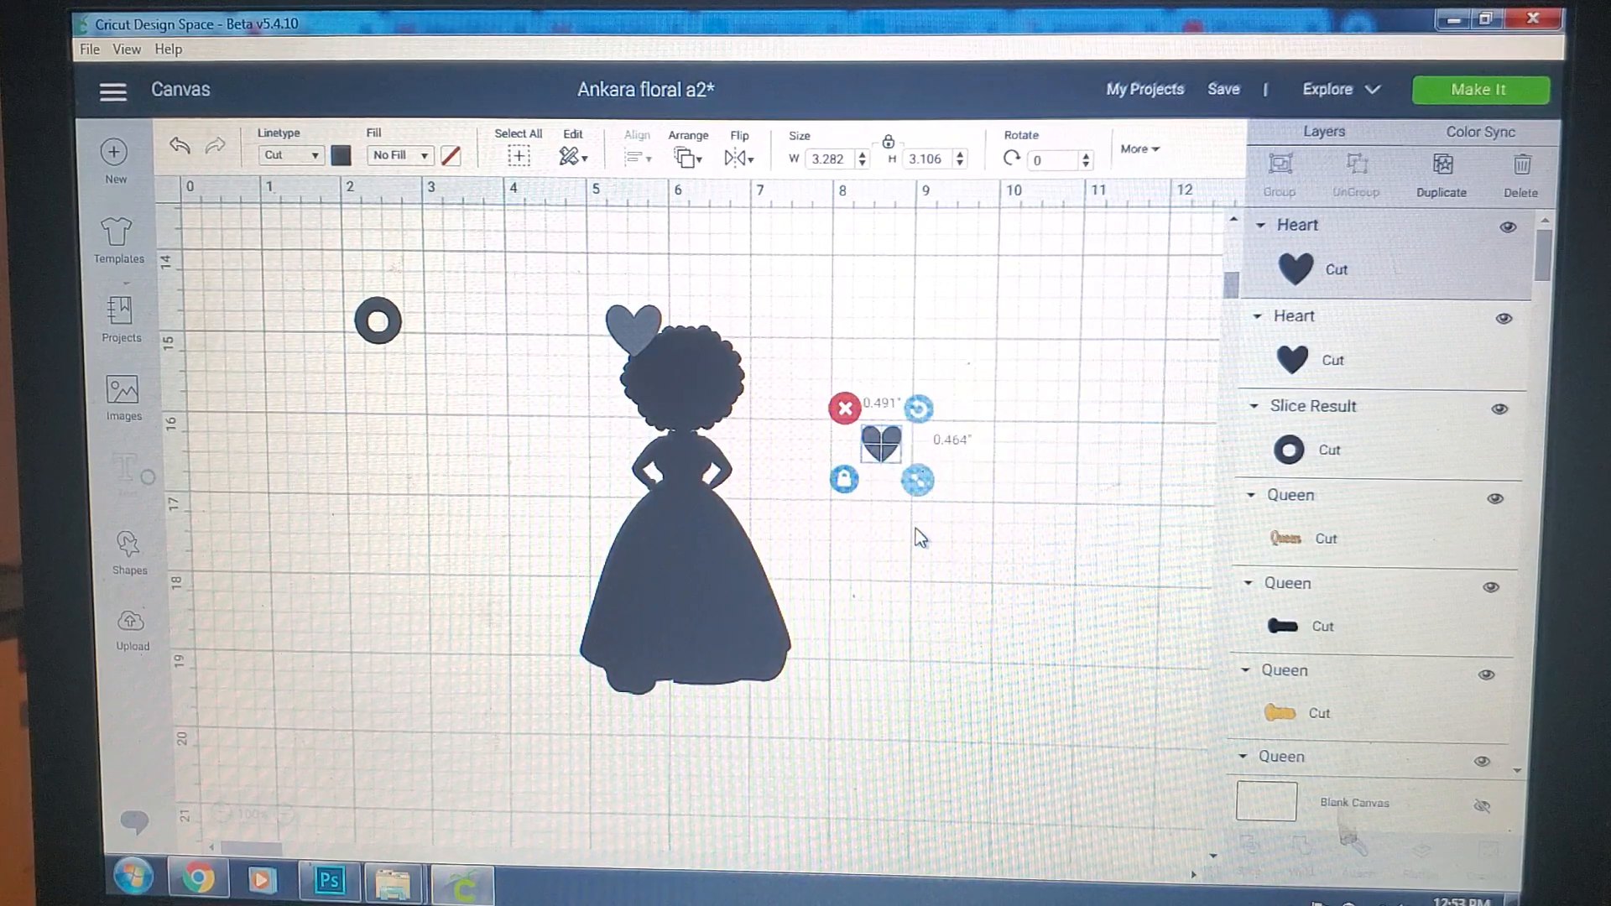
pyautogui.moveTo(917, 482); pyautogui.dragTo(900, 479)
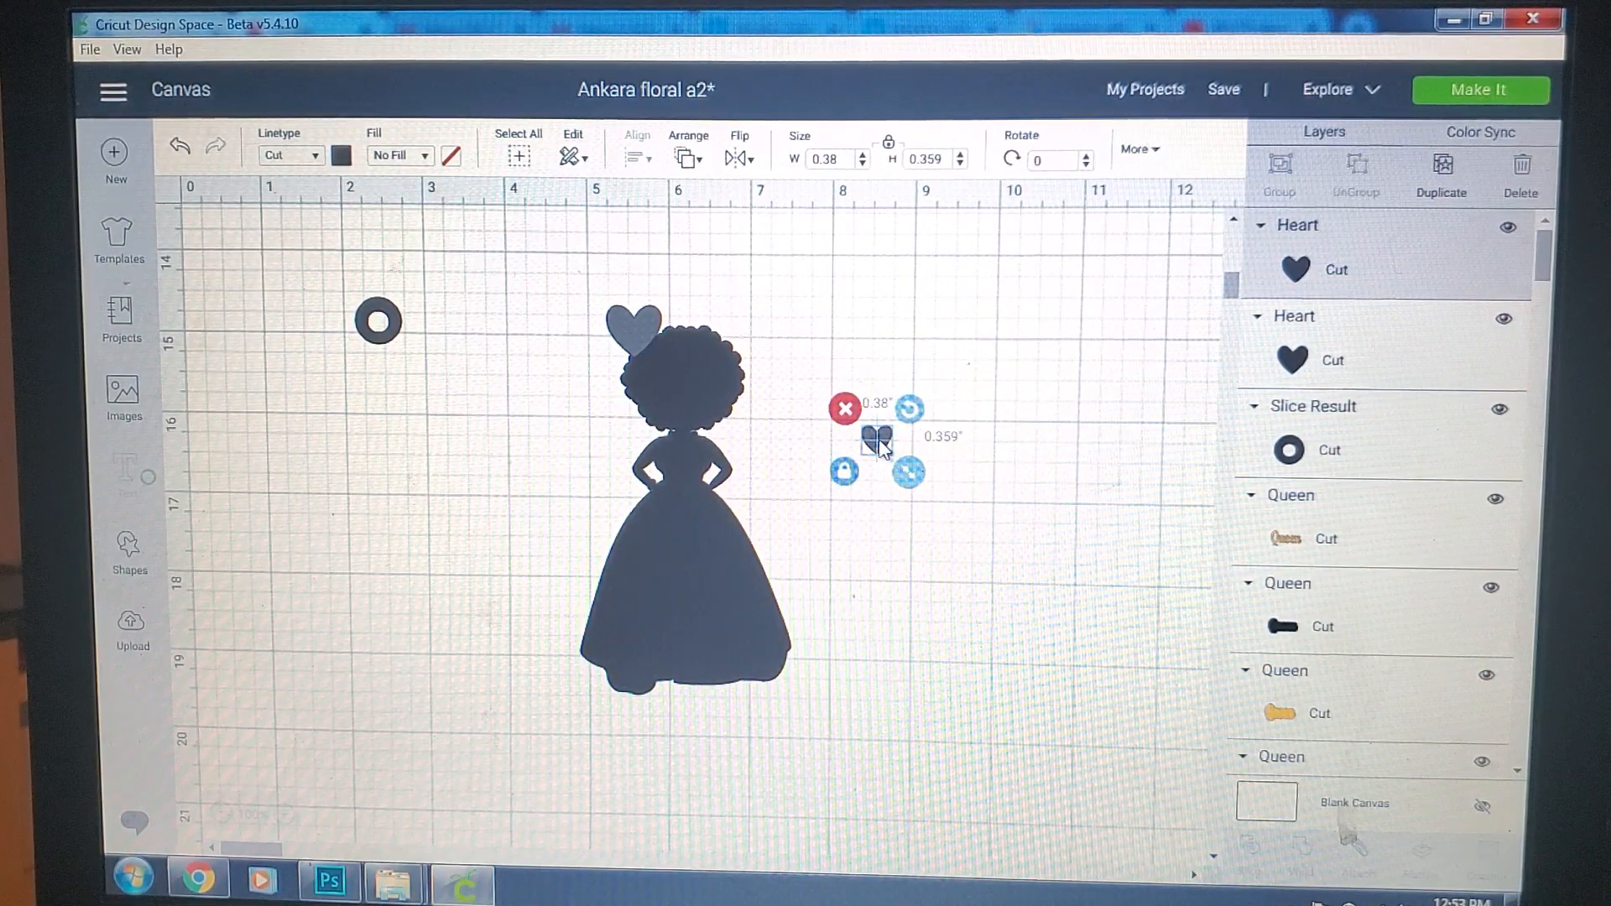
pyautogui.moveTo(878, 437); pyautogui.dragTo(688, 369)
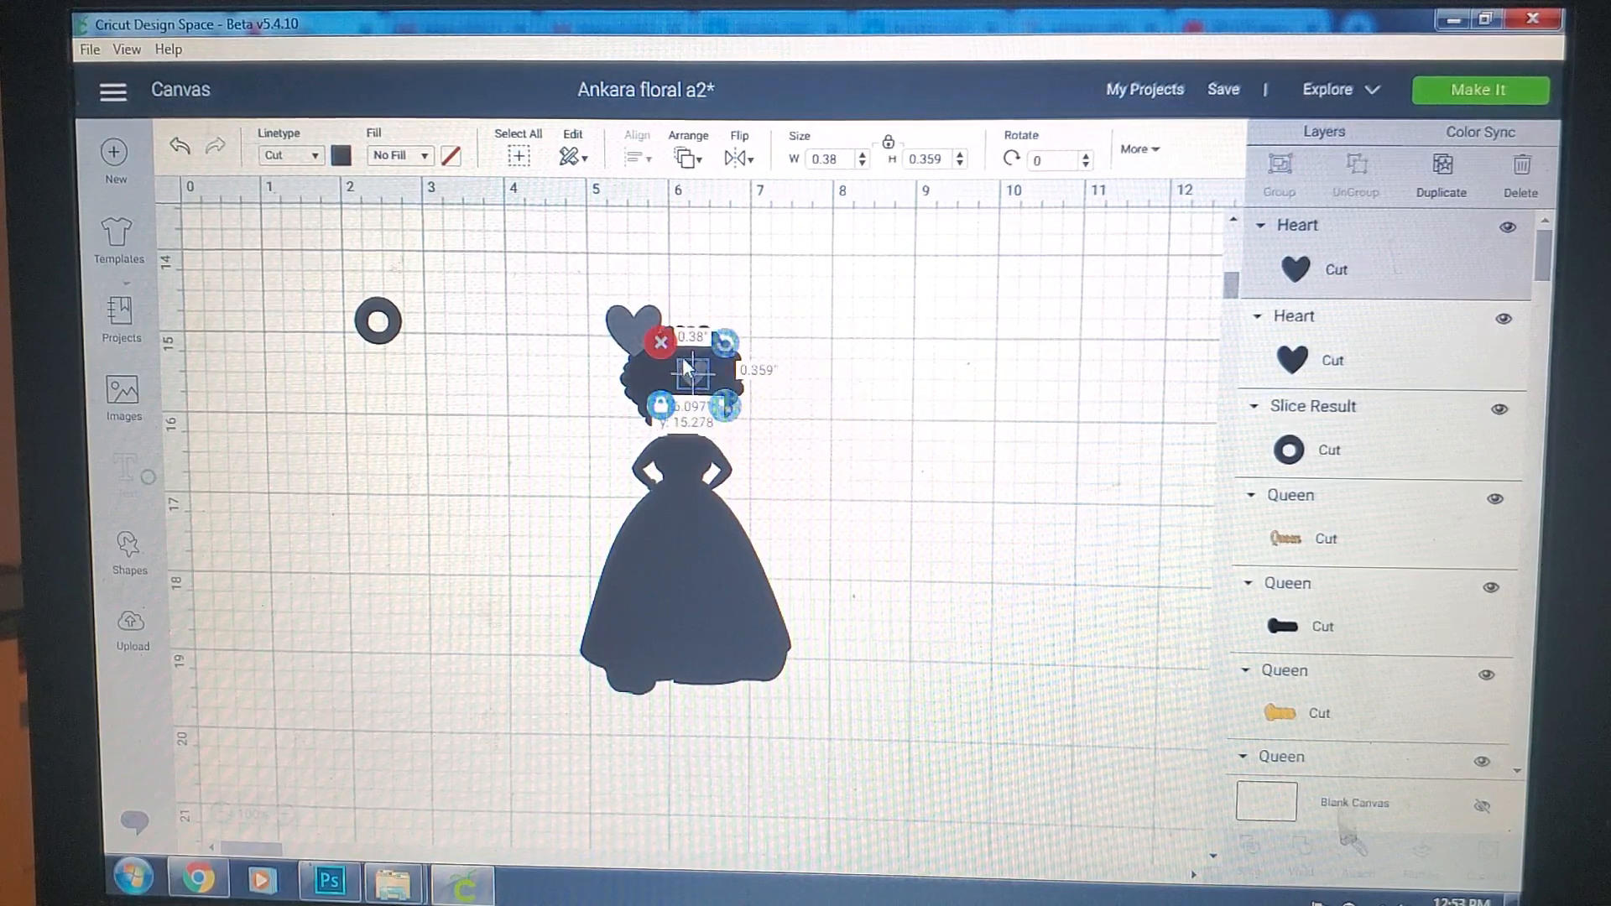
pyautogui.moveTo(693, 375); pyautogui.dragTo(638, 324)
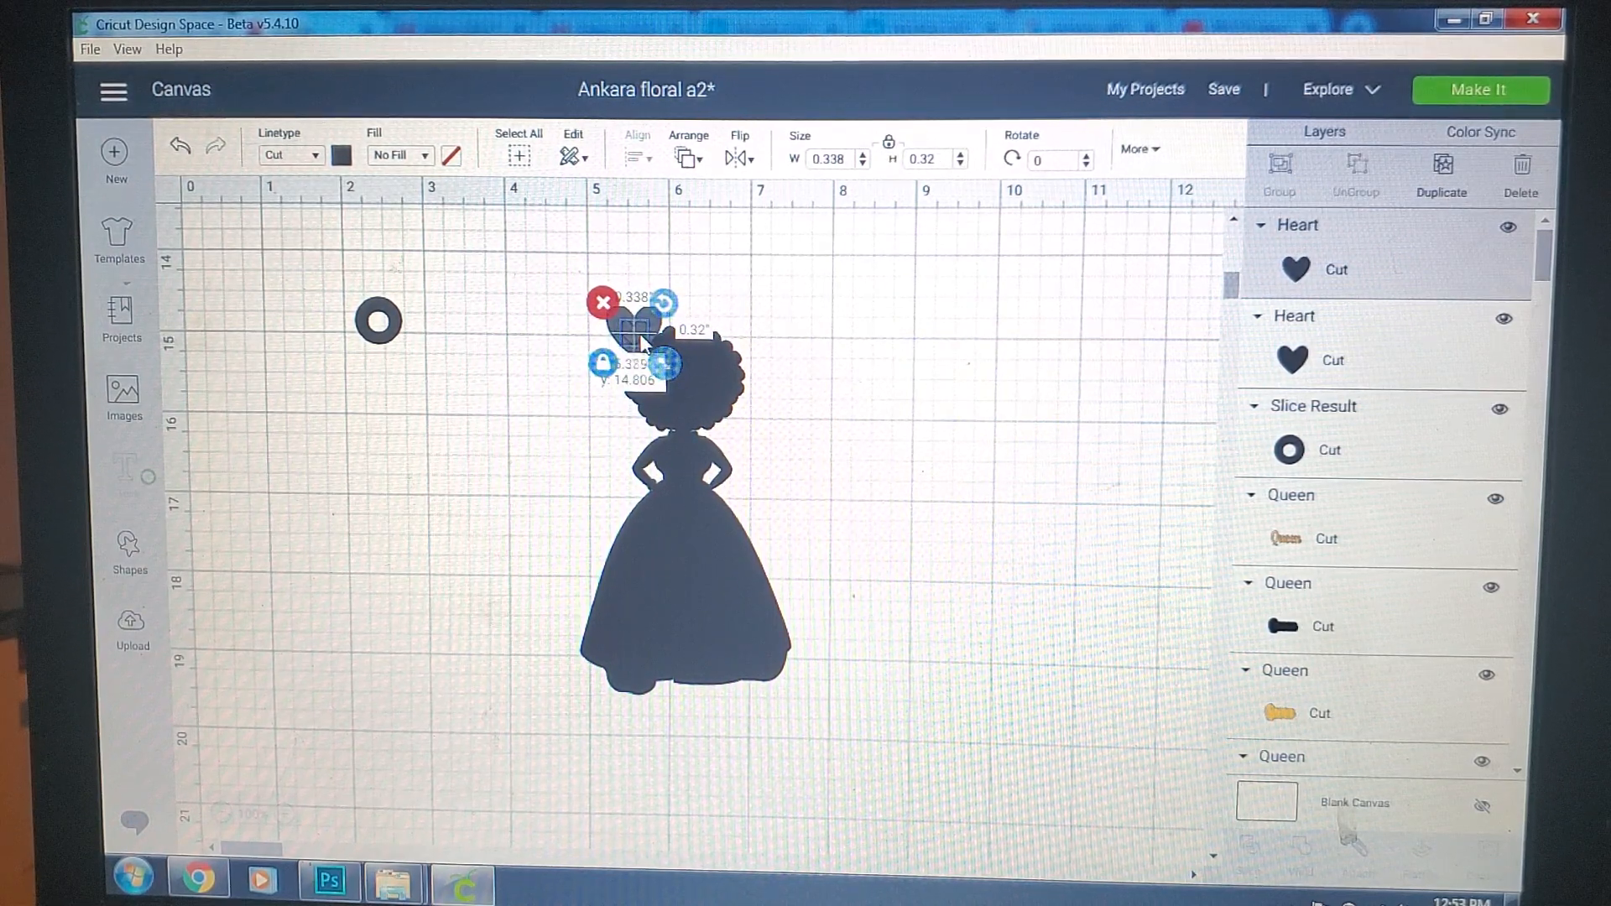
pyautogui.click(890, 341)
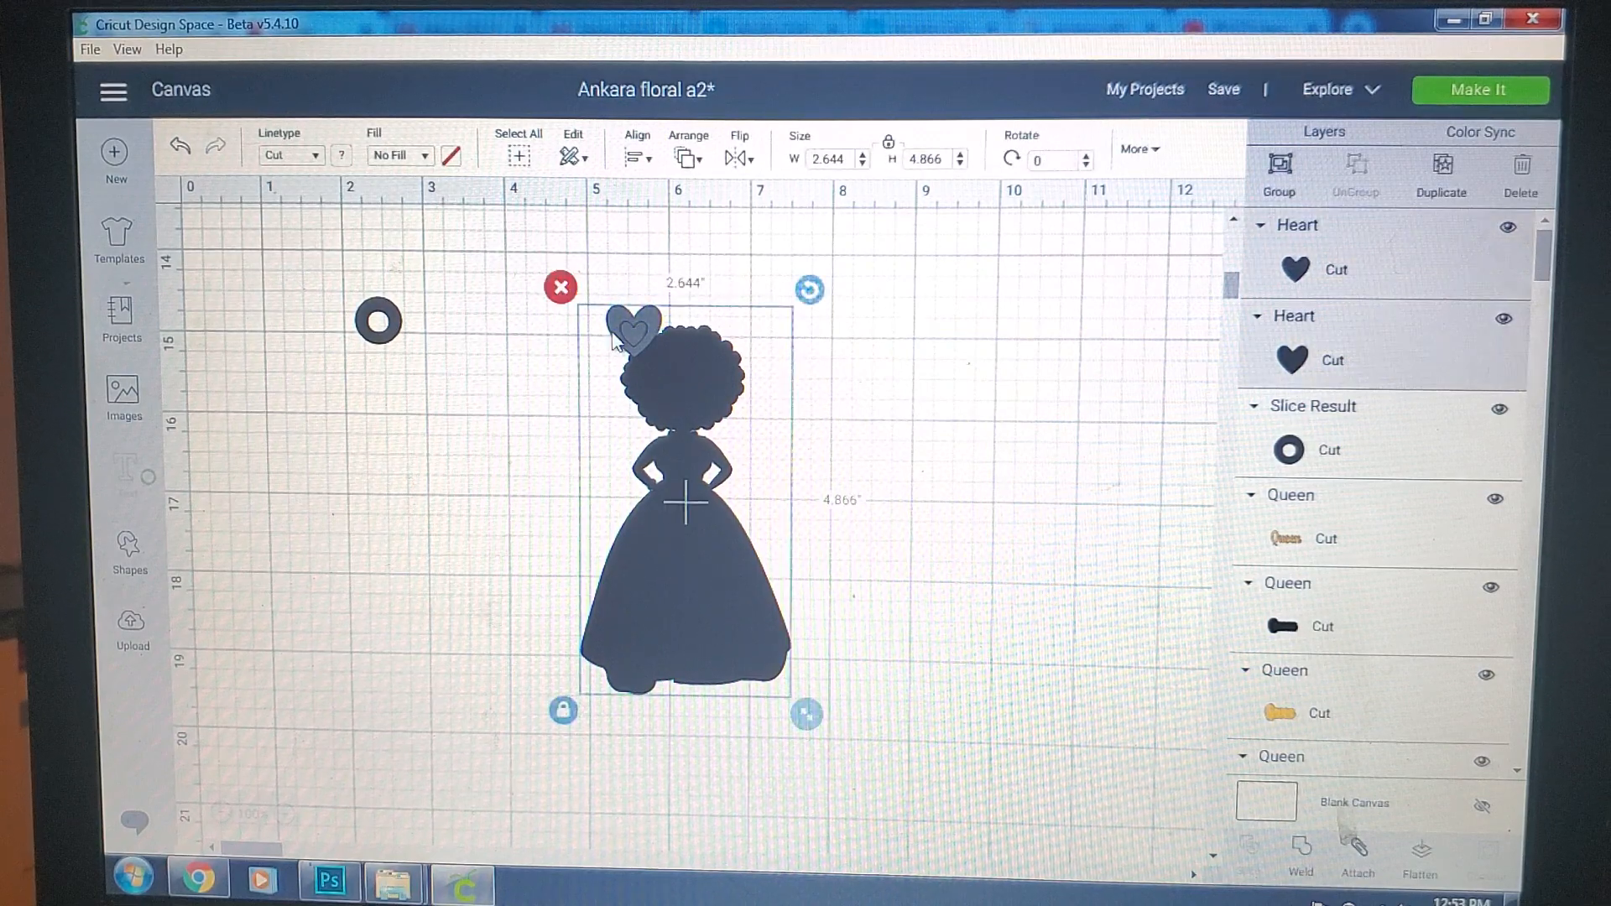
pyautogui.click(977, 463)
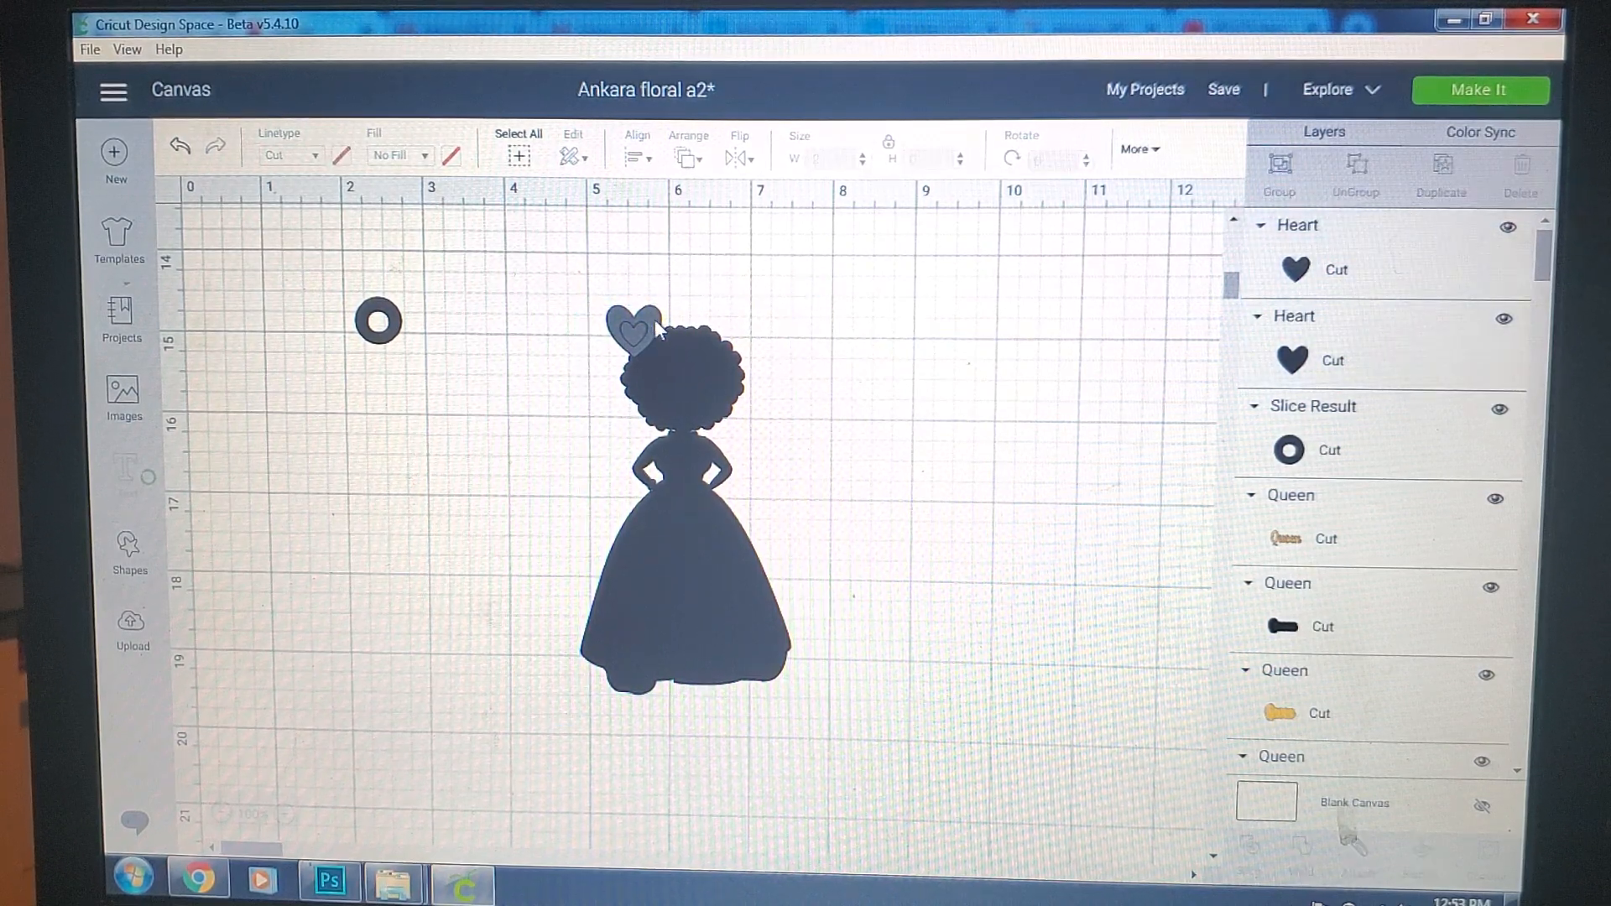
# Step: Shrink the inner heart slightly to about 0.28 inch with the pair set left of the head
pyautogui.click(634, 329)
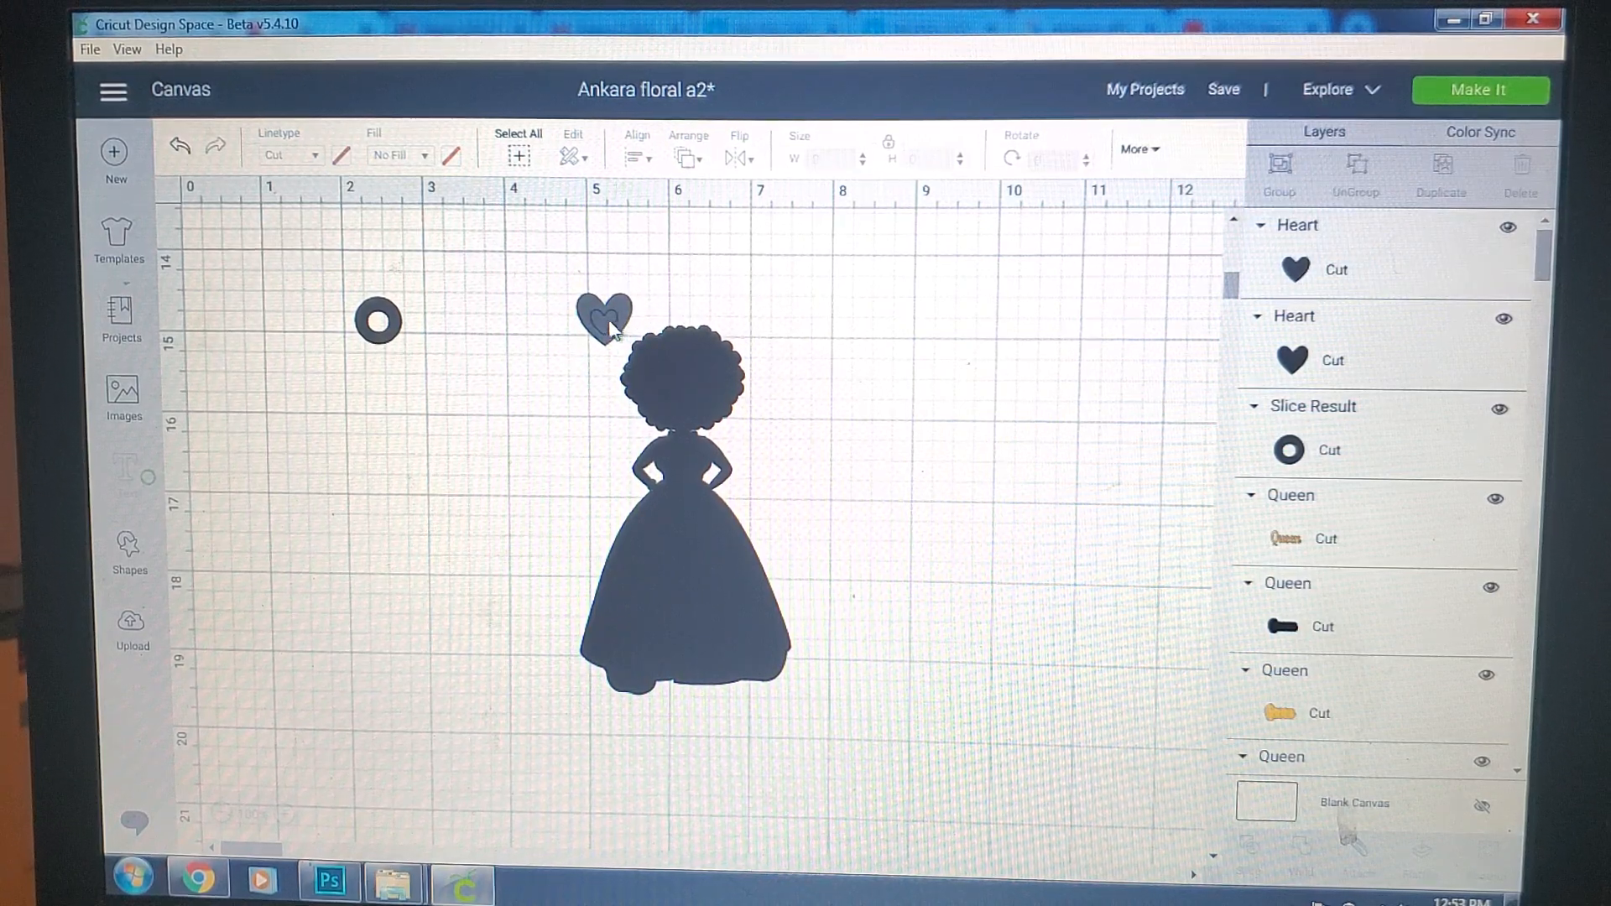
pyautogui.click(605, 317)
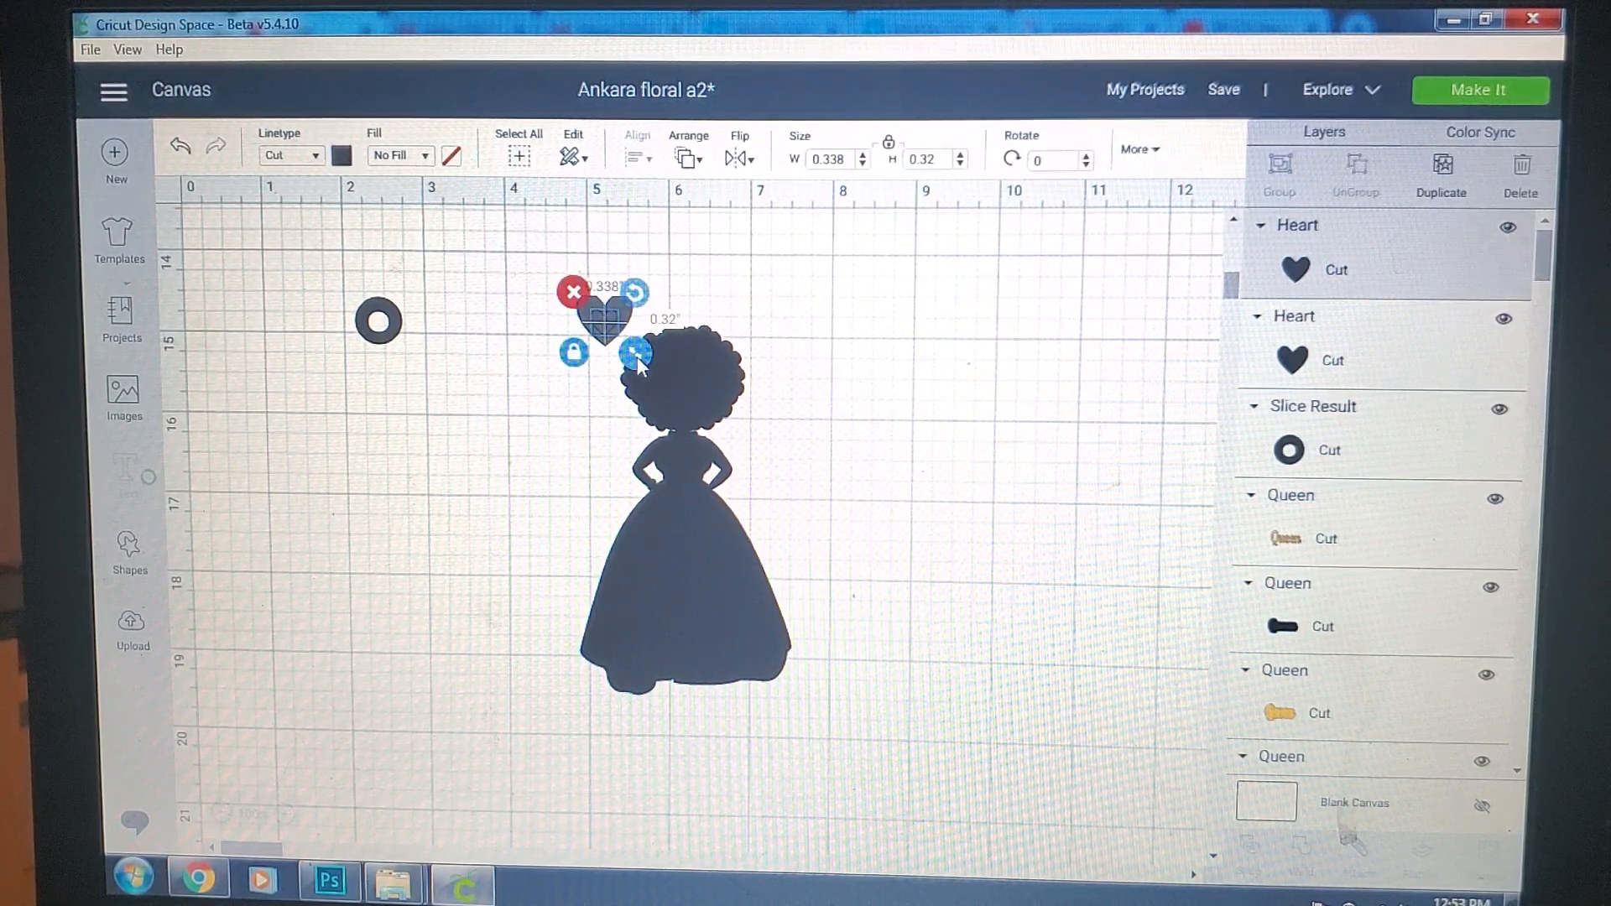
pyautogui.moveTo(638, 352); pyautogui.dragTo(626, 349)
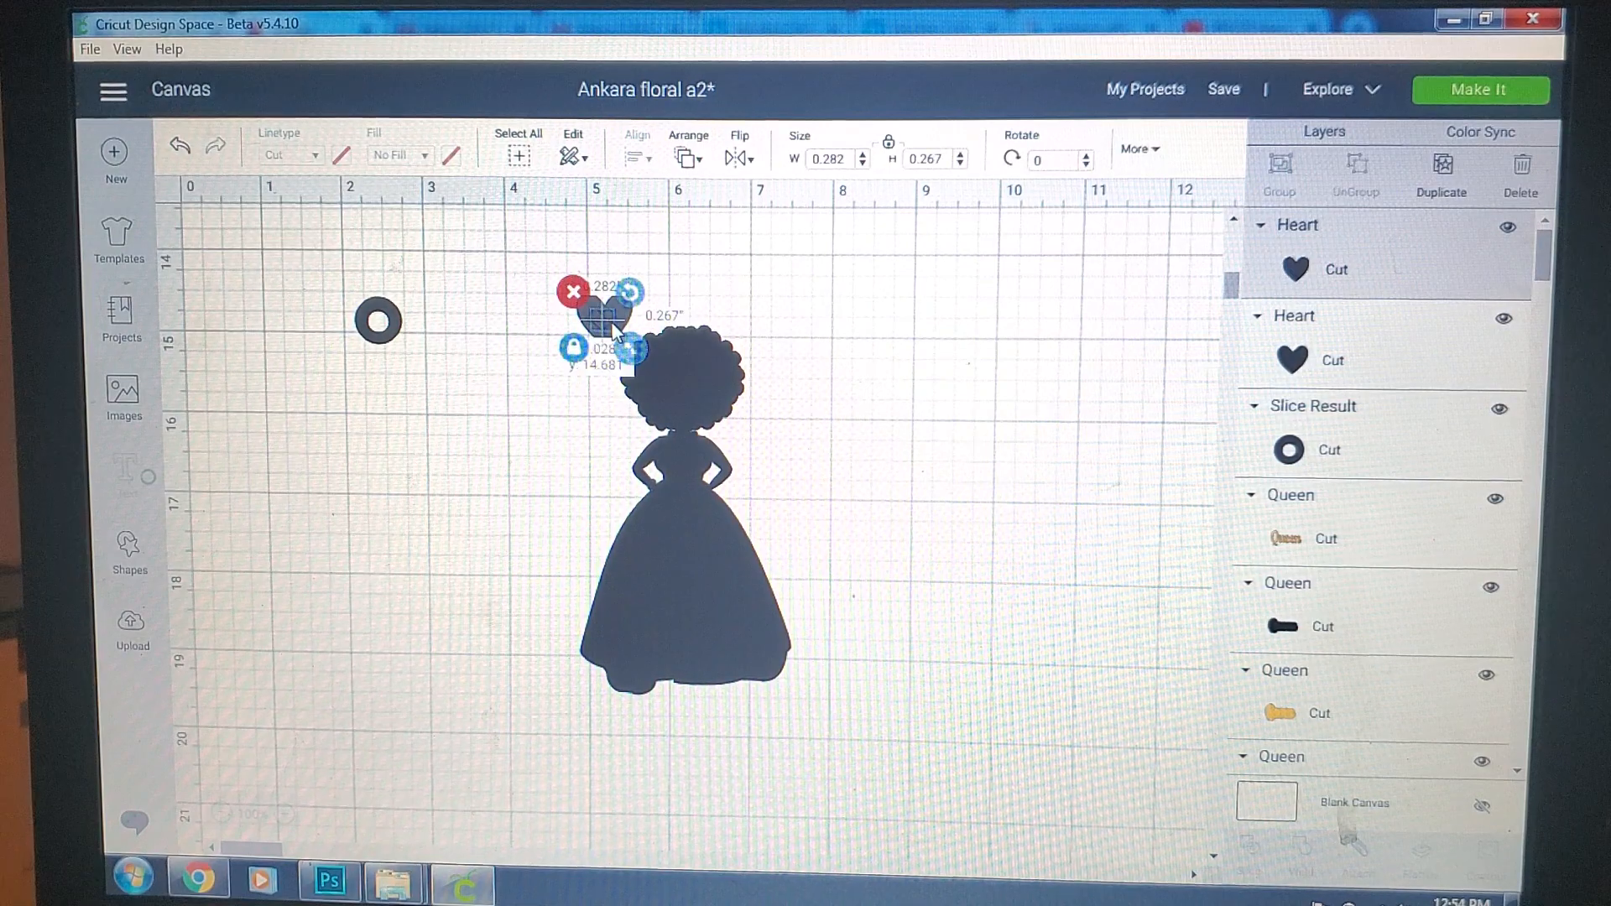
pyautogui.click(928, 372)
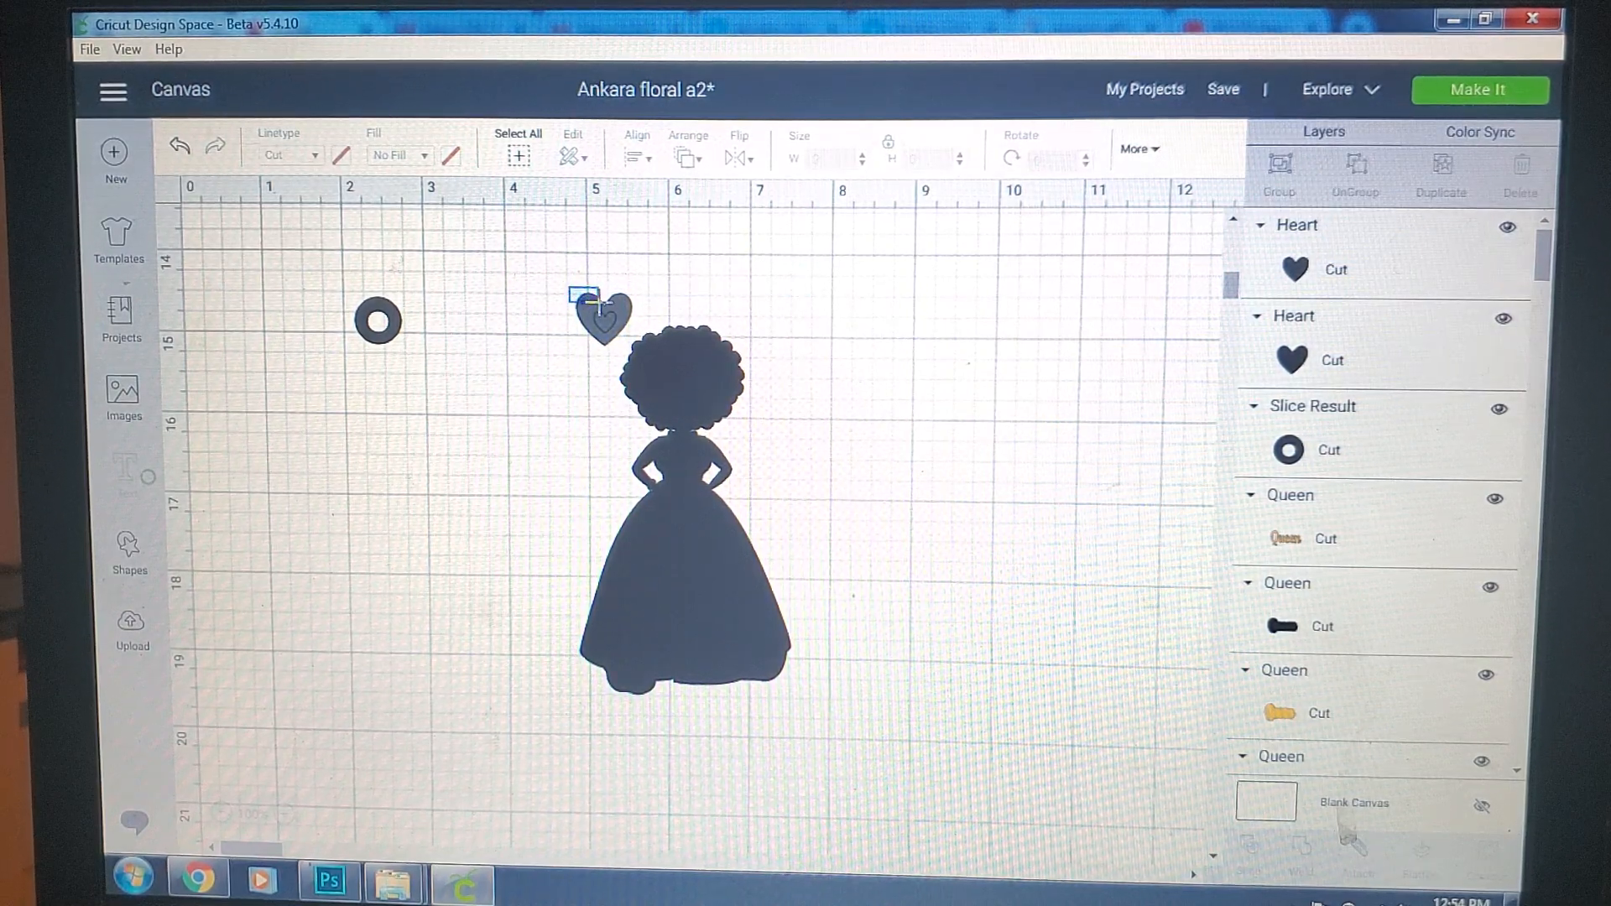
# Step: Select the outer and inner hearts together ready for slicing
pyautogui.click(604, 318)
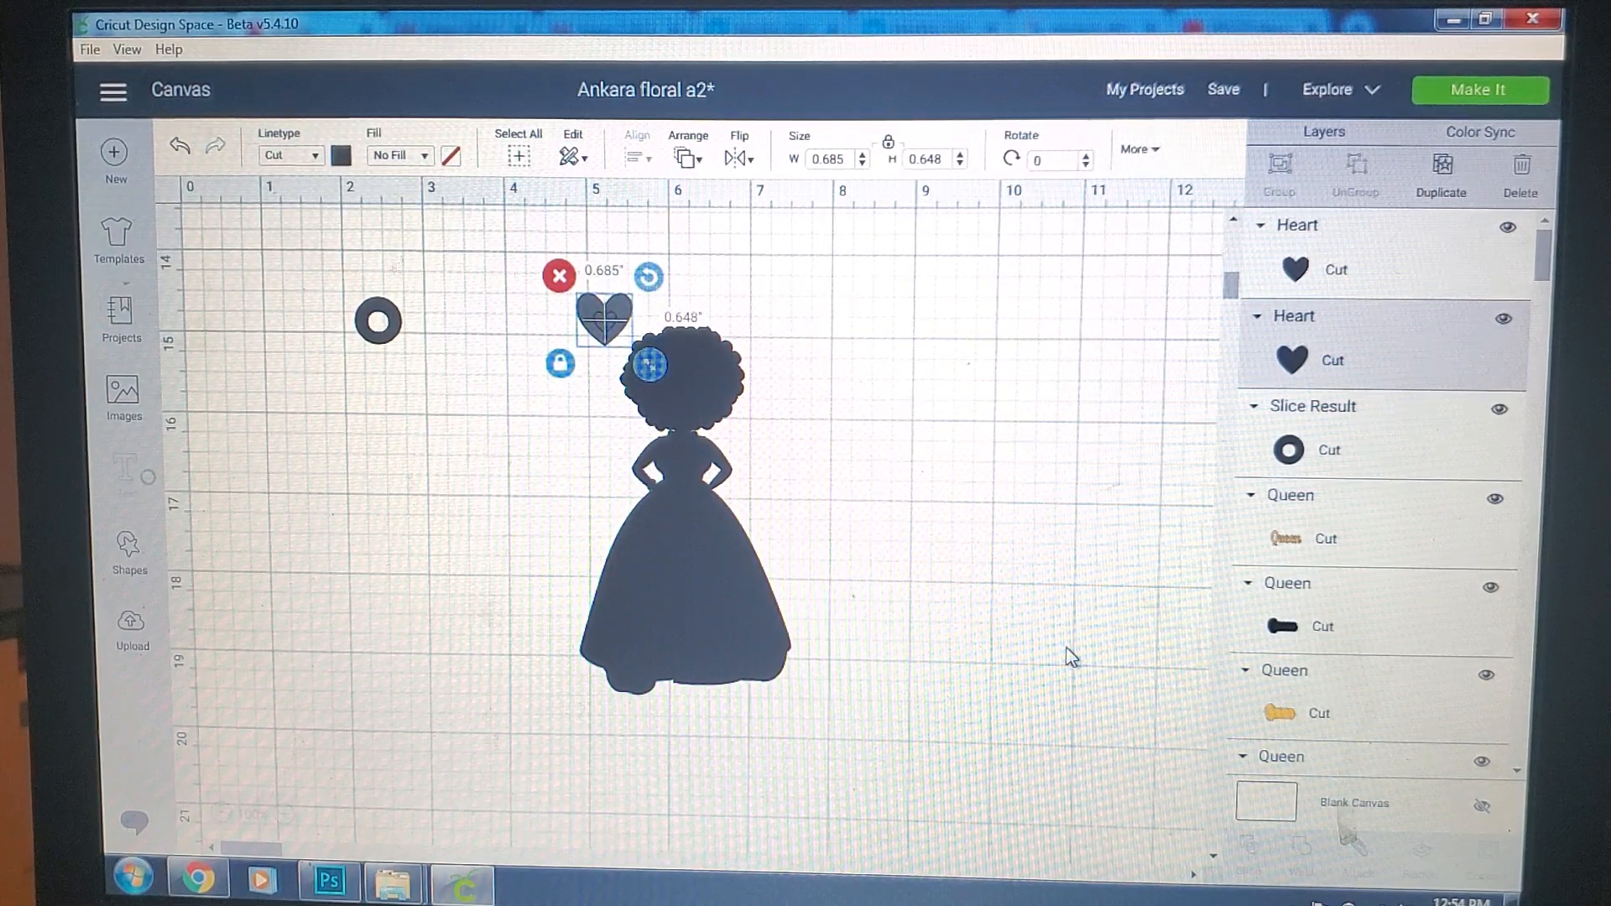
pyautogui.click(913, 547)
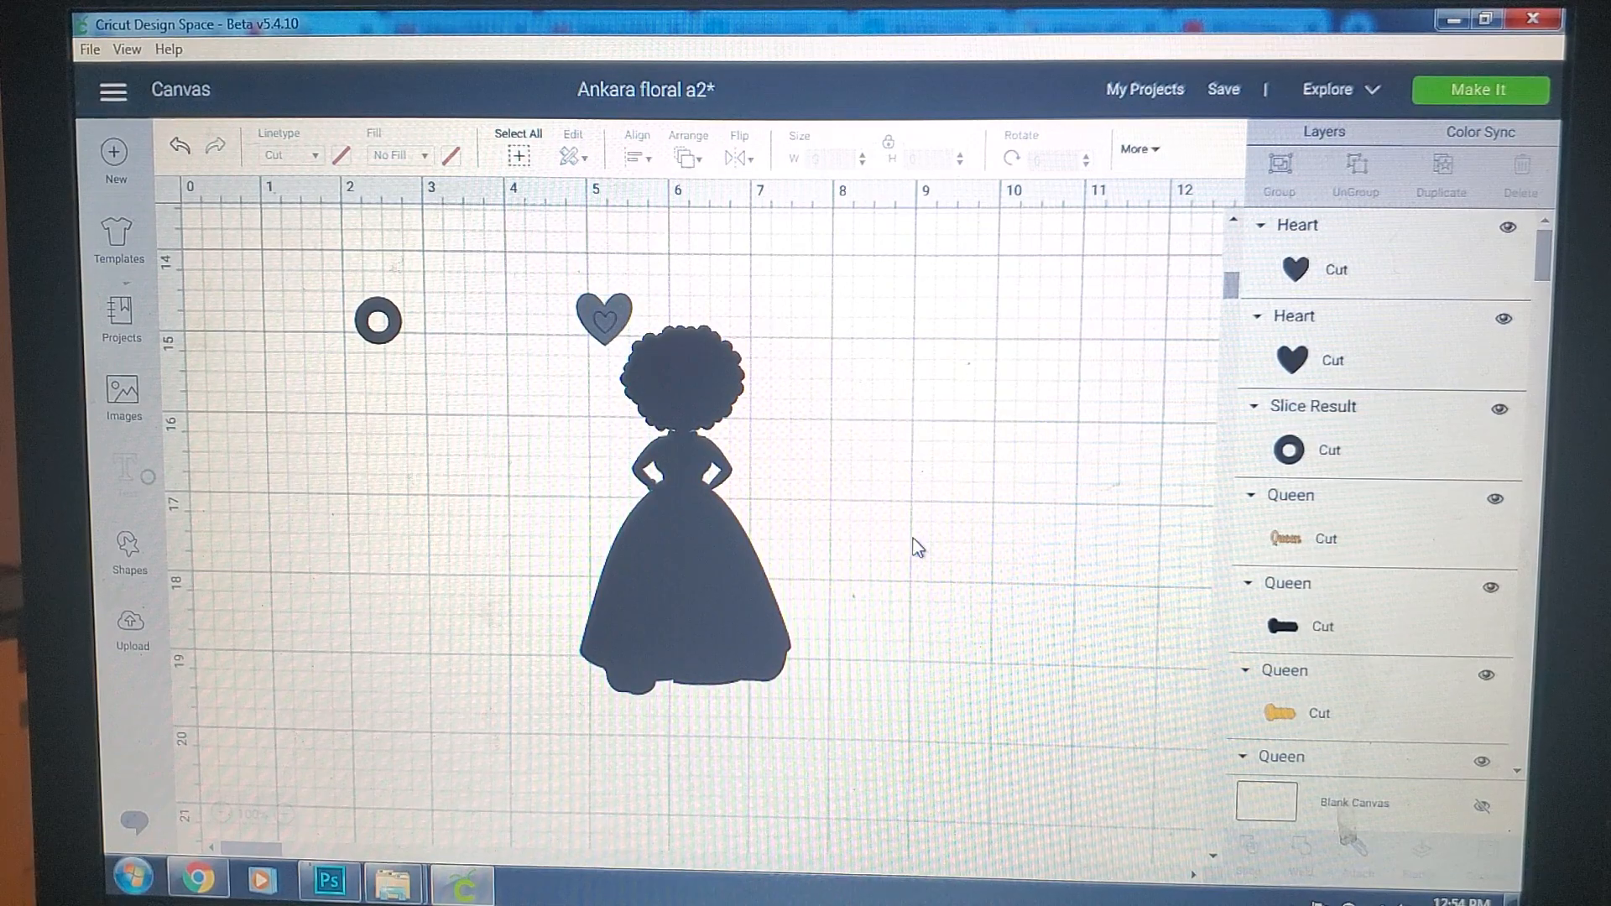
pyautogui.click(606, 319)
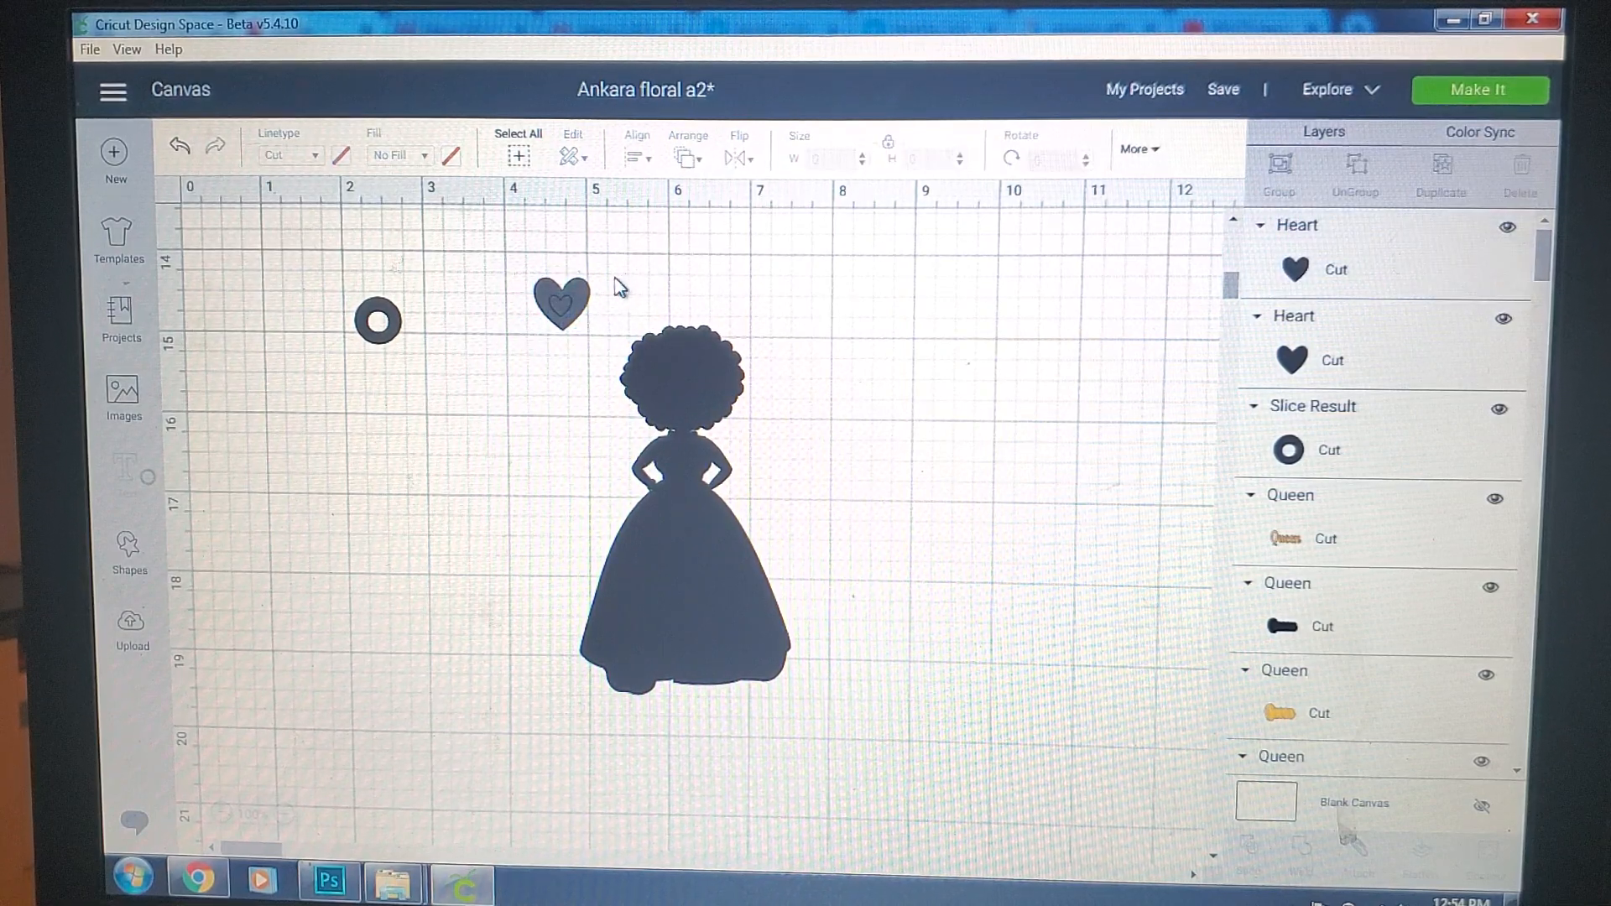
pyautogui.click(561, 304)
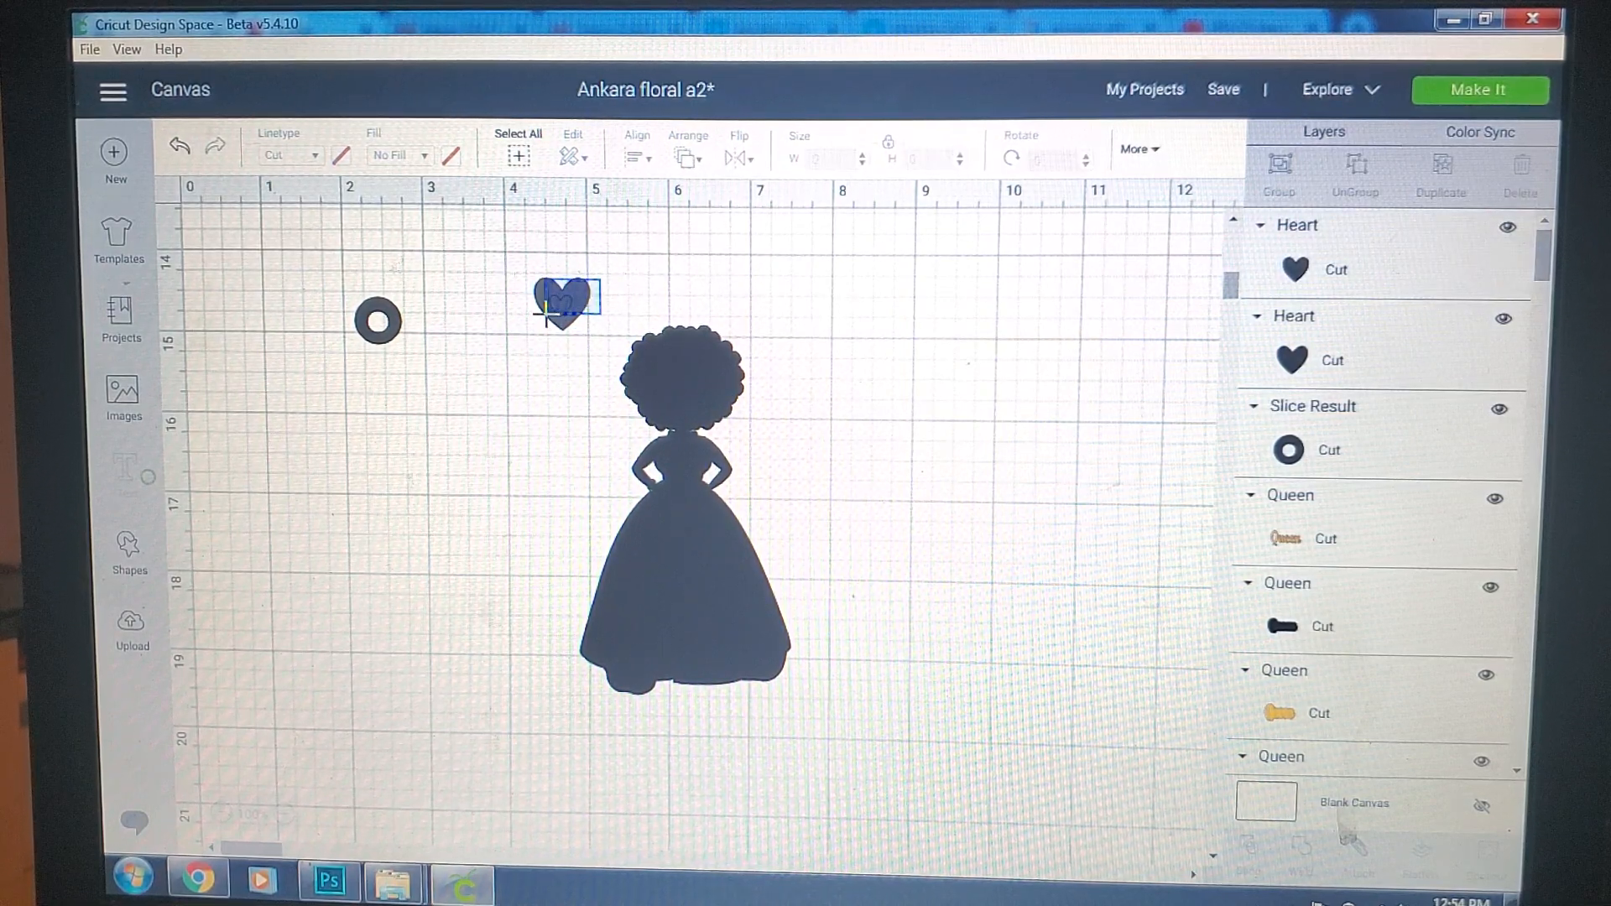
# Step: Slice the inner heart out of the outer, remove leftovers and keep the hollow heart frame
pyautogui.click(563, 300)
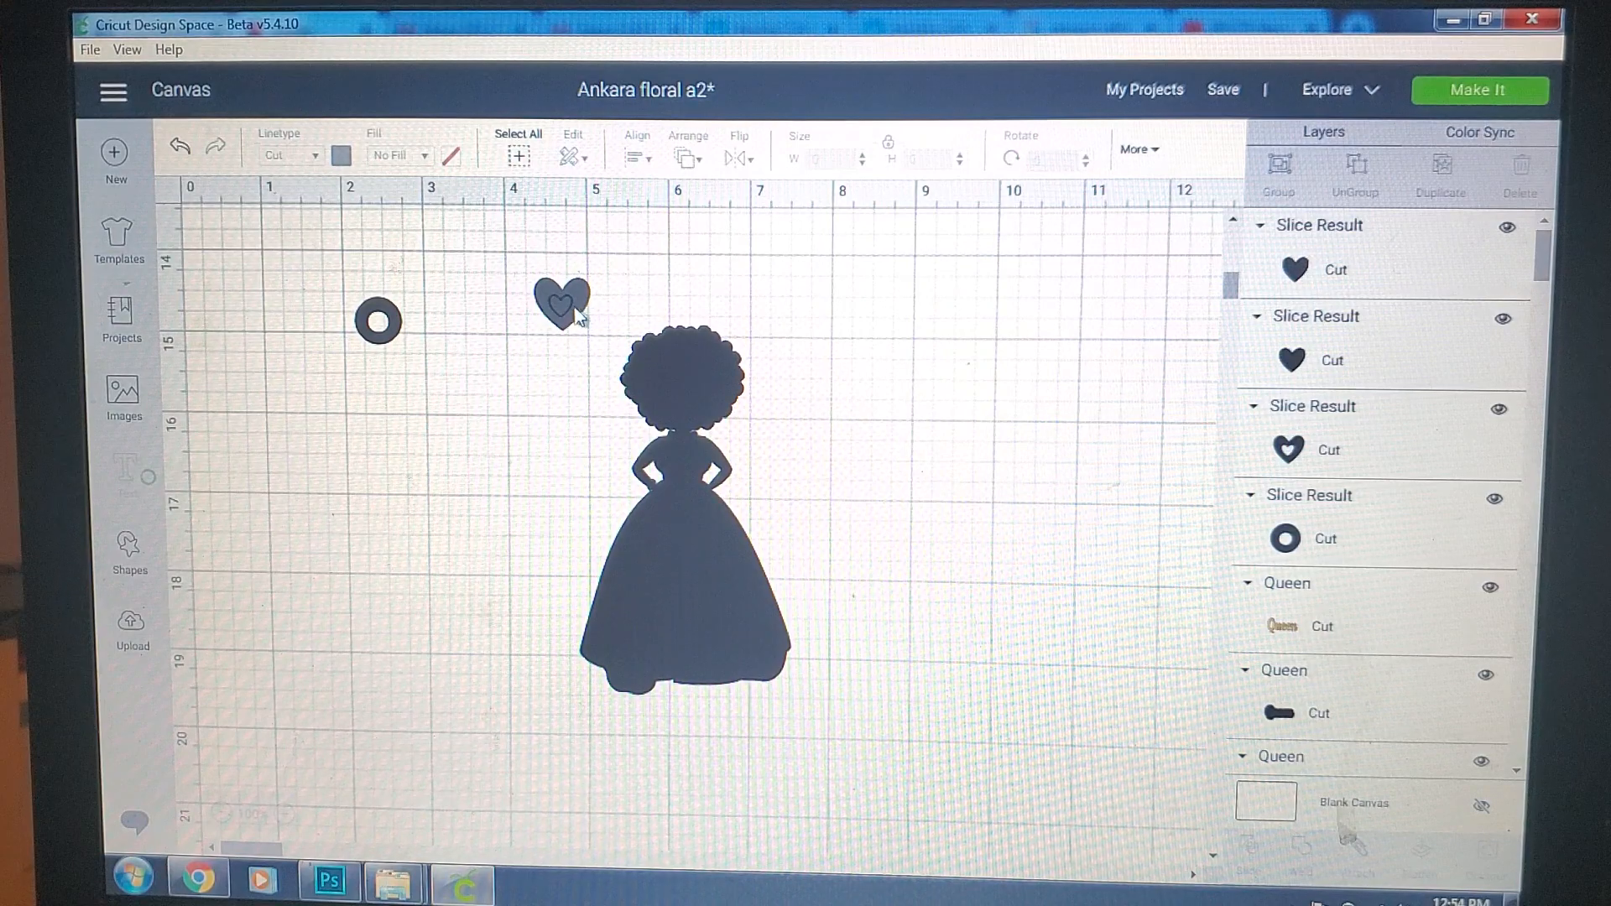
pyautogui.click(563, 304)
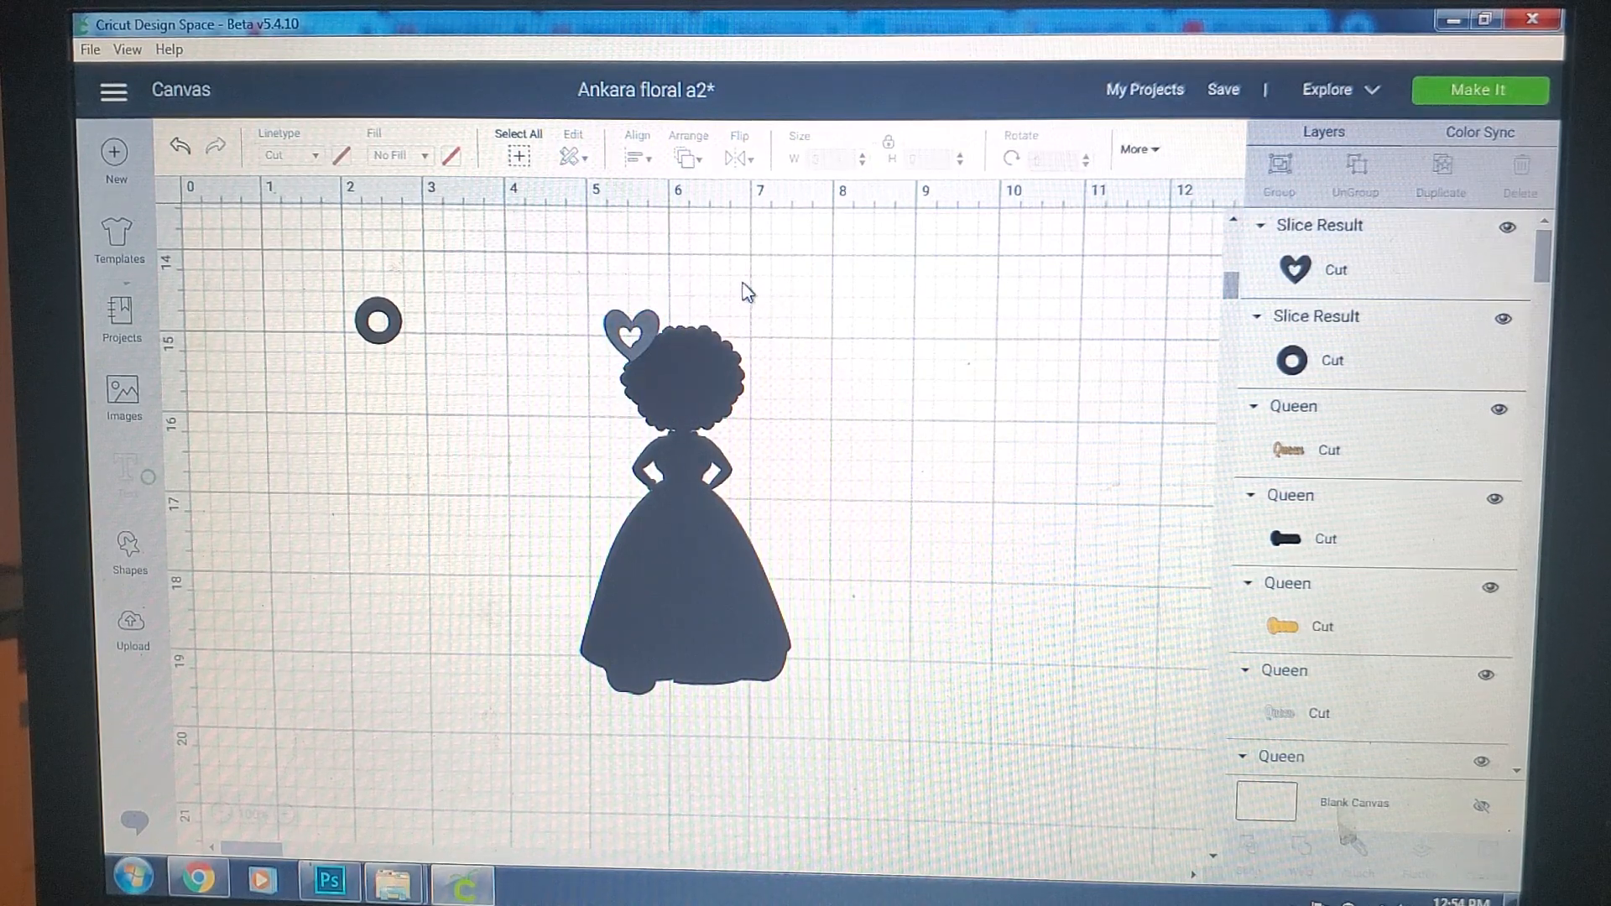
pyautogui.click(1336, 269)
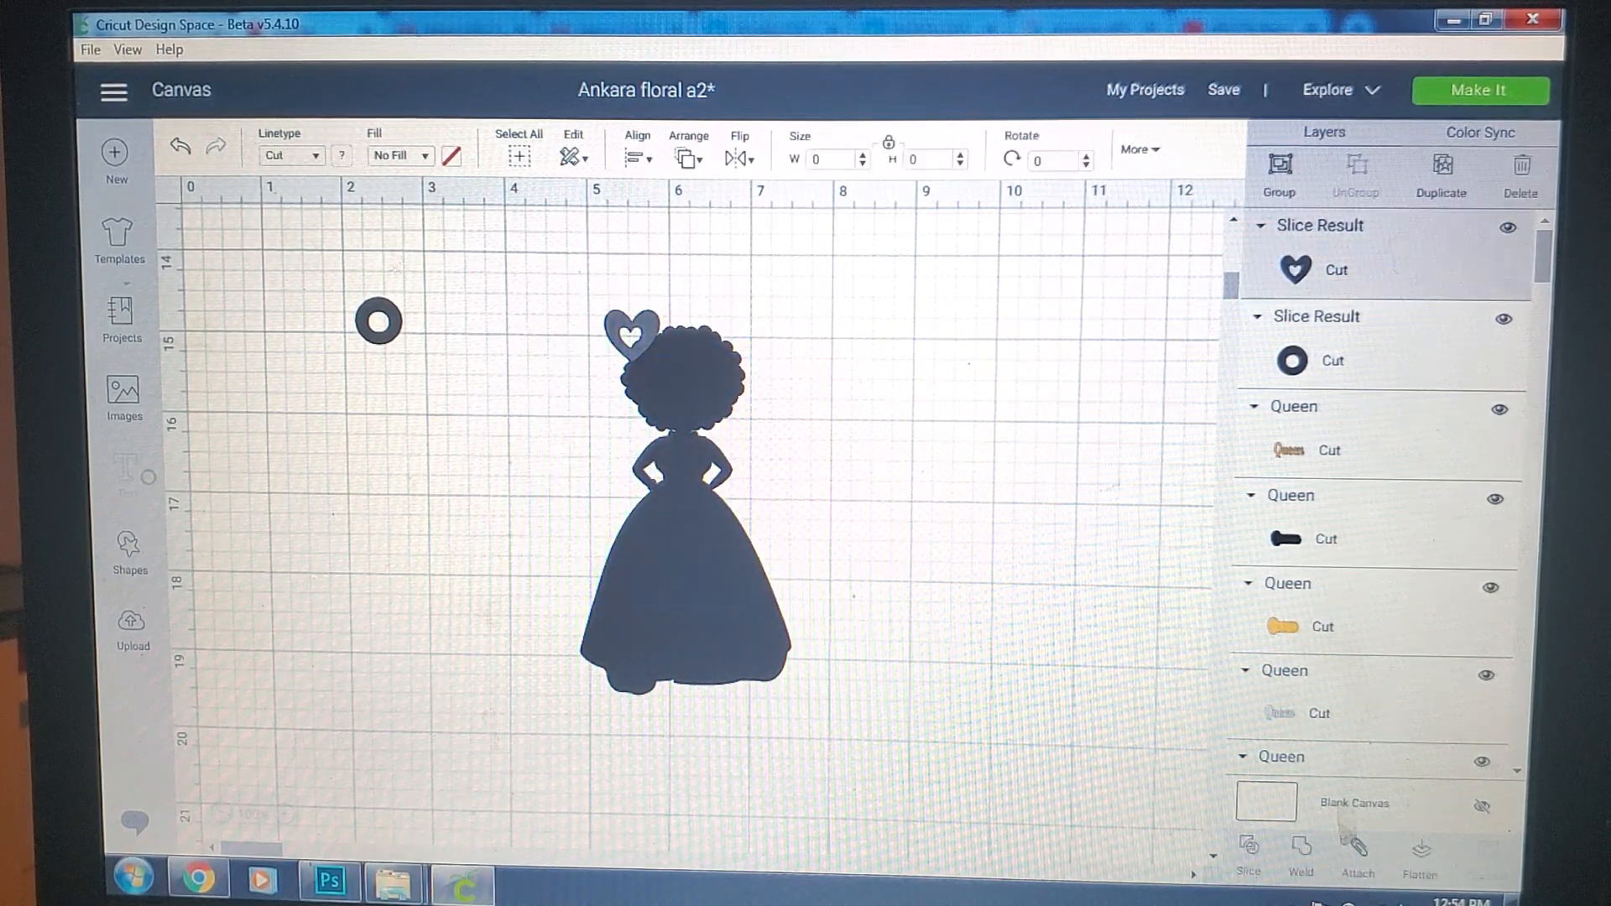
# Step: Weld the hollow heart frame and girl silhouette into one Weld Result shape
pyautogui.click(683, 504)
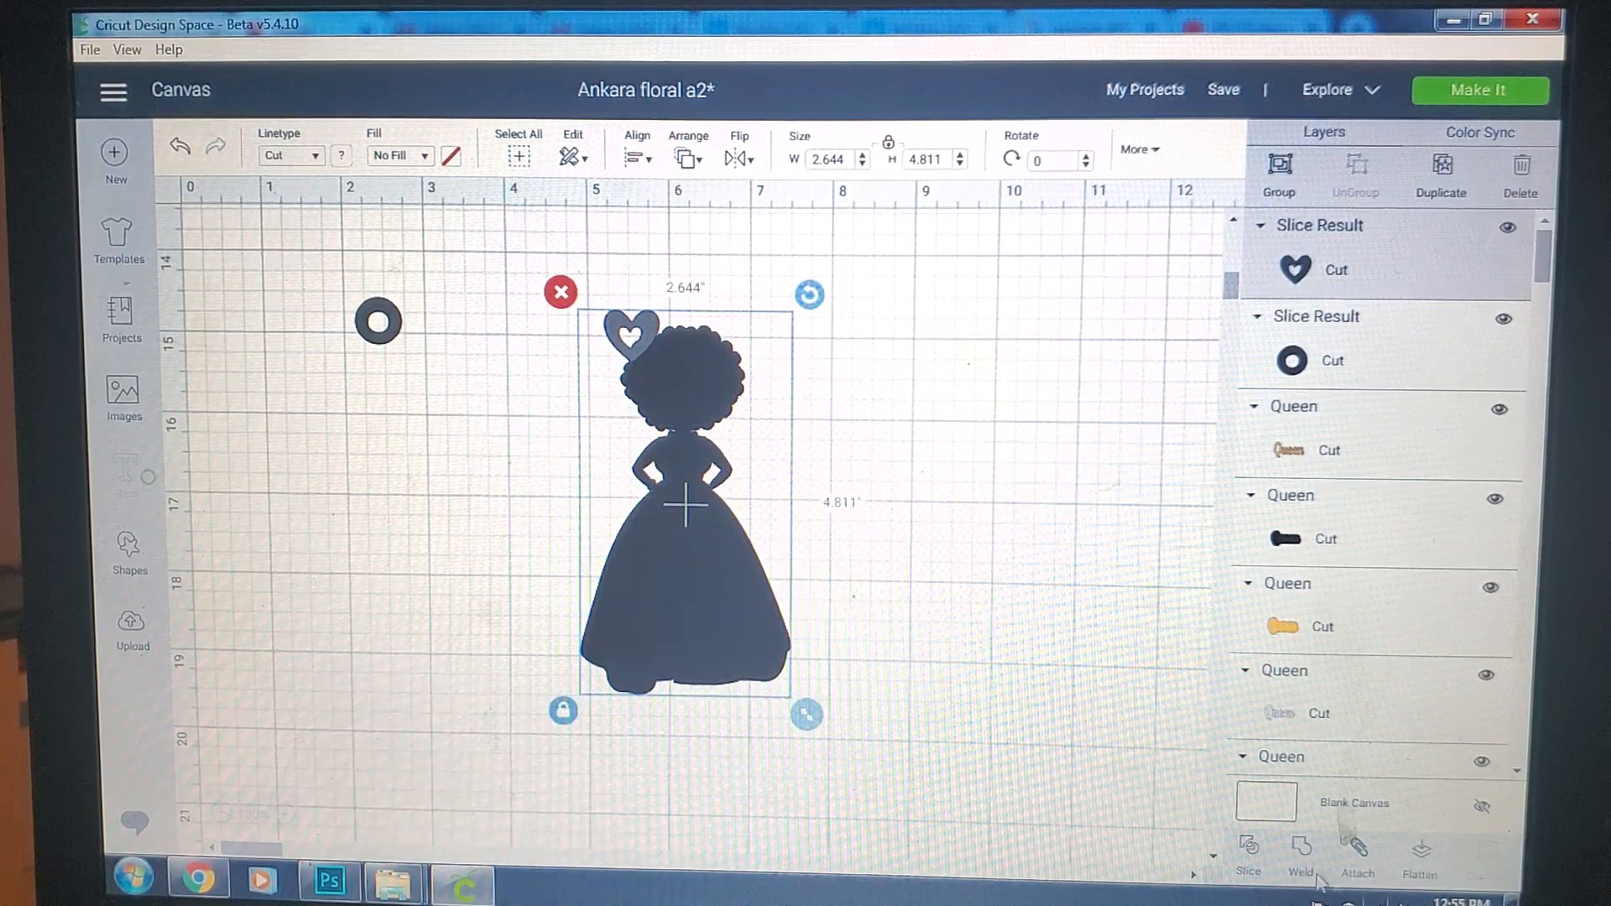
pyautogui.click(1302, 858)
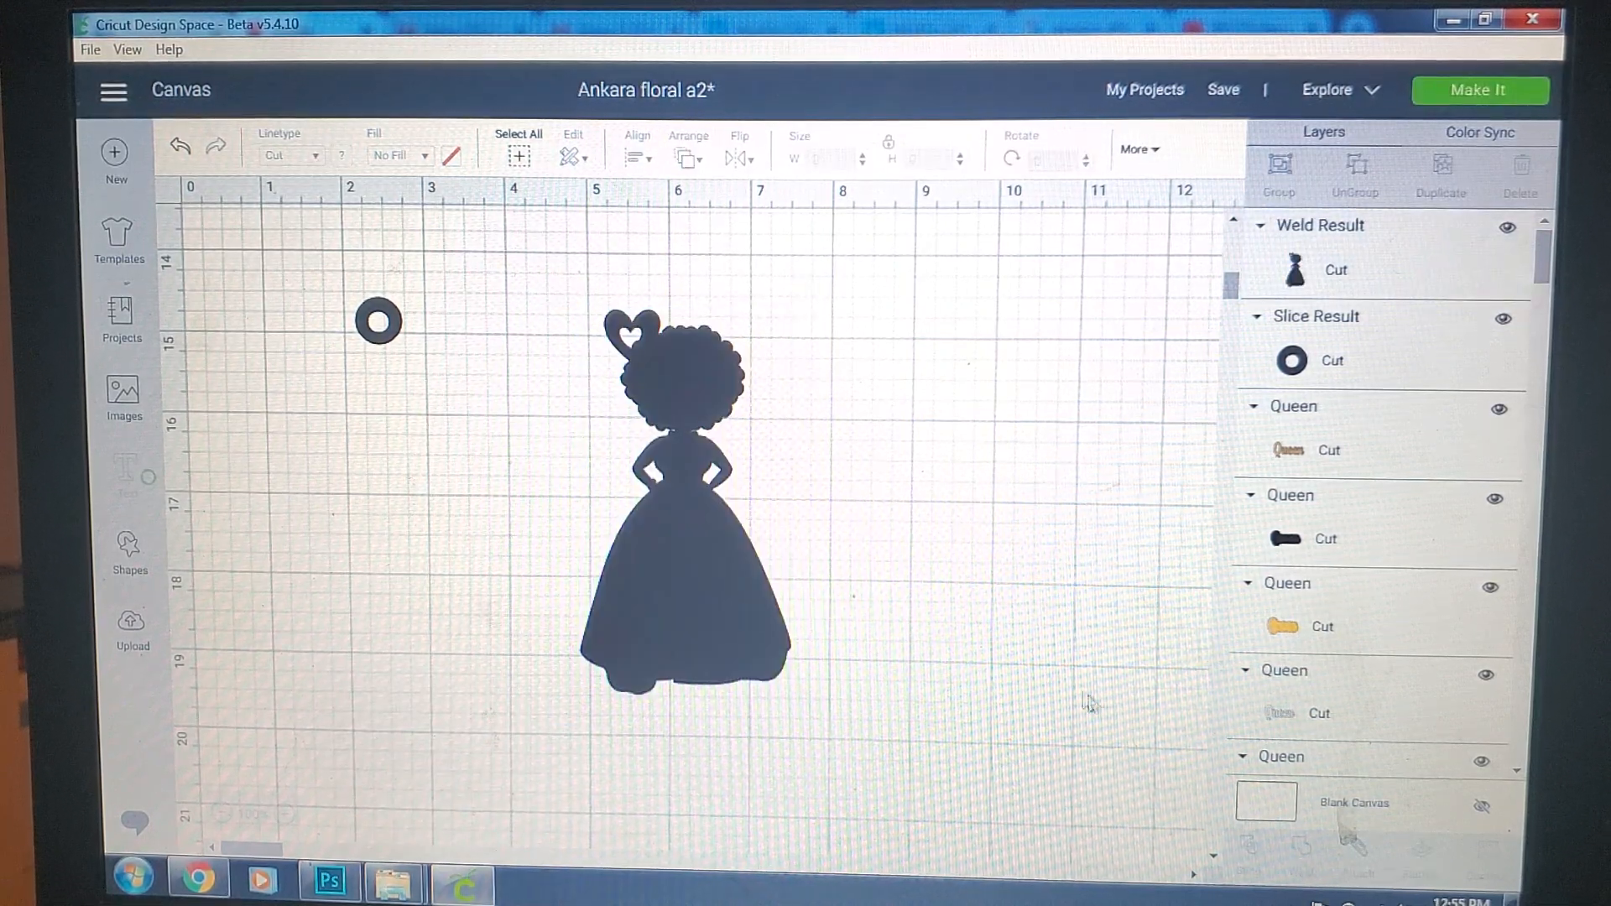
pyautogui.moveTo(648, 362)
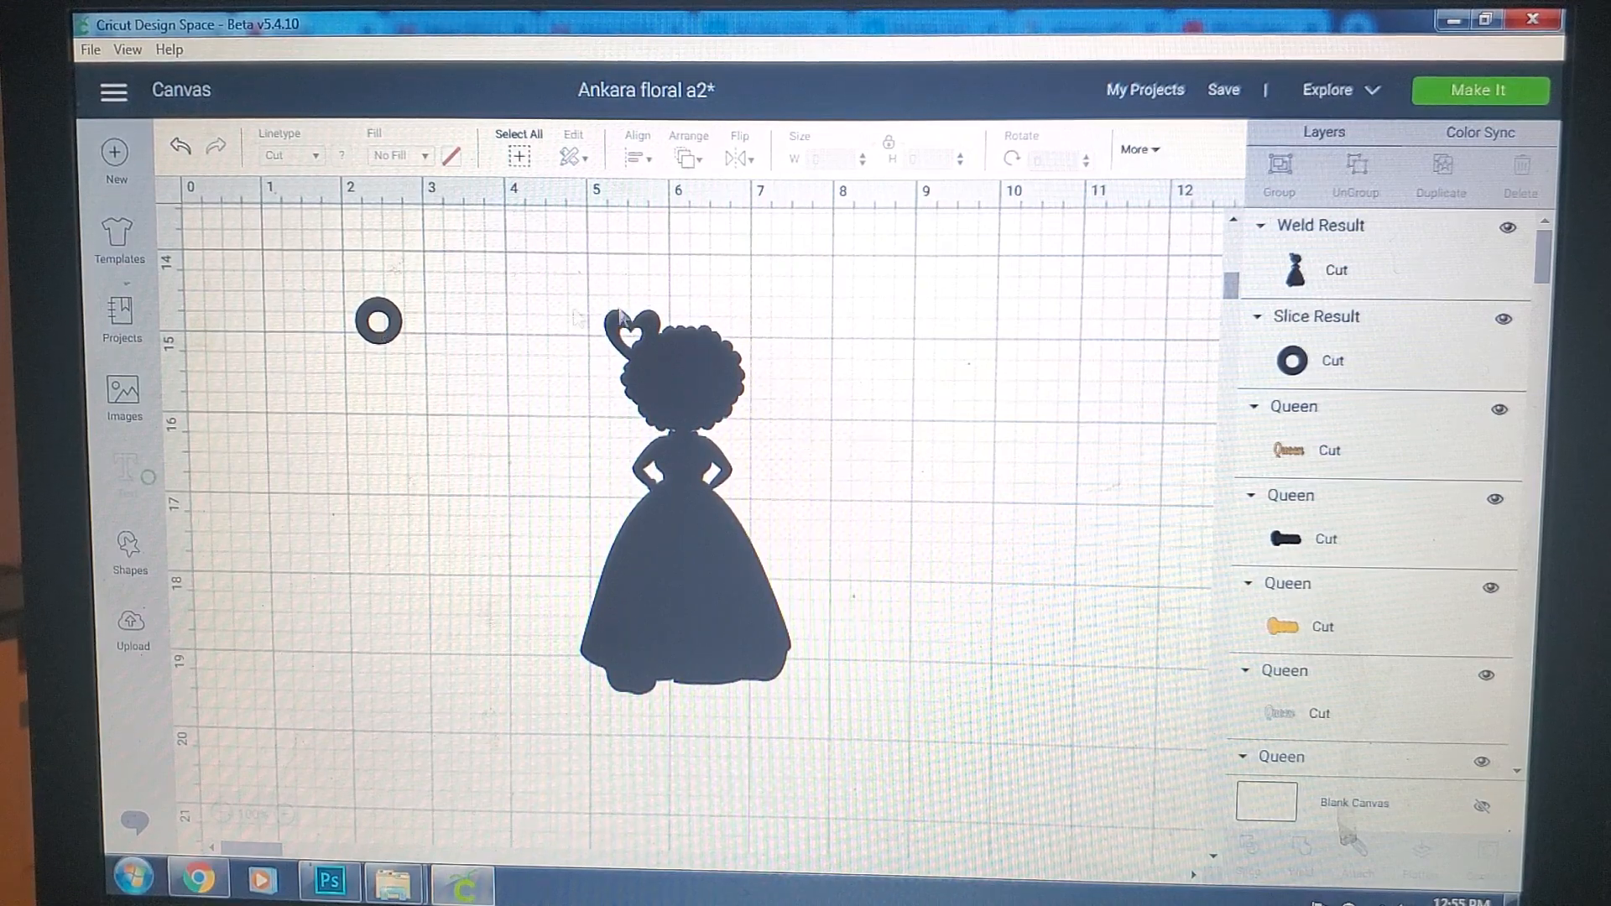
pyautogui.moveTo(833, 309)
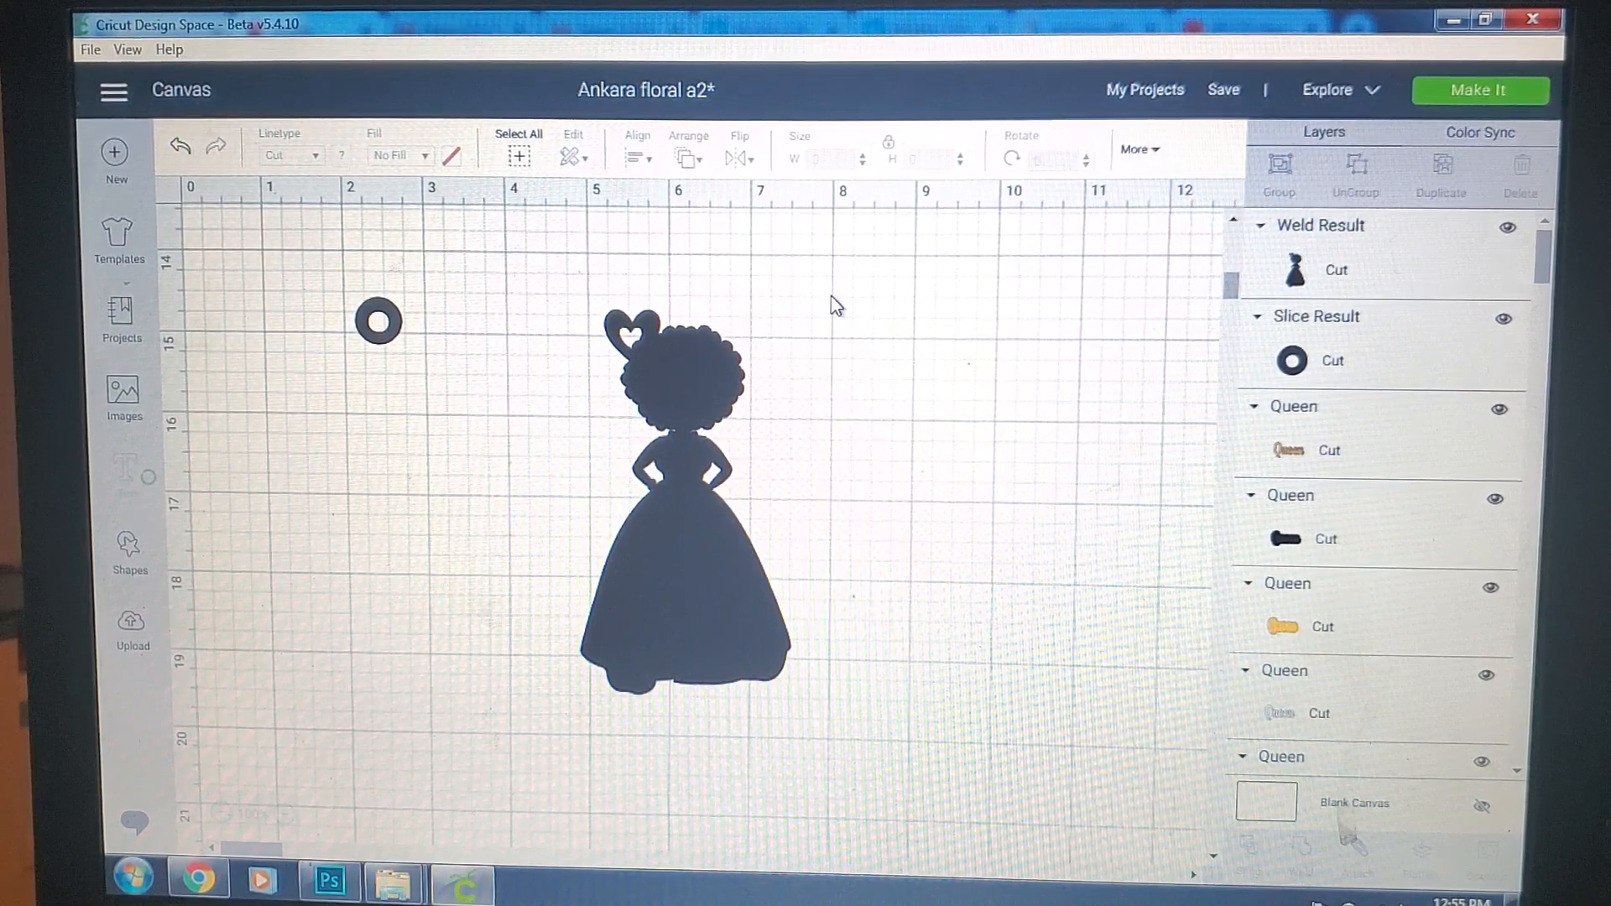
pyautogui.moveTo(843, 381)
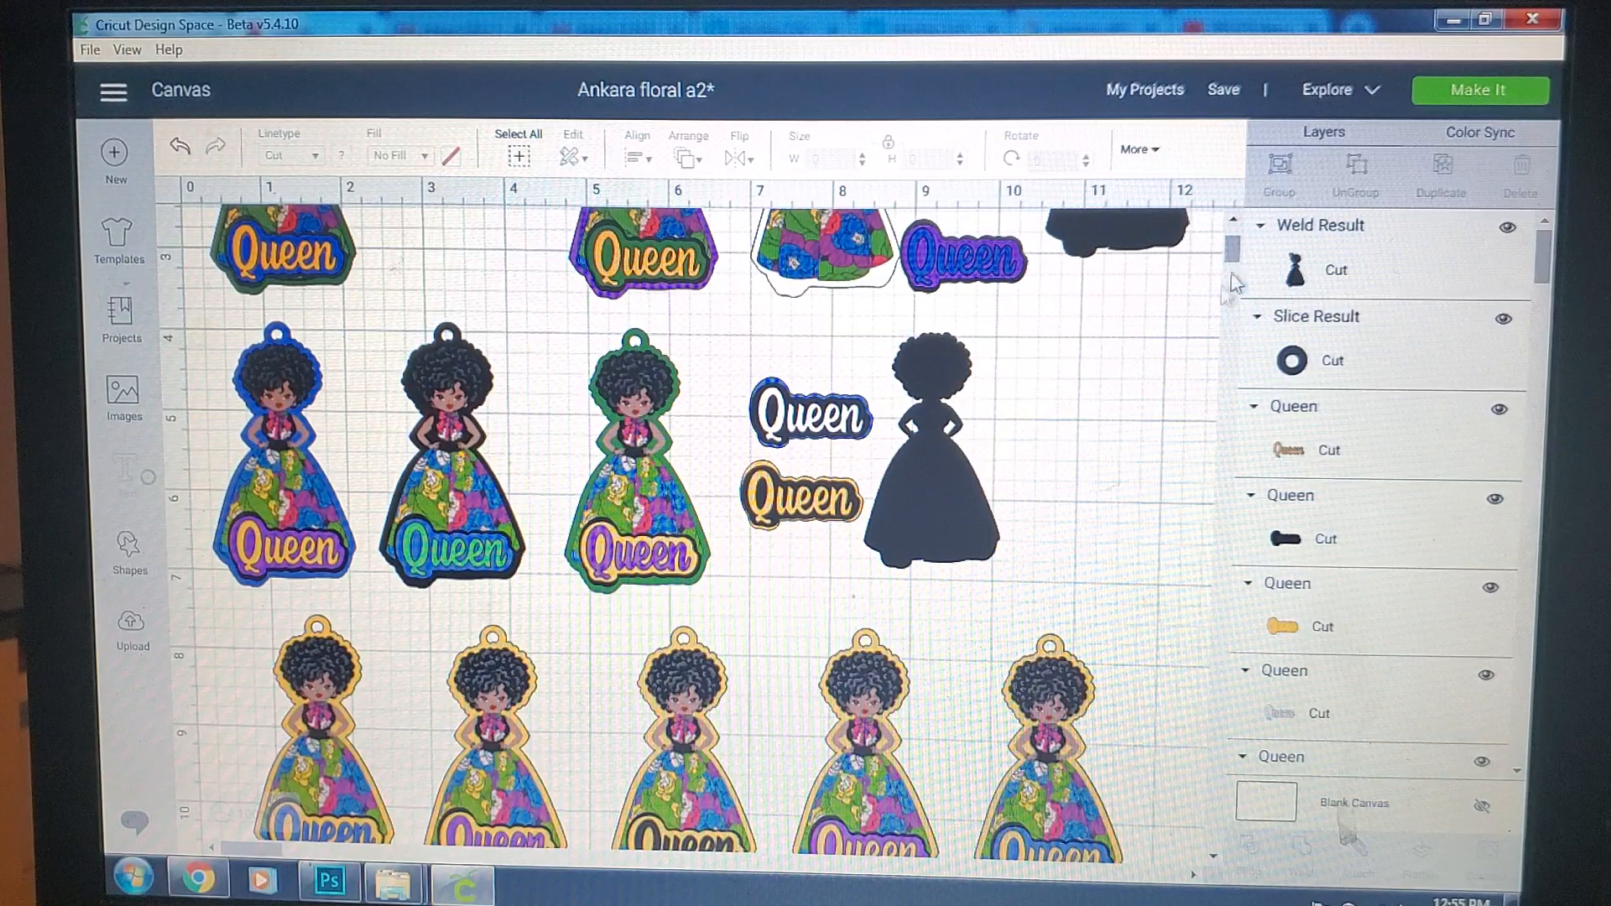
pyautogui.scroll(-3)
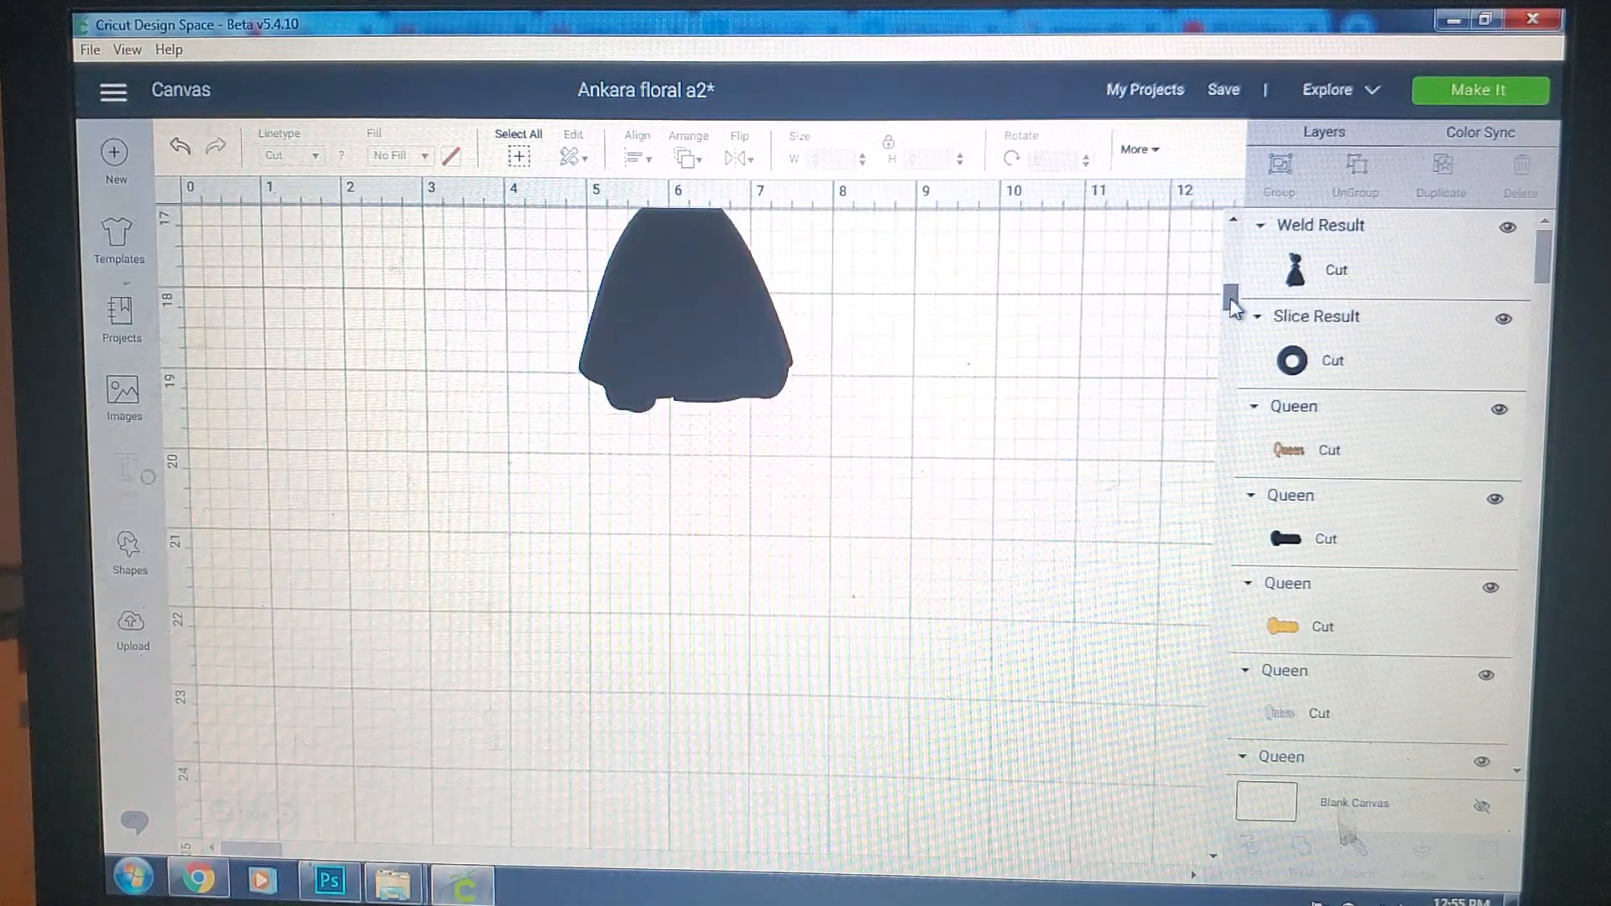